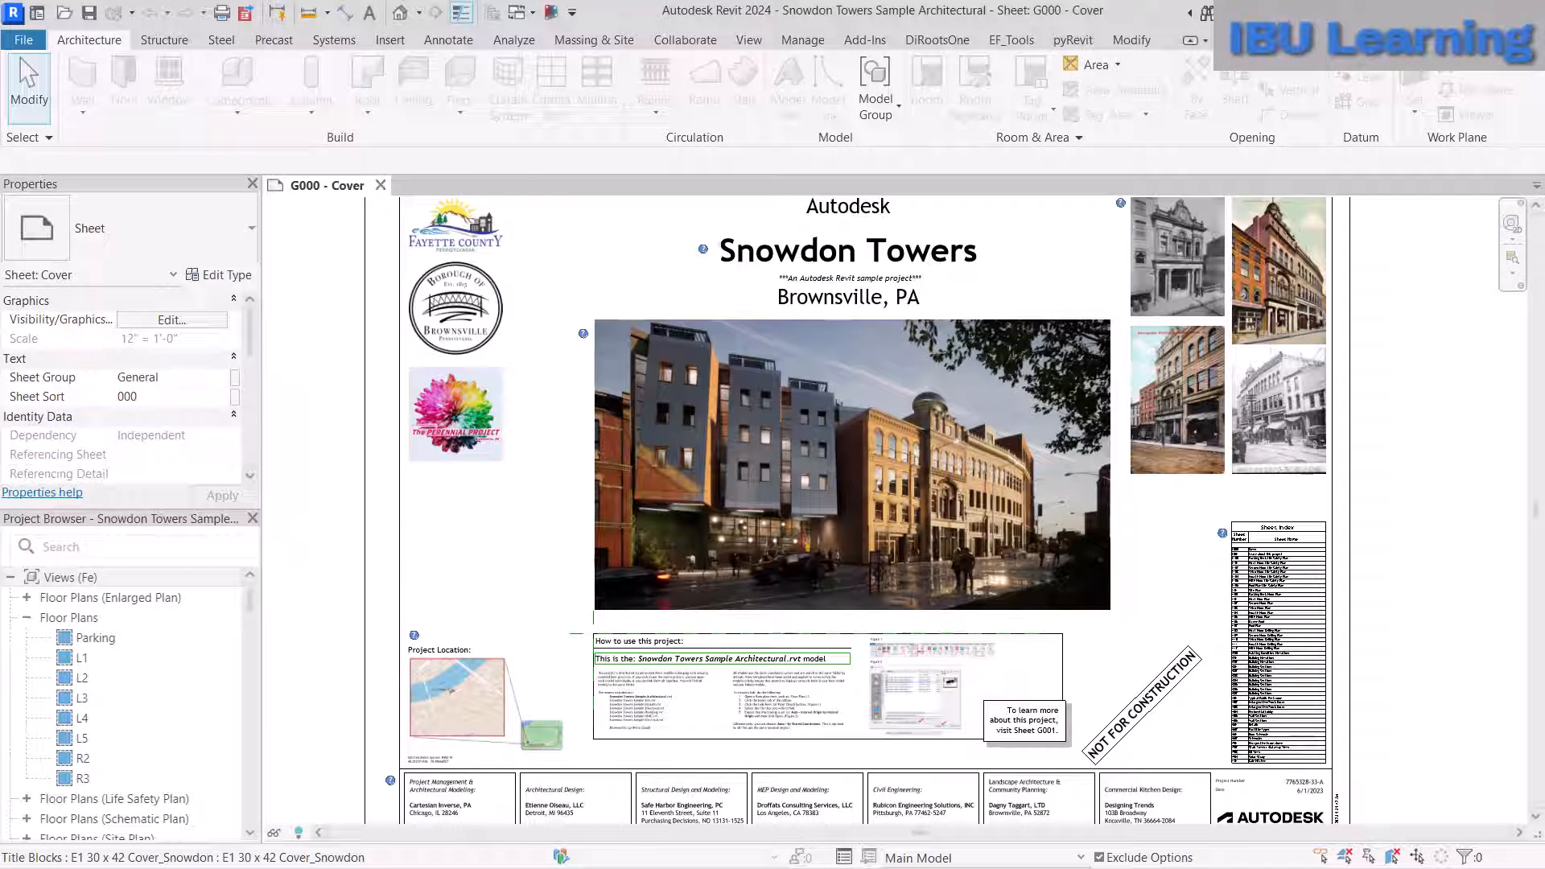
- Close the Snowdon Towers Sample Architectural project, leaving no model loaded
click(748, 40)
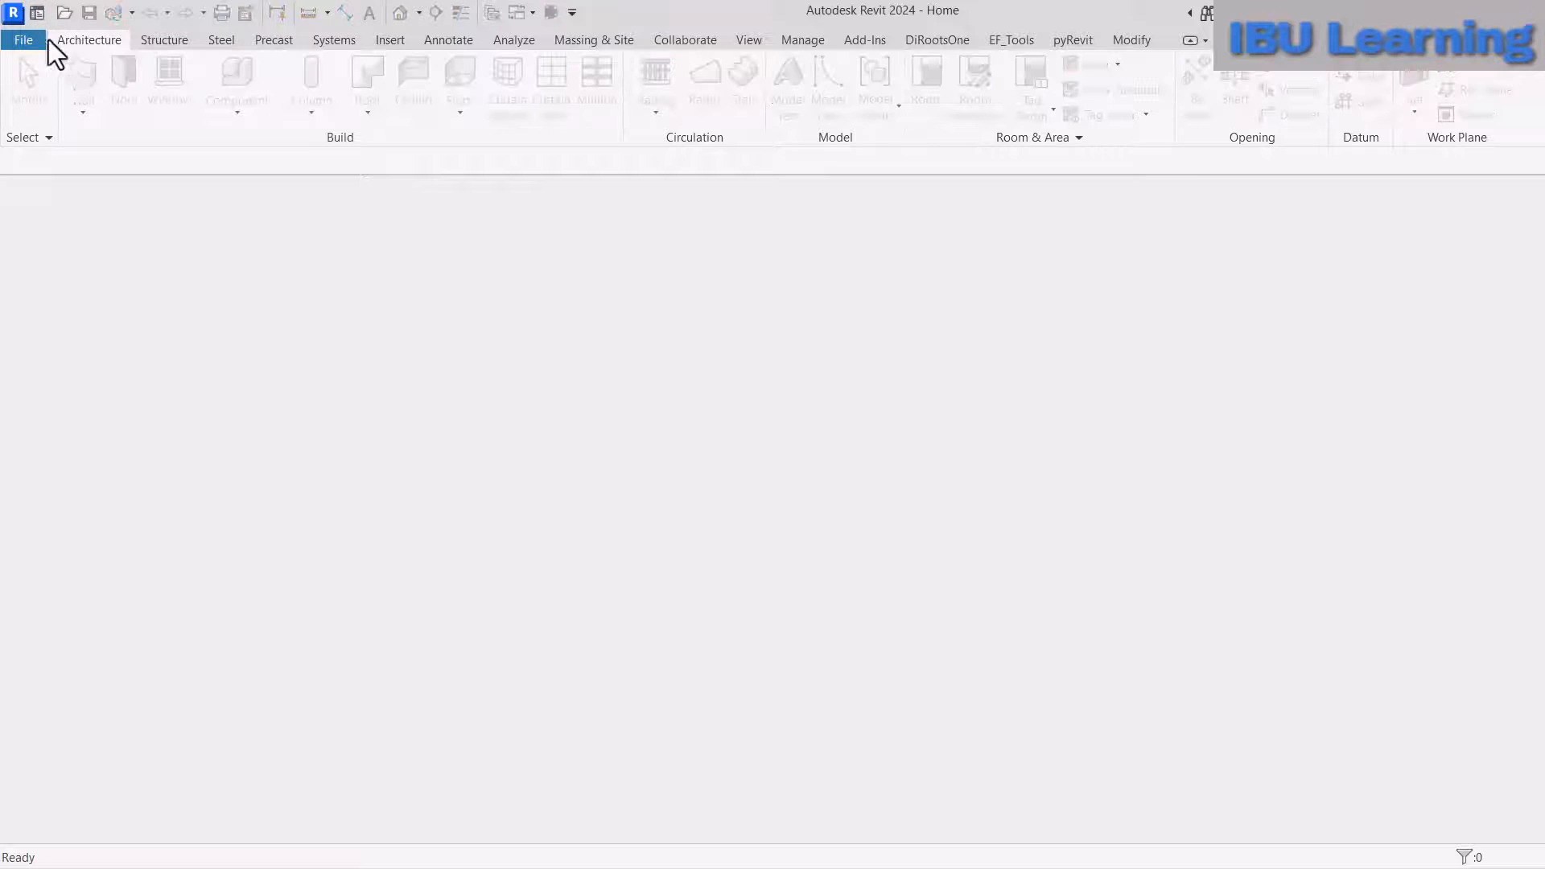
- Preview Snowdon Towers Sample Architectural from the sample files, then cancel without opening
click(39, 13)
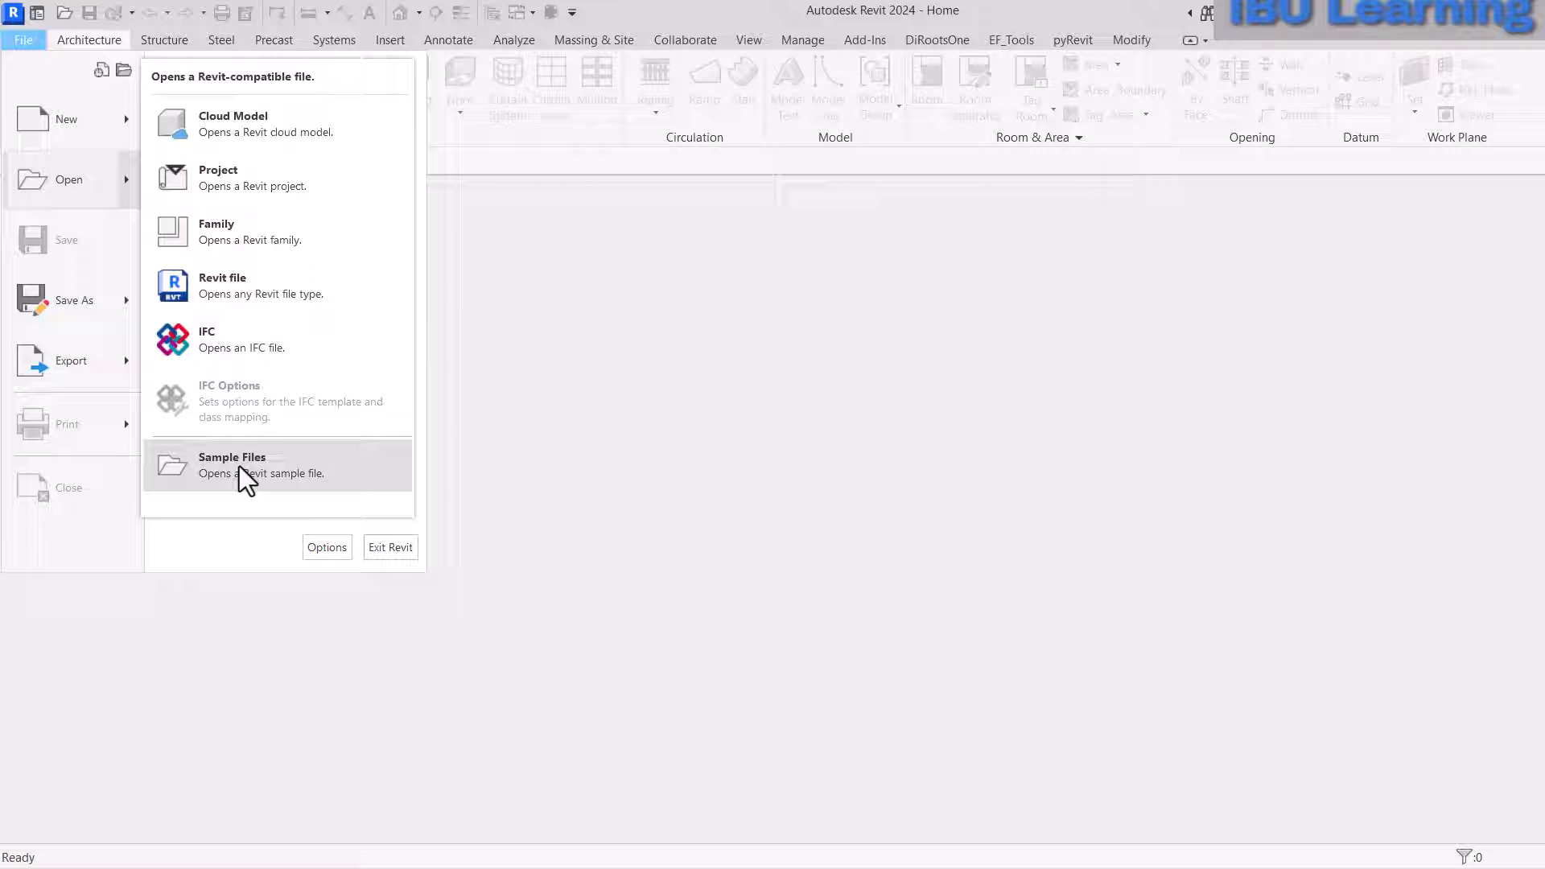
click(233, 457)
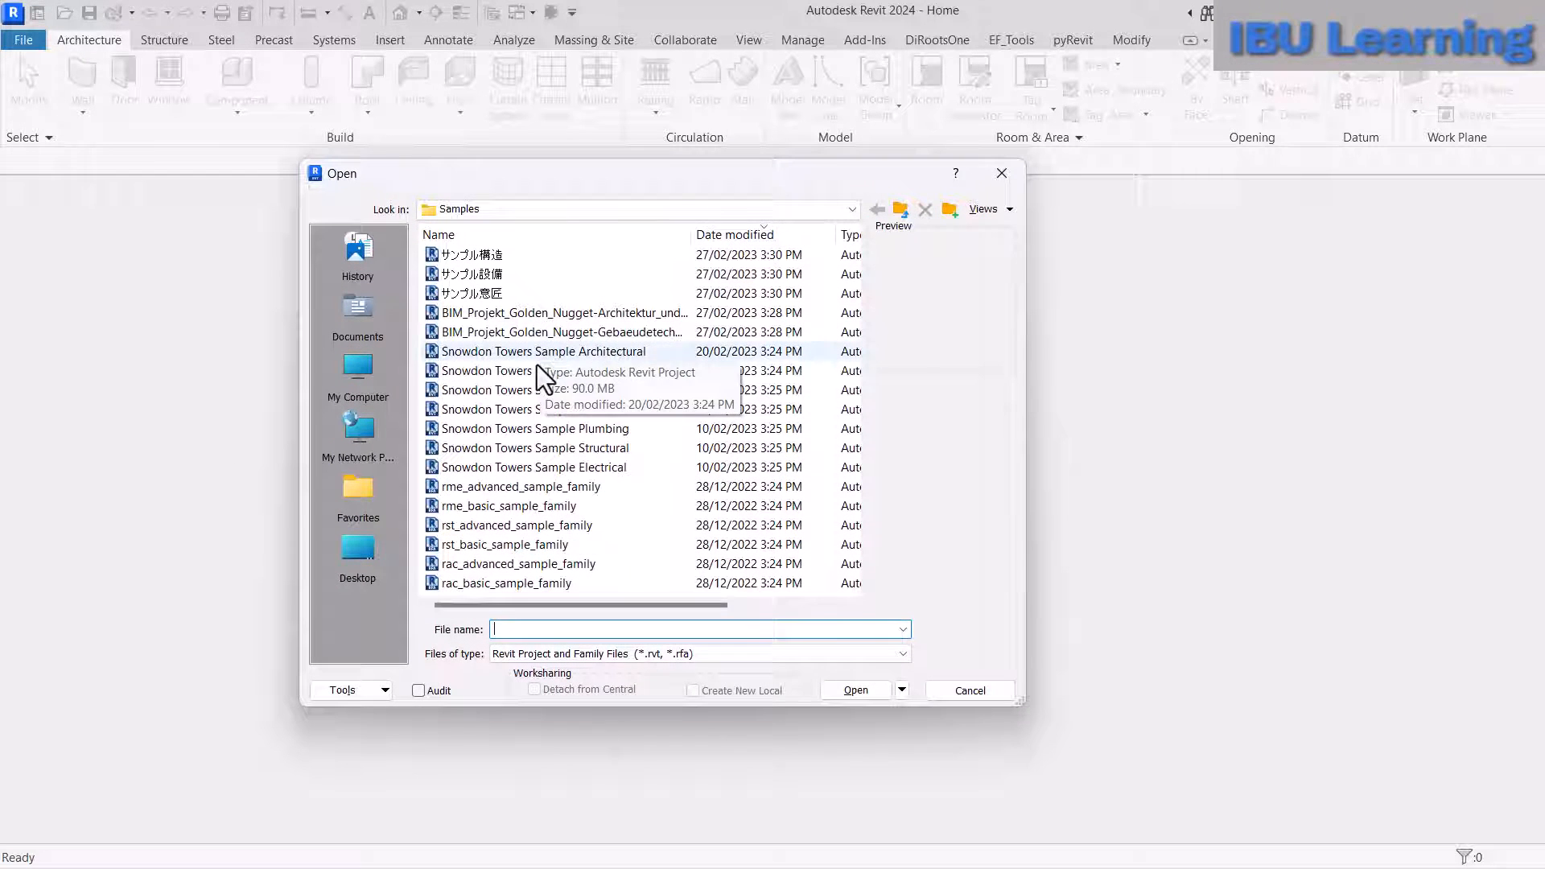
click(544, 351)
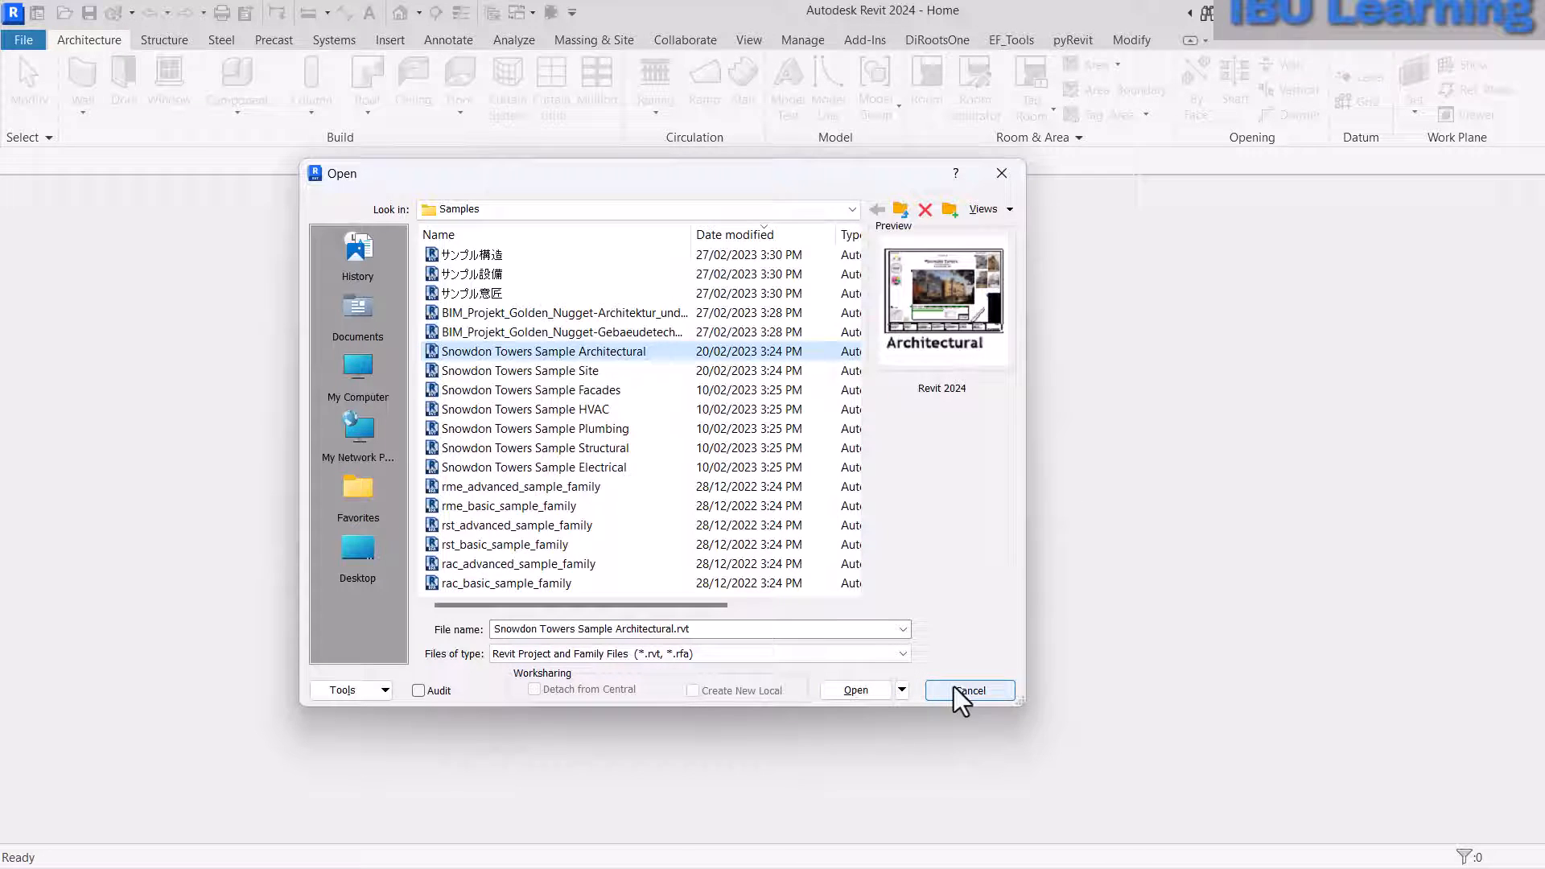
click(967, 689)
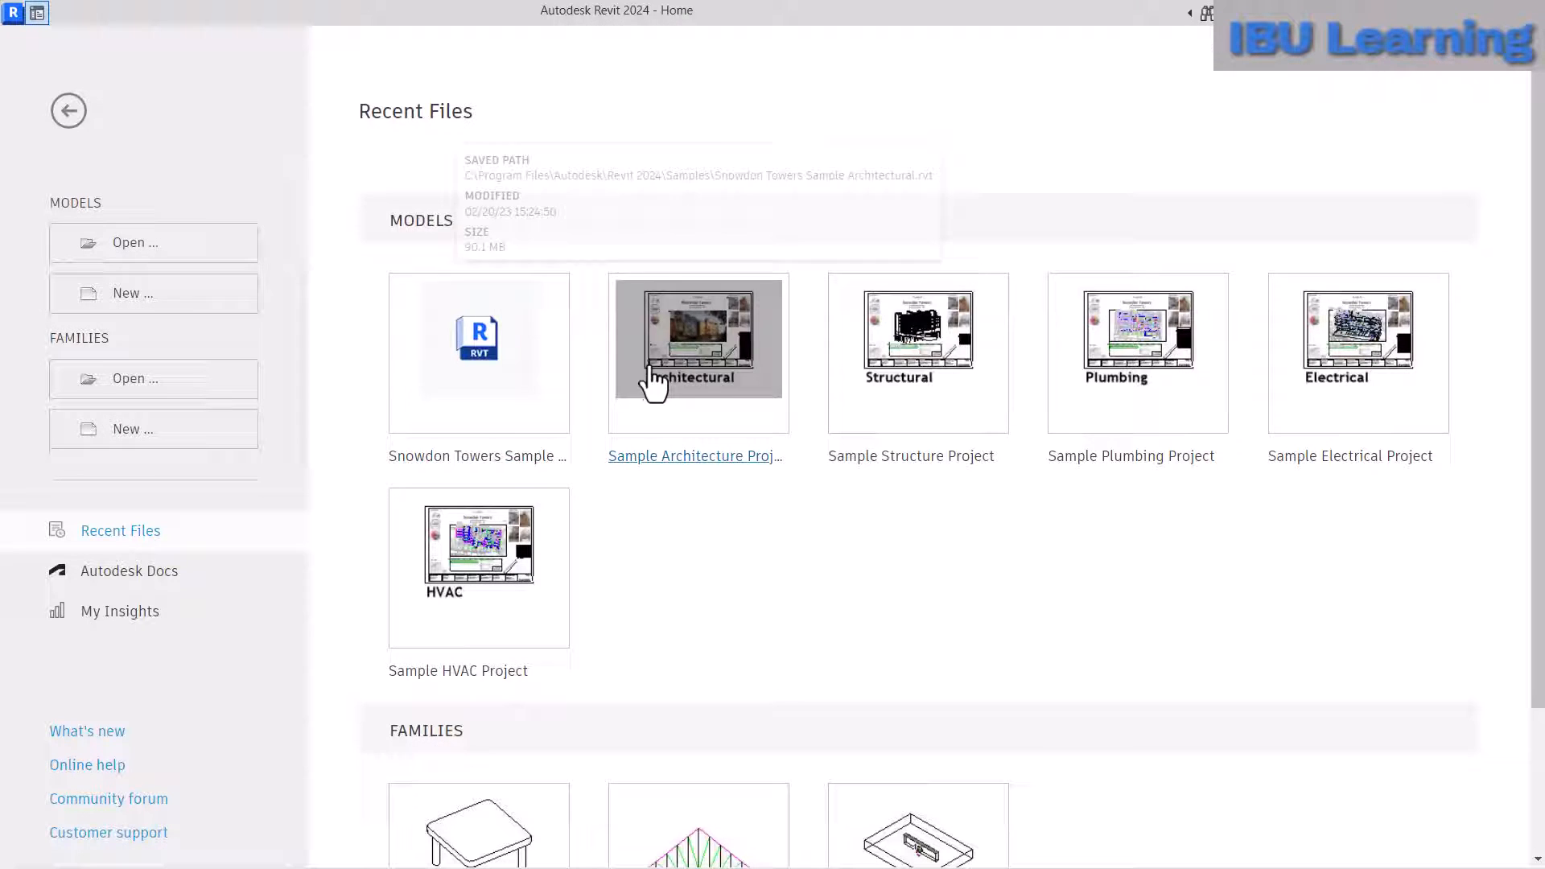
mouse_move(478, 338)
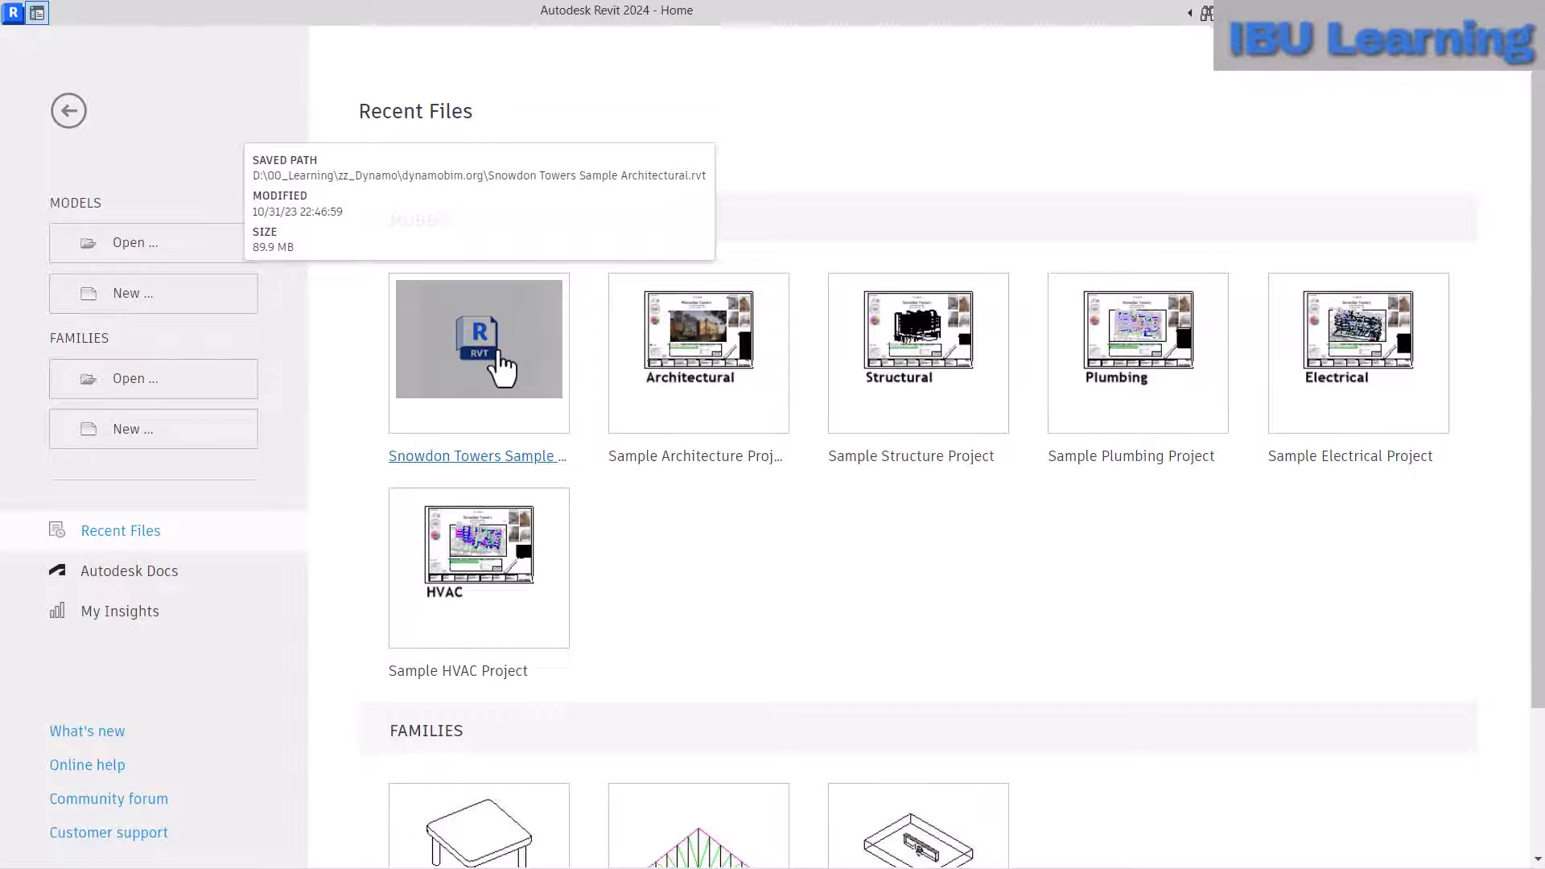
- Reopen Snowdon Towers Sample from Recent Files, landing on the G000 Cover sheet
click(478, 352)
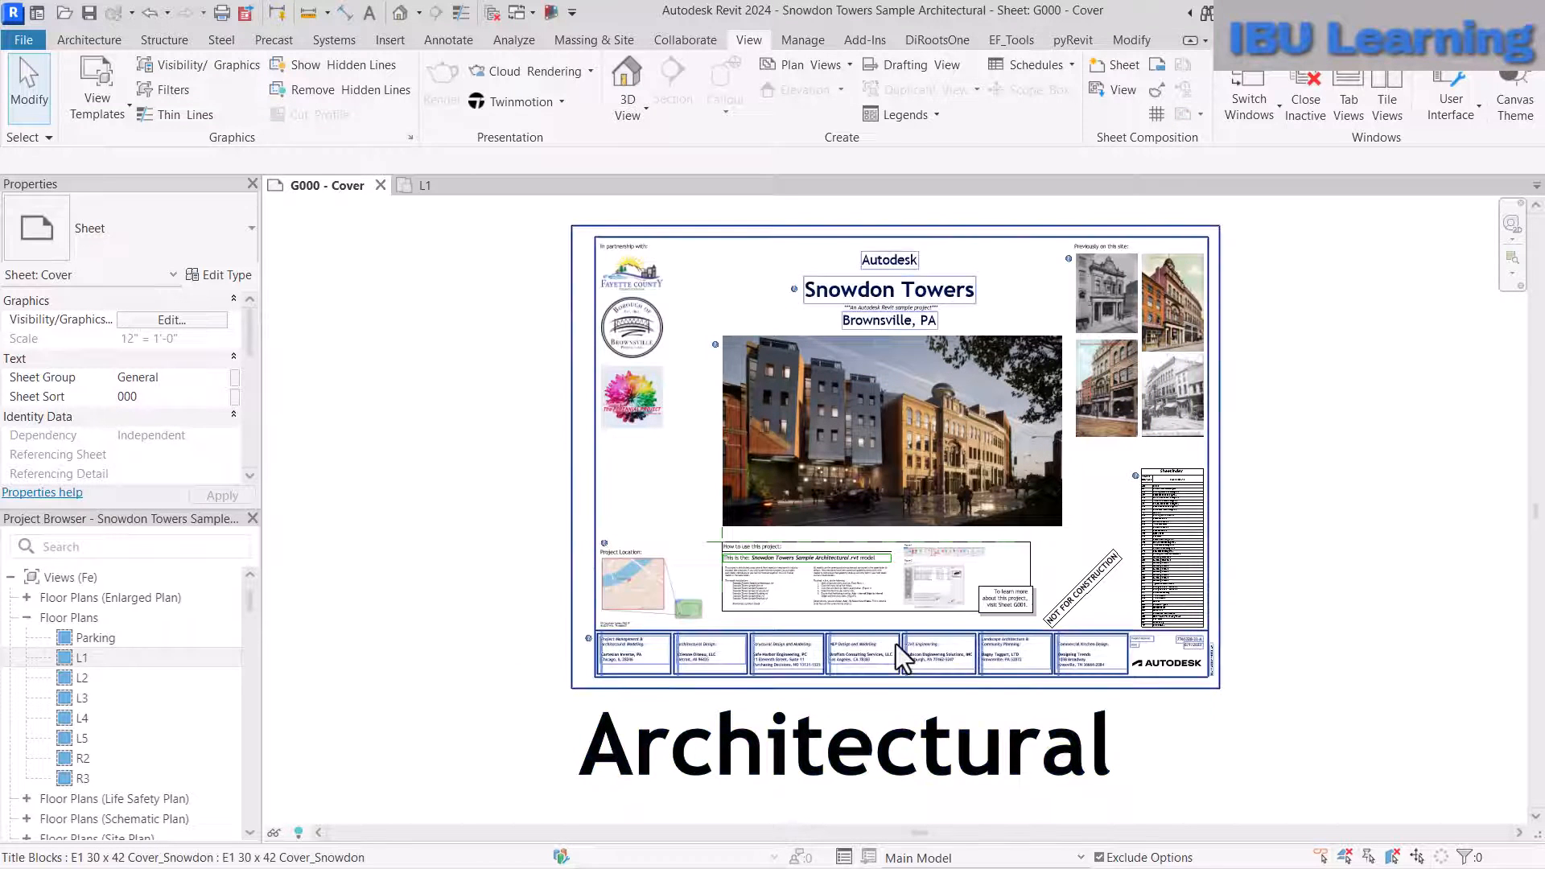
- Open the L4 floor plan from the Project Browser, then return to G000 - Cover
click(1171, 542)
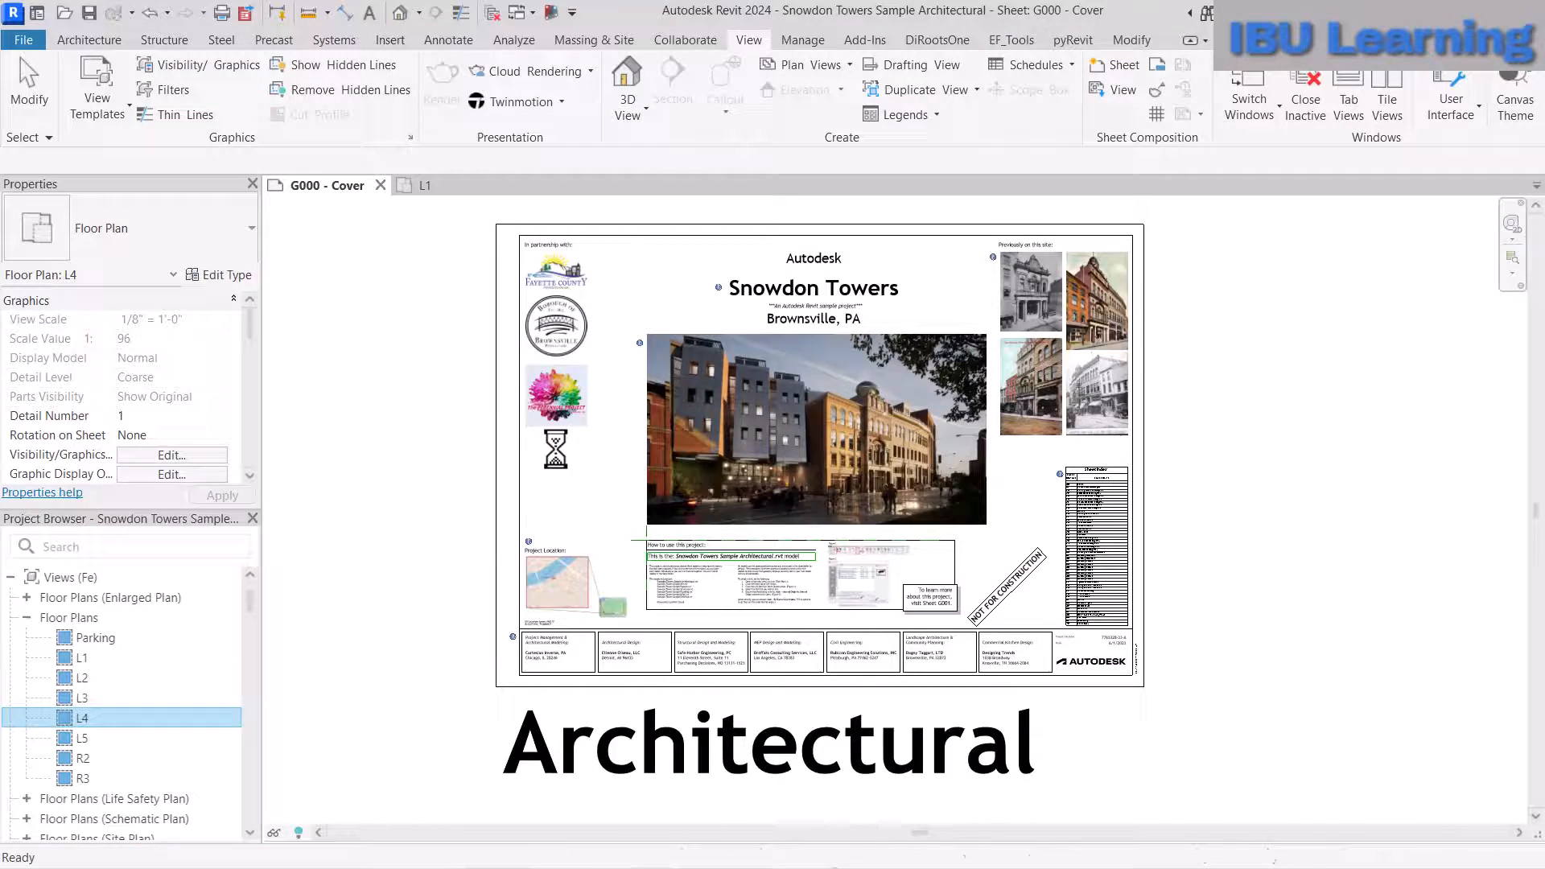
double_click(83, 717)
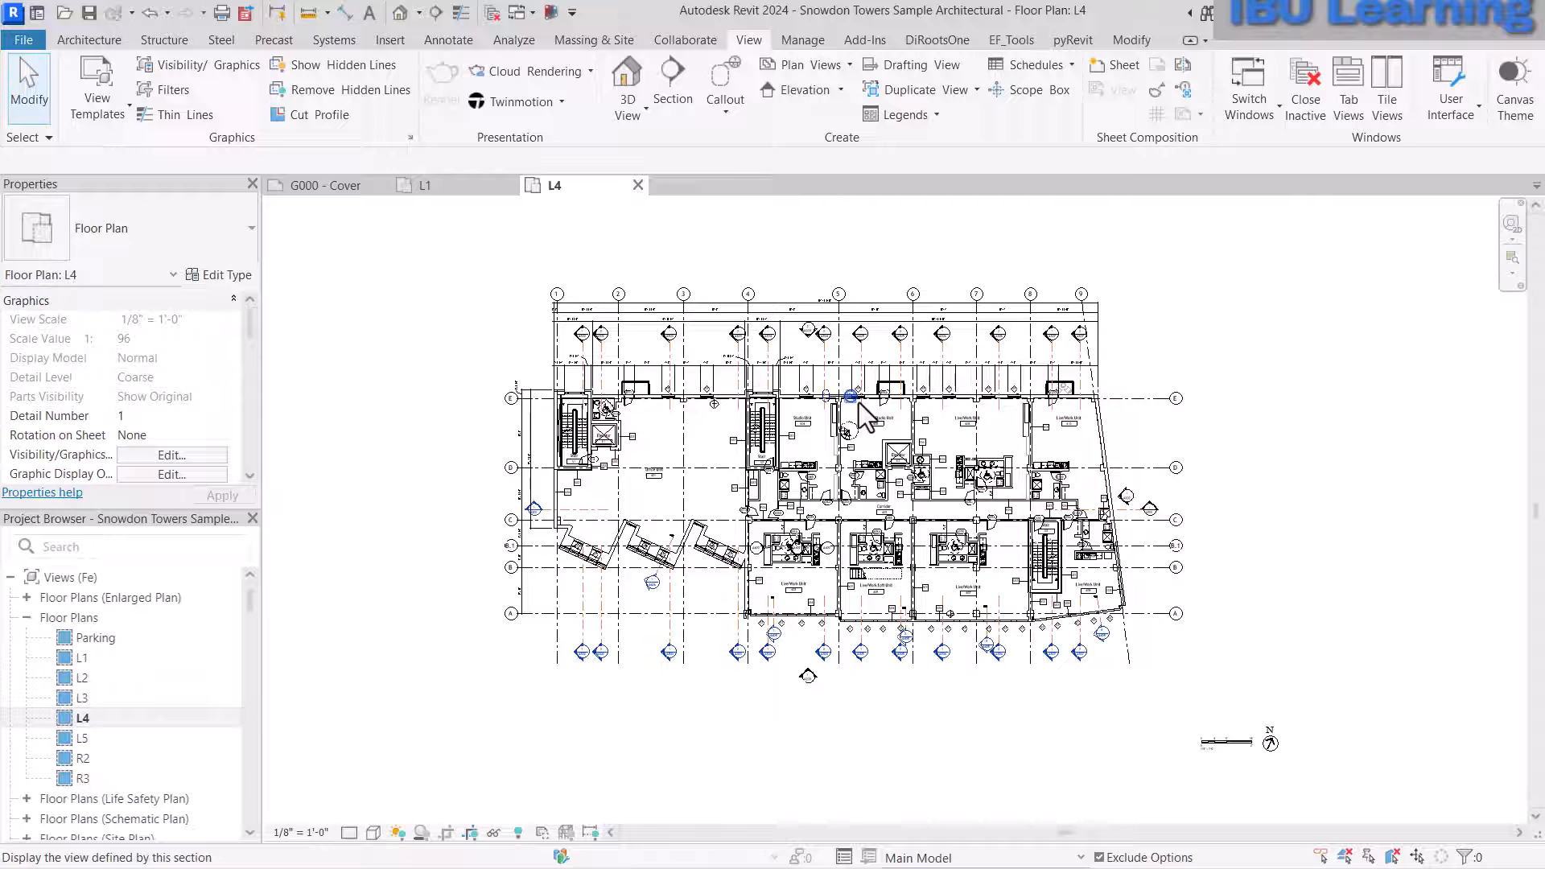
click(326, 185)
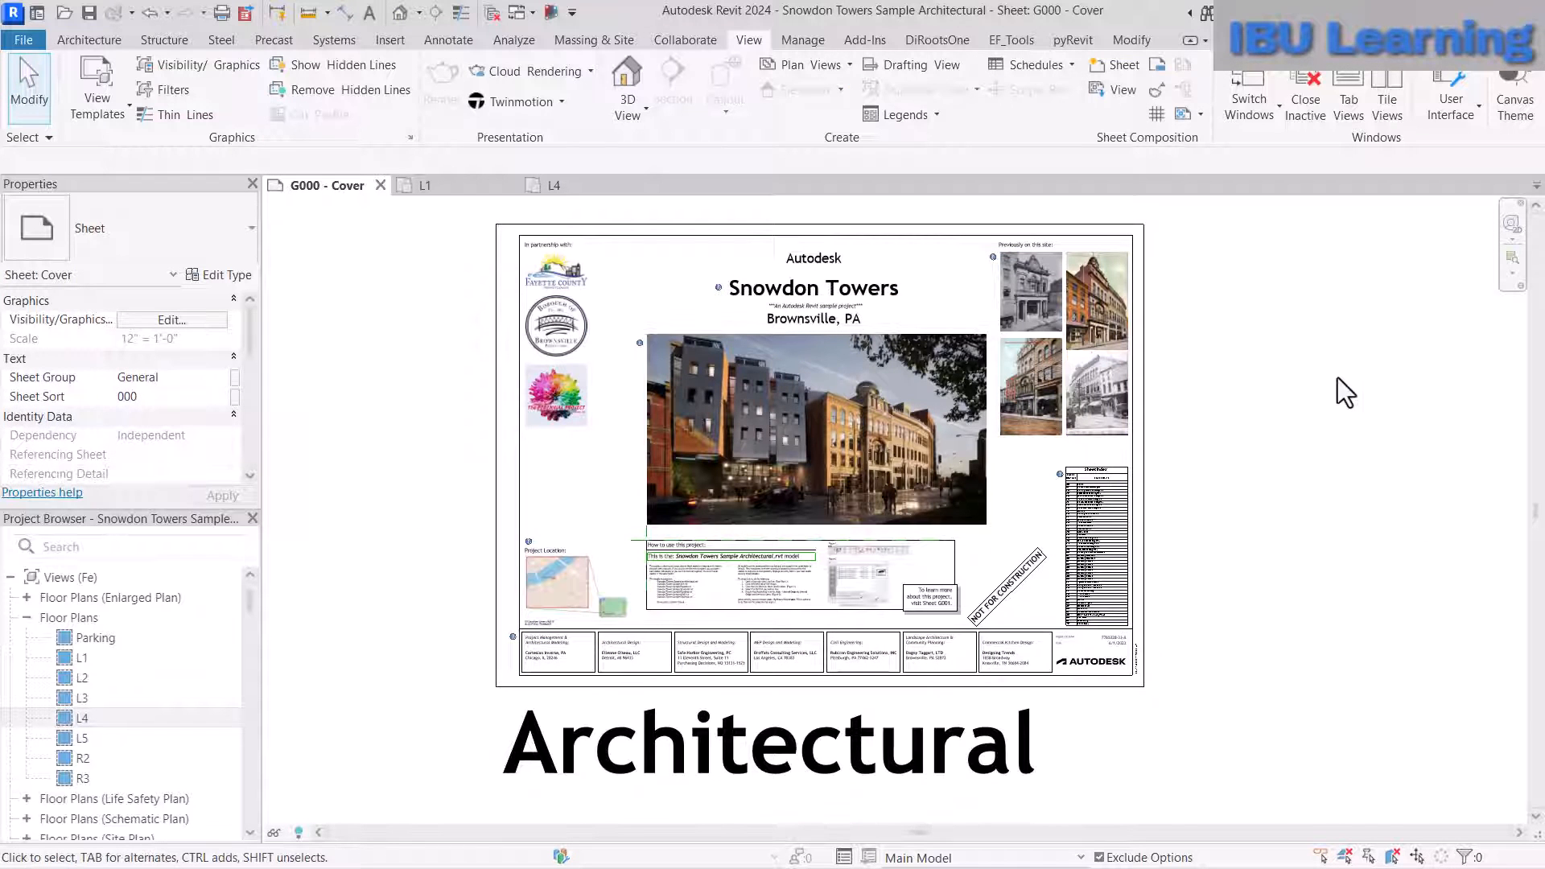
mouse_move(1313, 396)
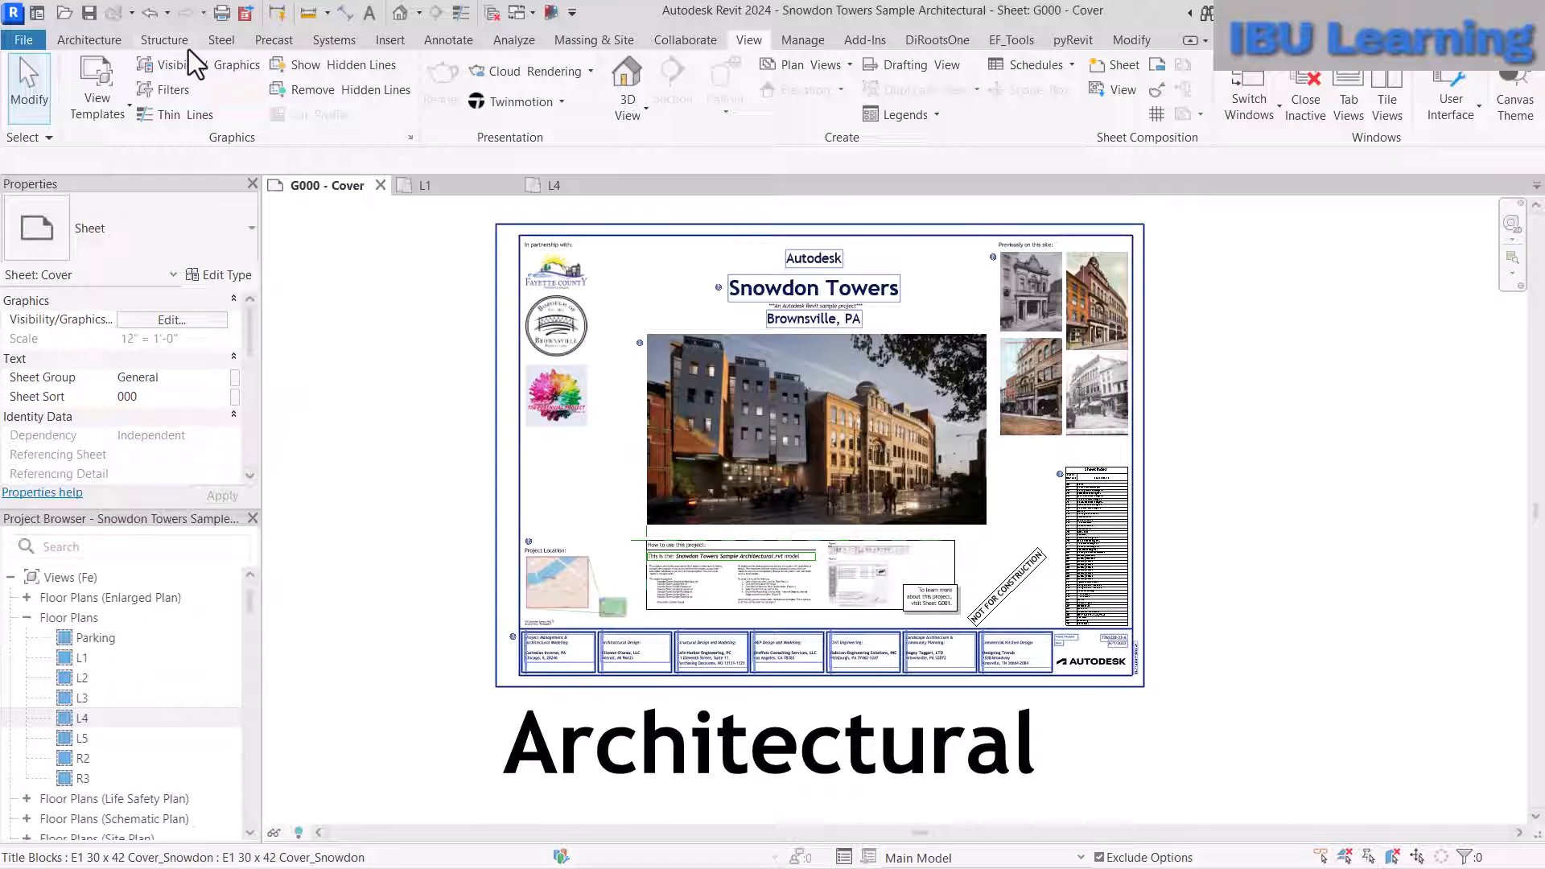
click(89, 39)
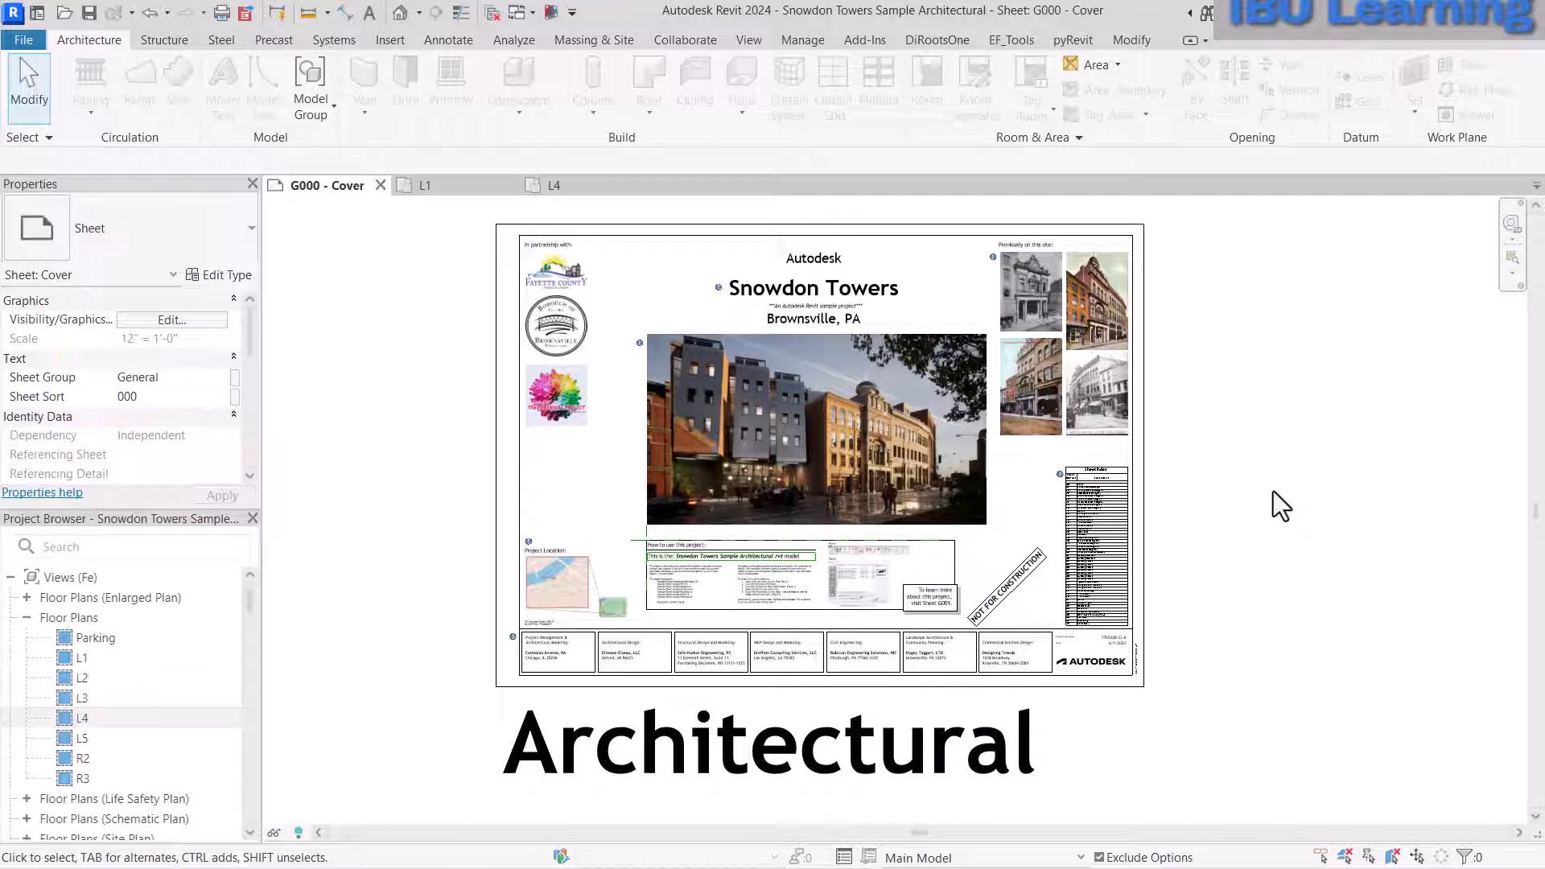
mouse_move(1302, 440)
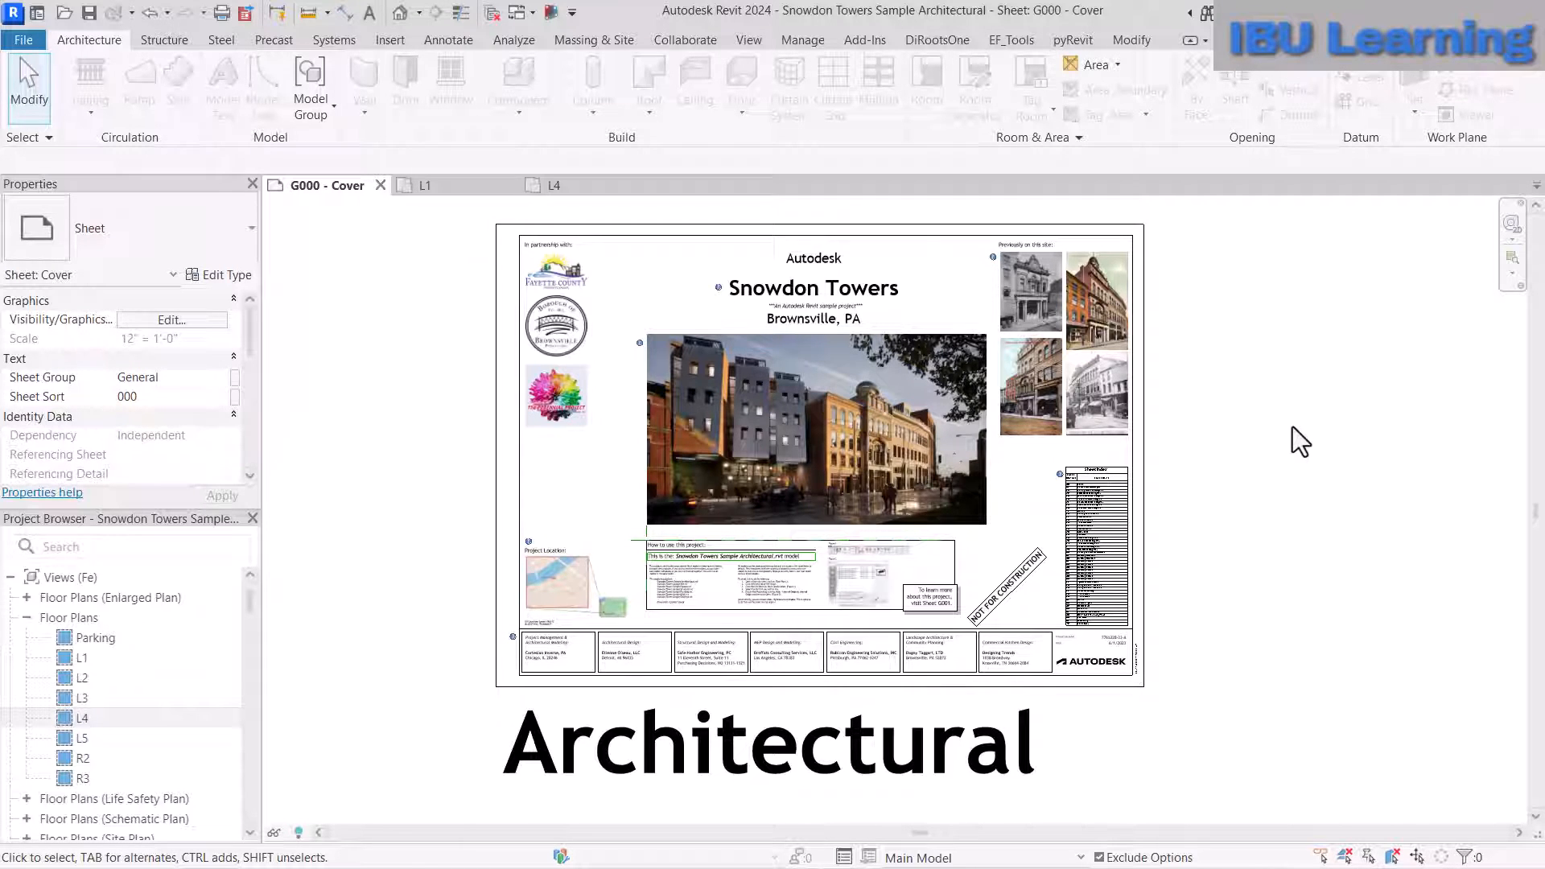
mouse_move(1304, 449)
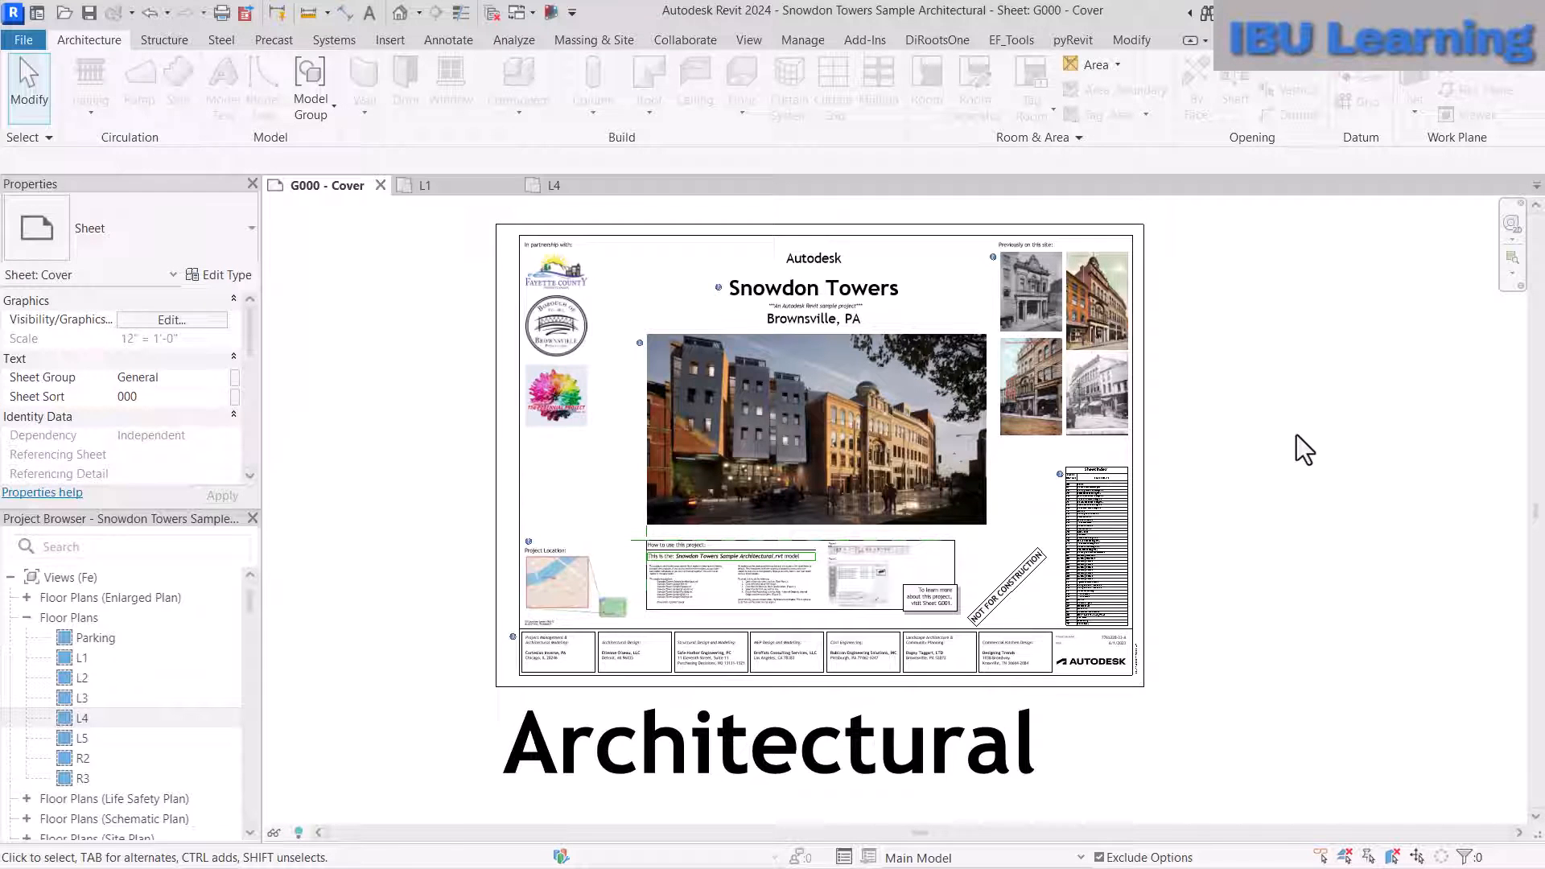
mouse_move(1281, 382)
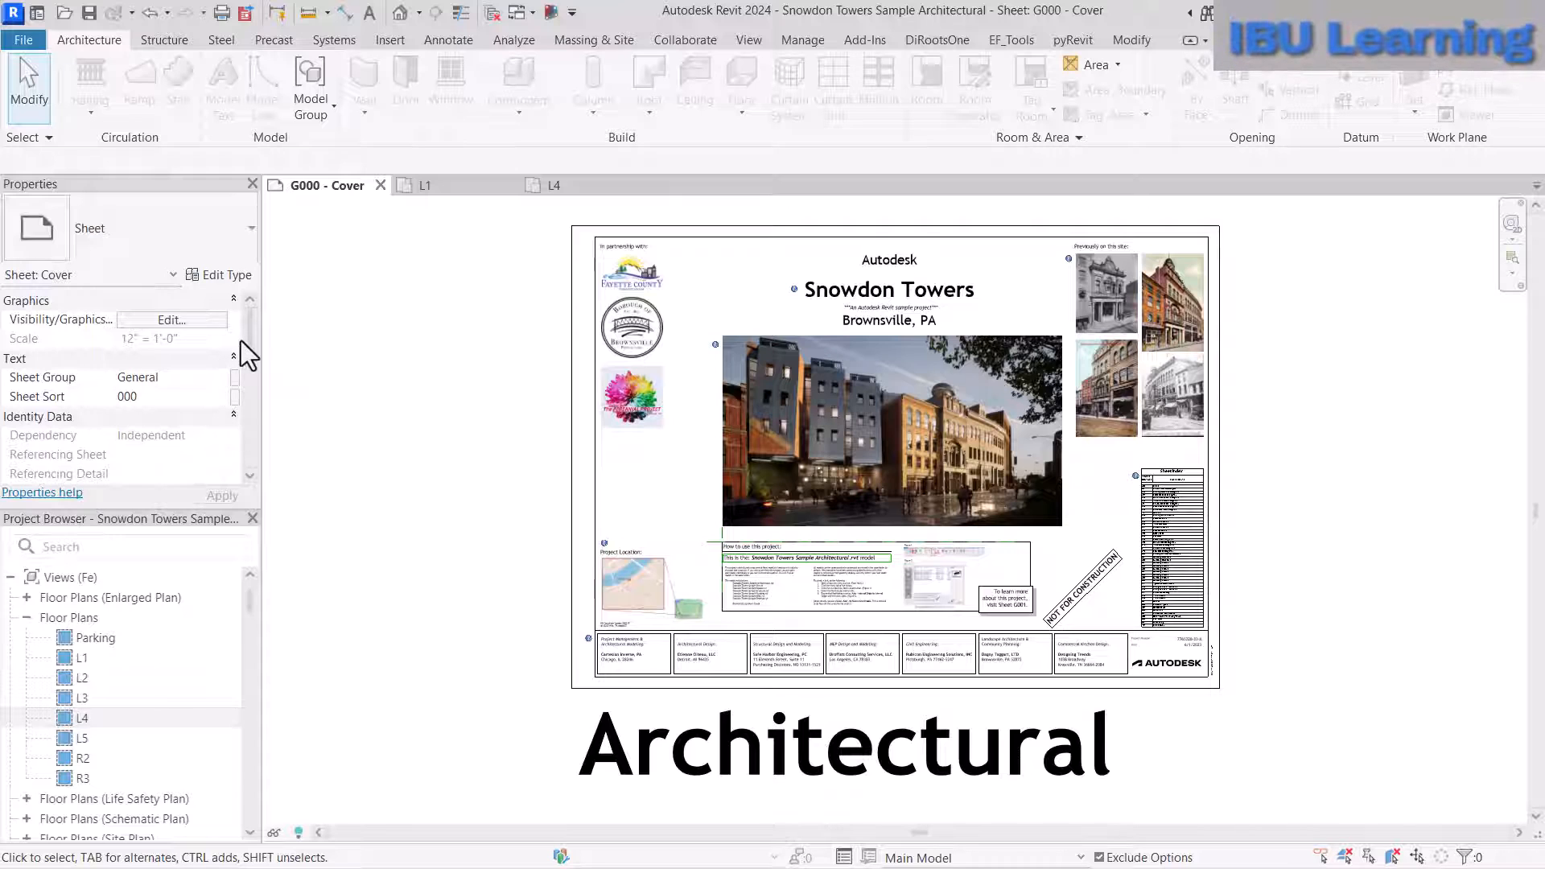
scroll(down, 3)
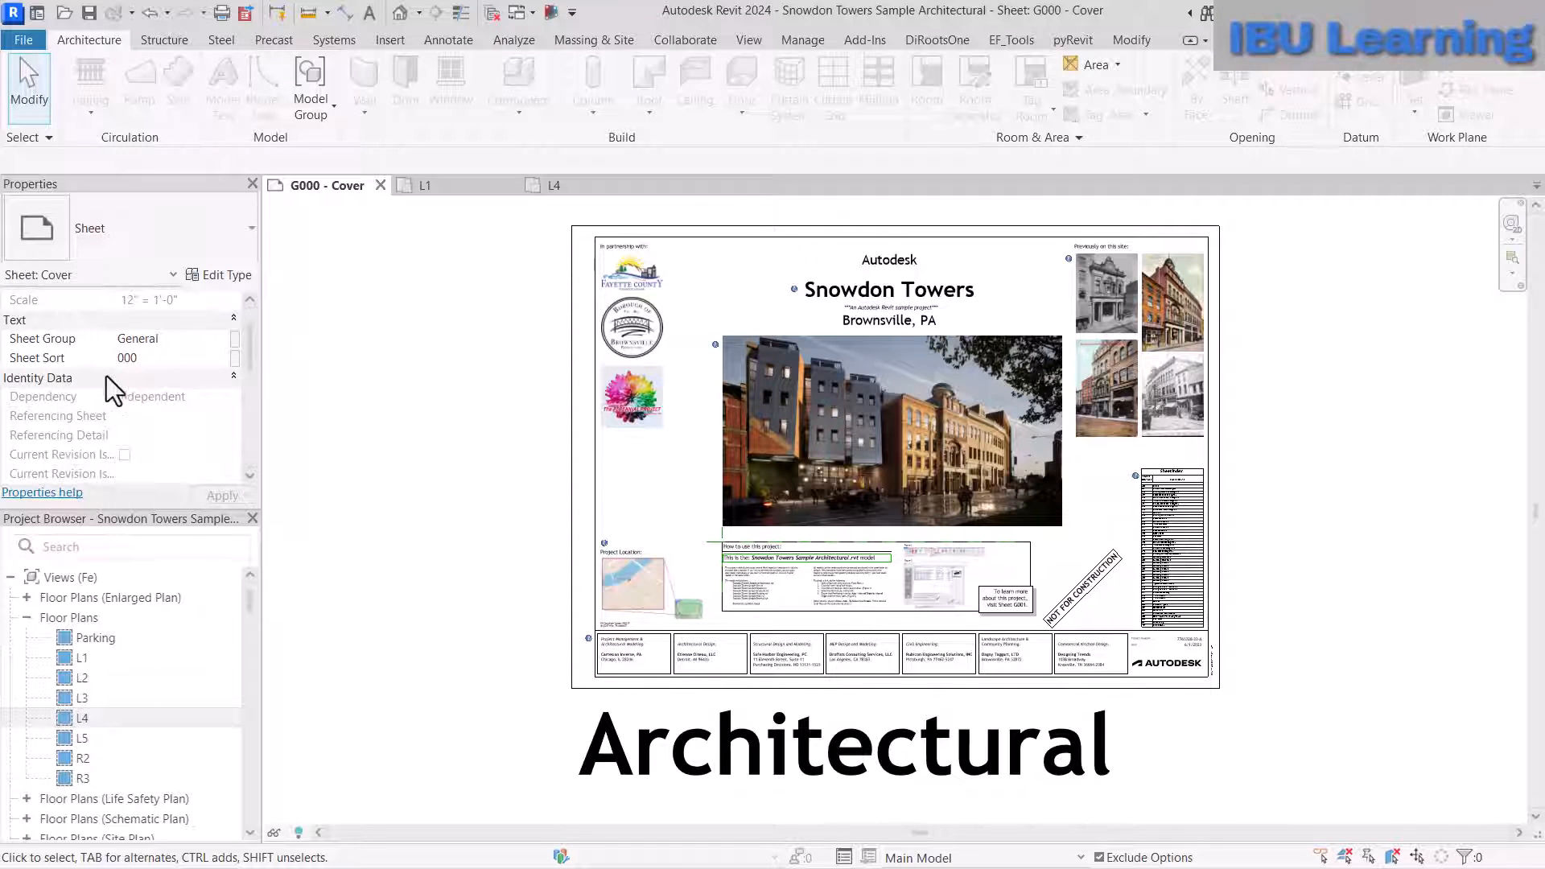
scroll(down, 3)
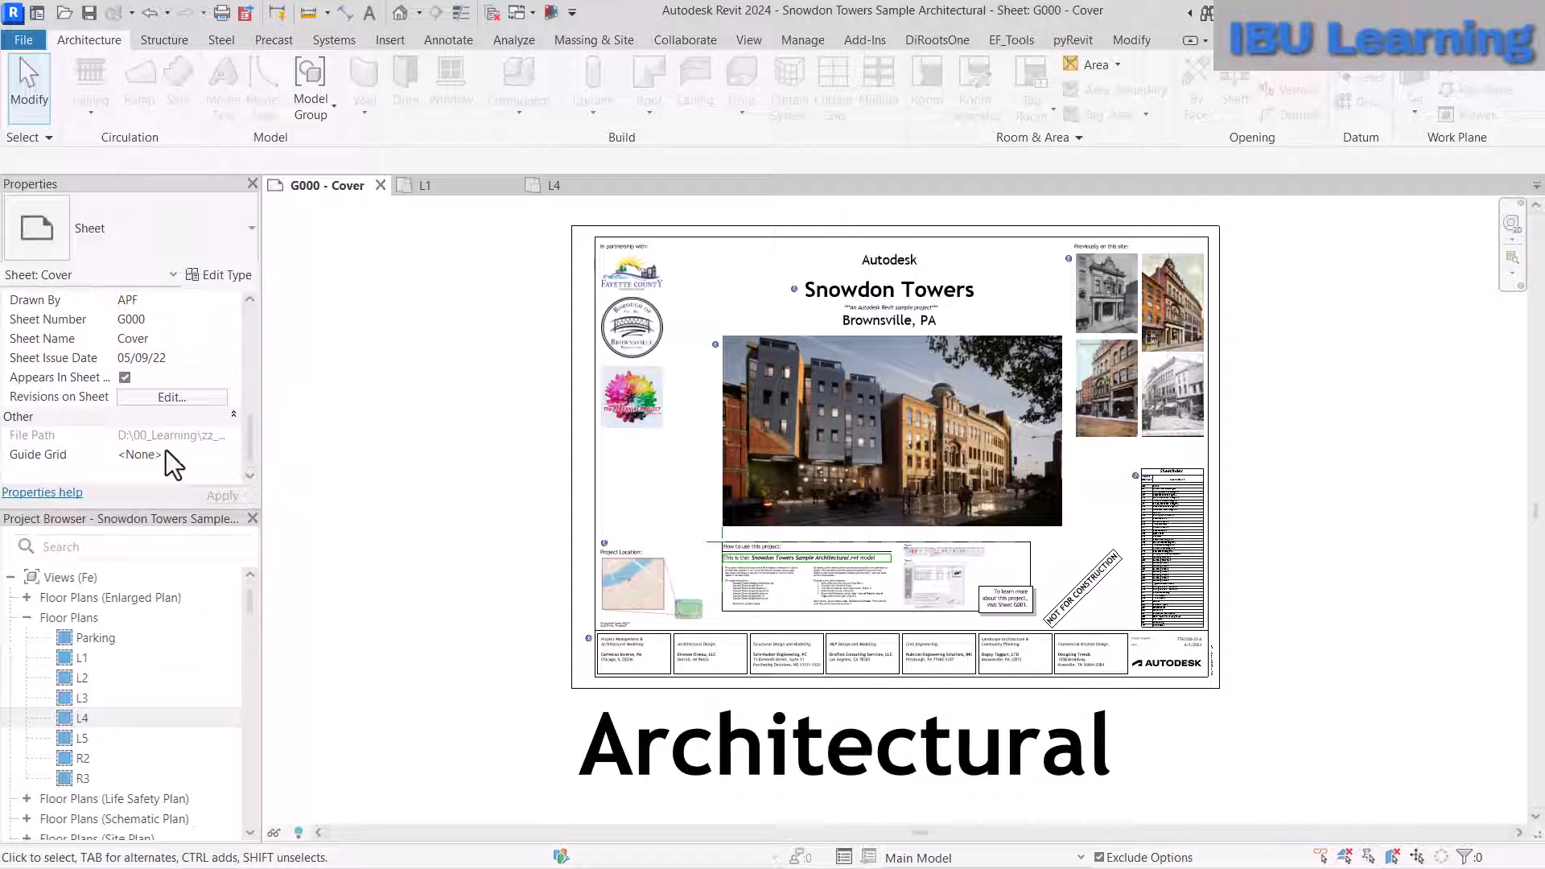
scroll(down, 3)
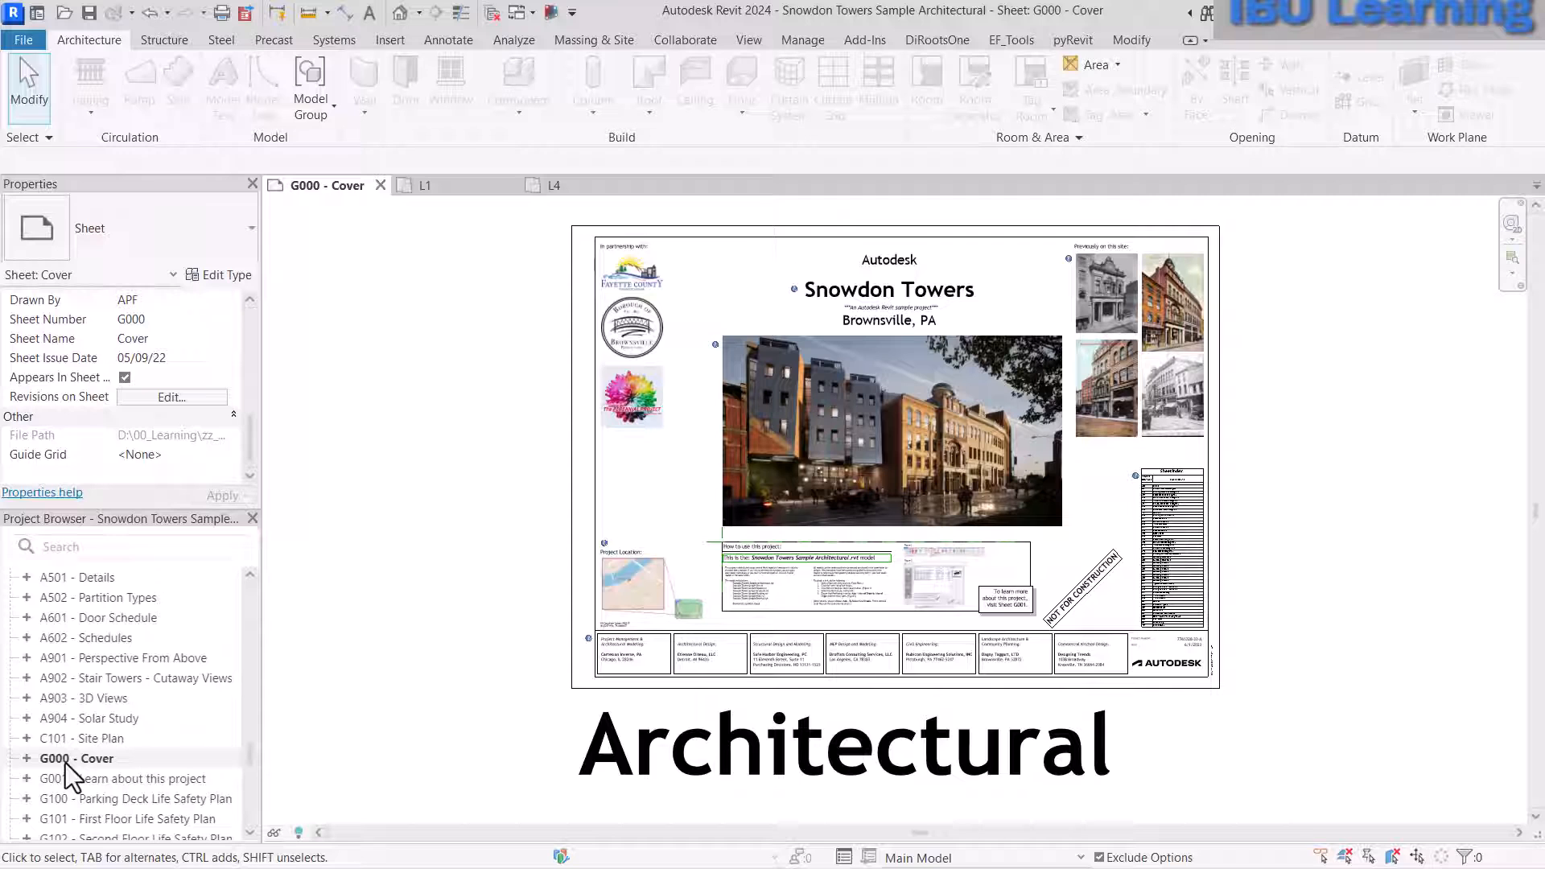
click(872, 577)
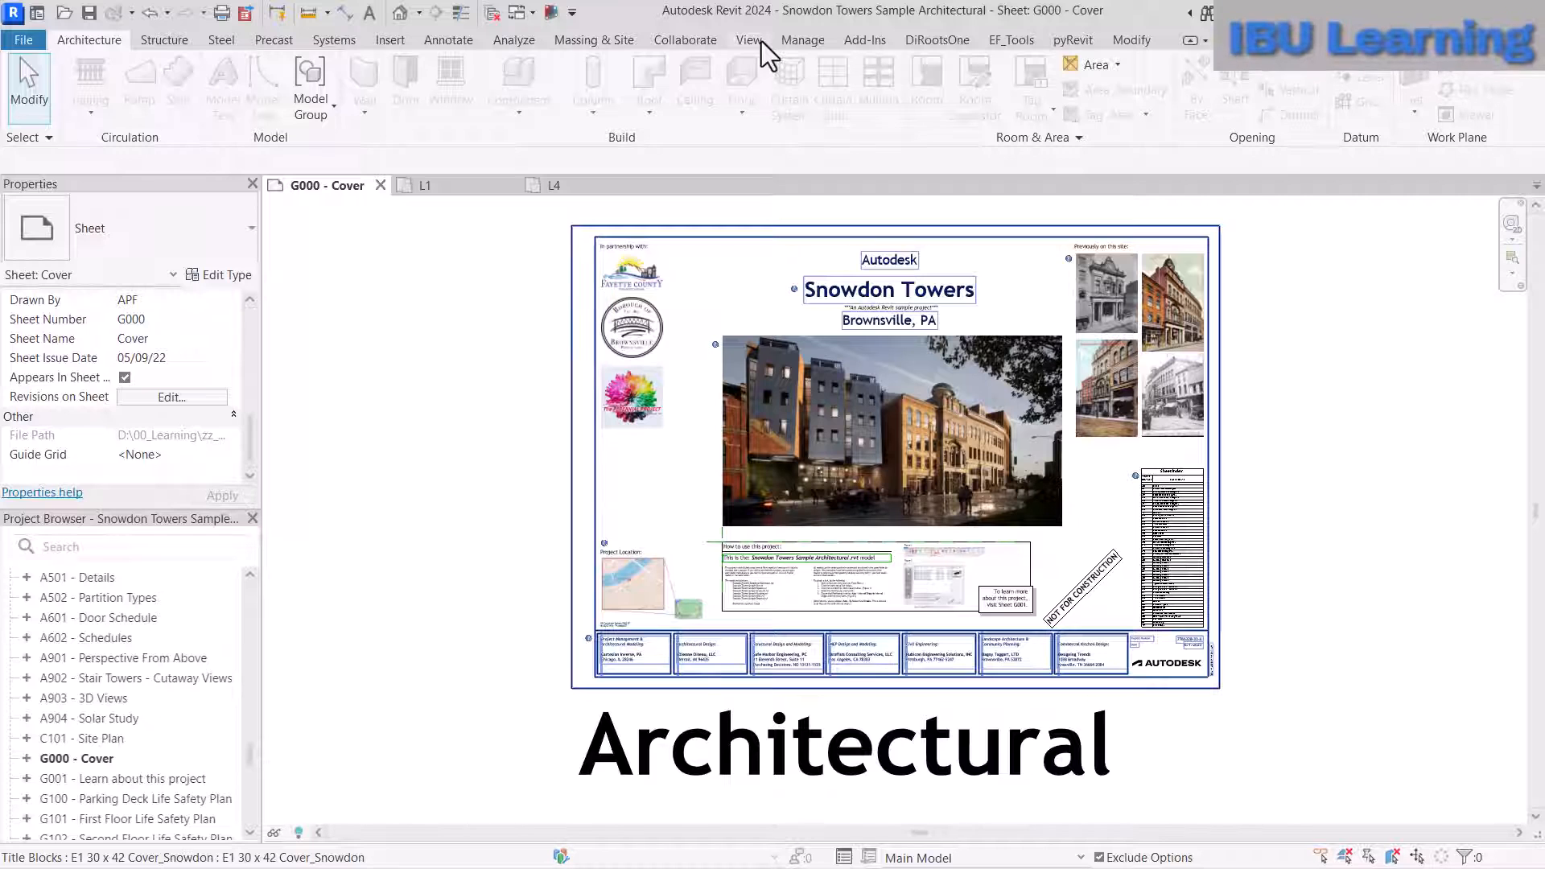
- Switch to the Manage tab to reach the Starting View setting
click(802, 40)
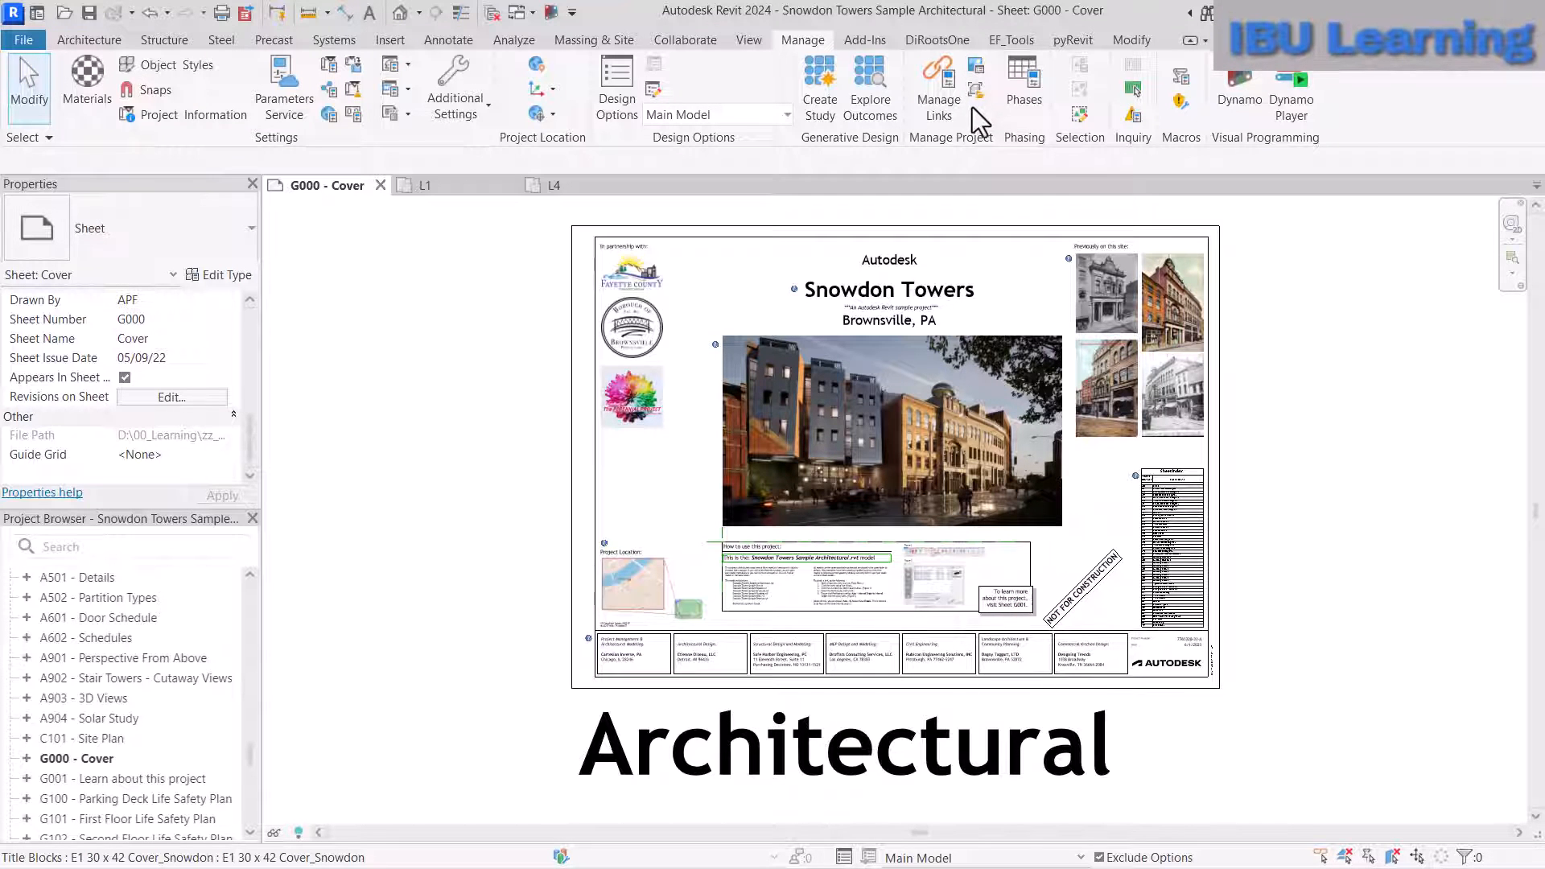
mouse_move(982, 77)
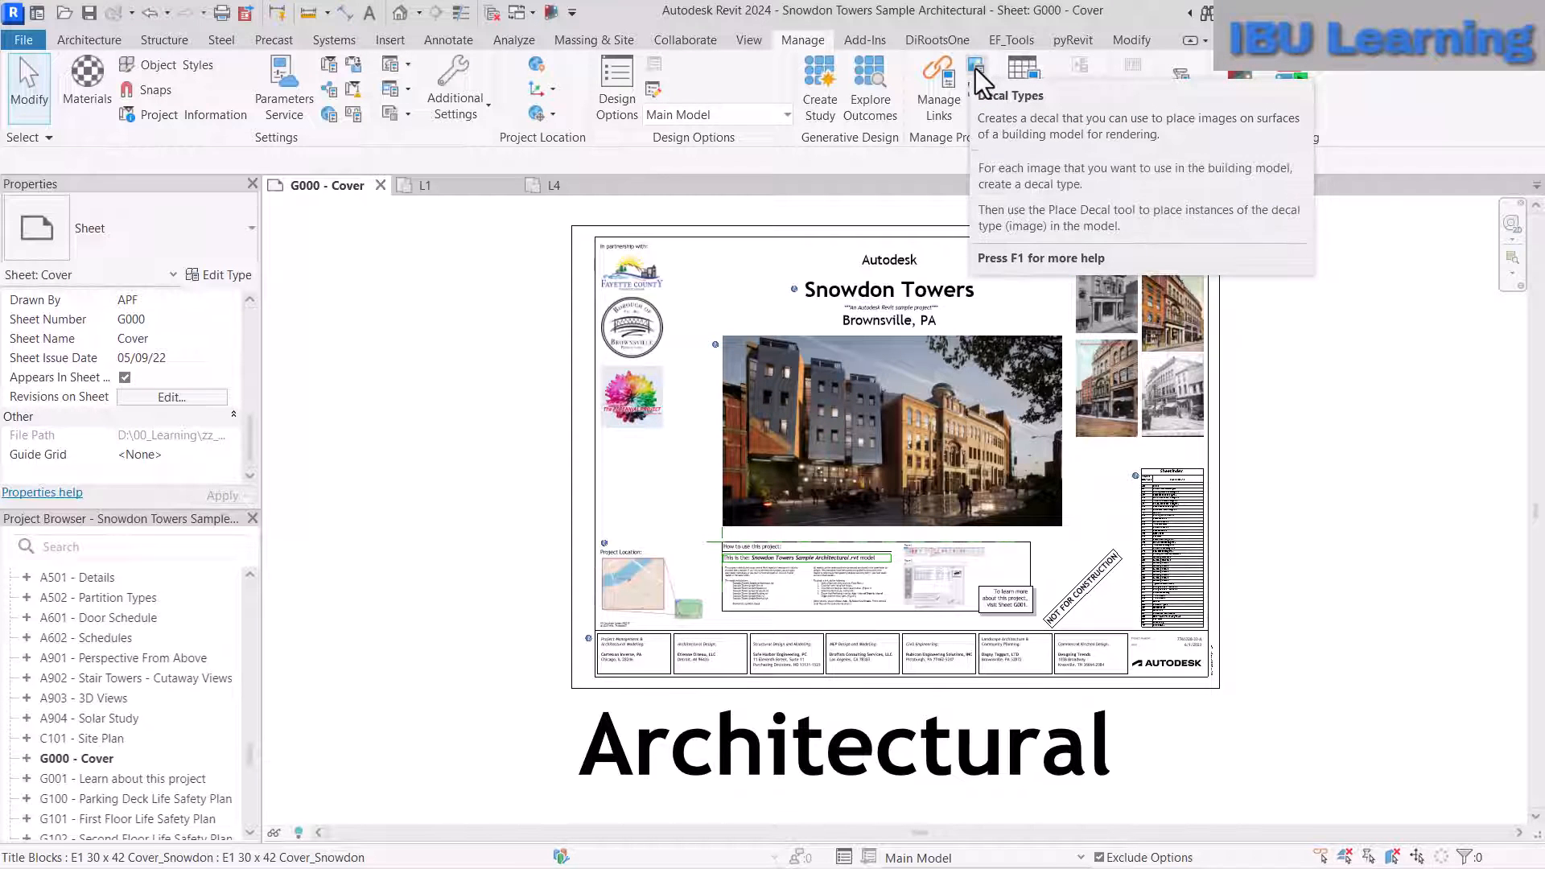
mouse_move(979, 82)
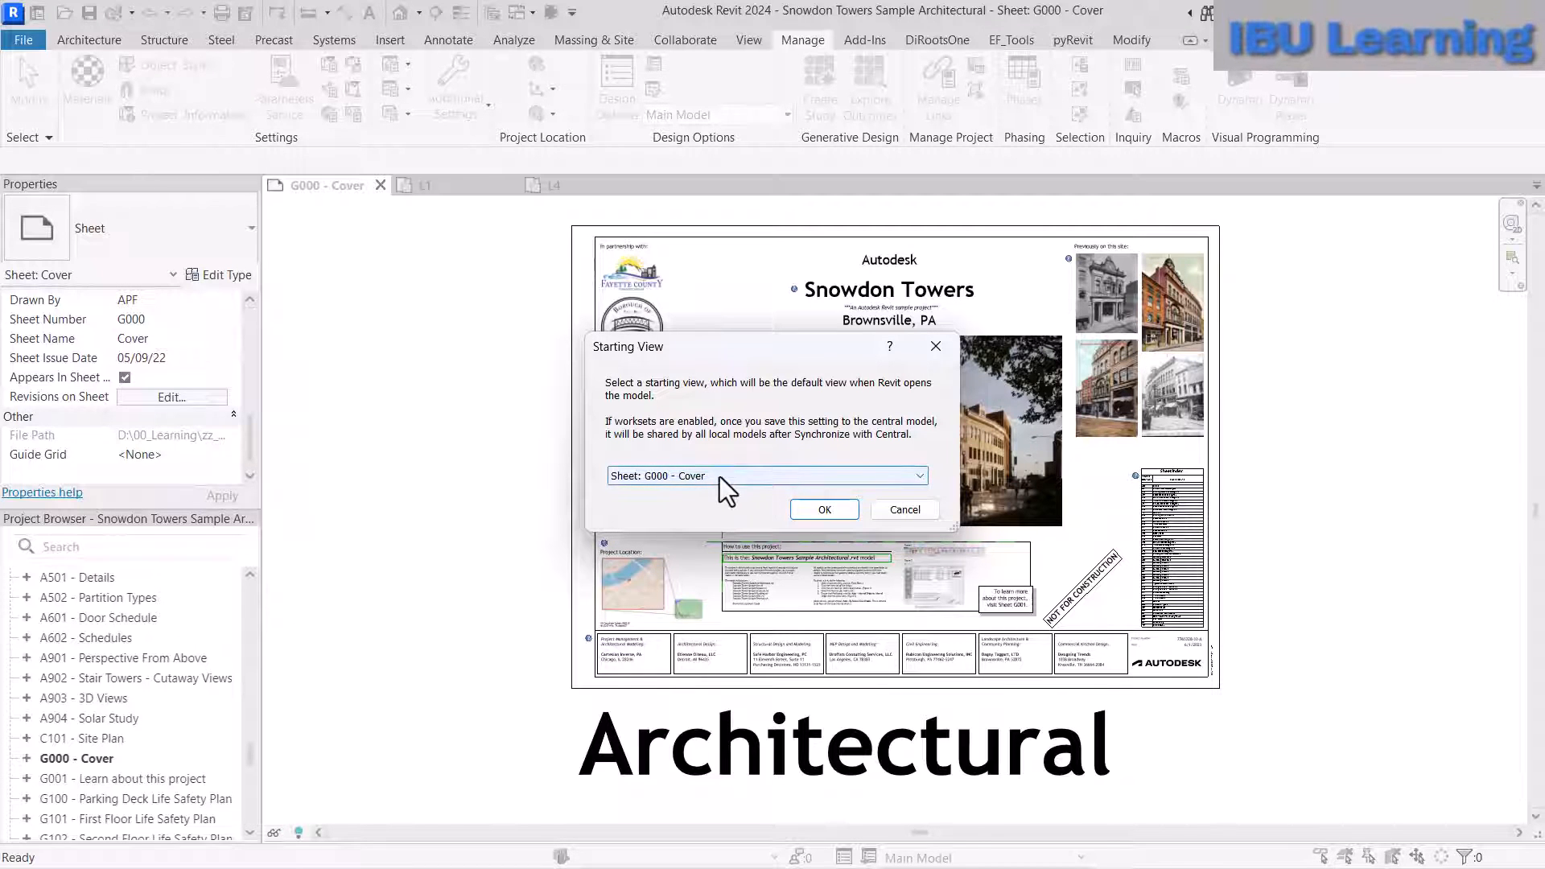
- Browse the sheets listed in the Starting View drop-down, then close the dialog
click(918, 476)
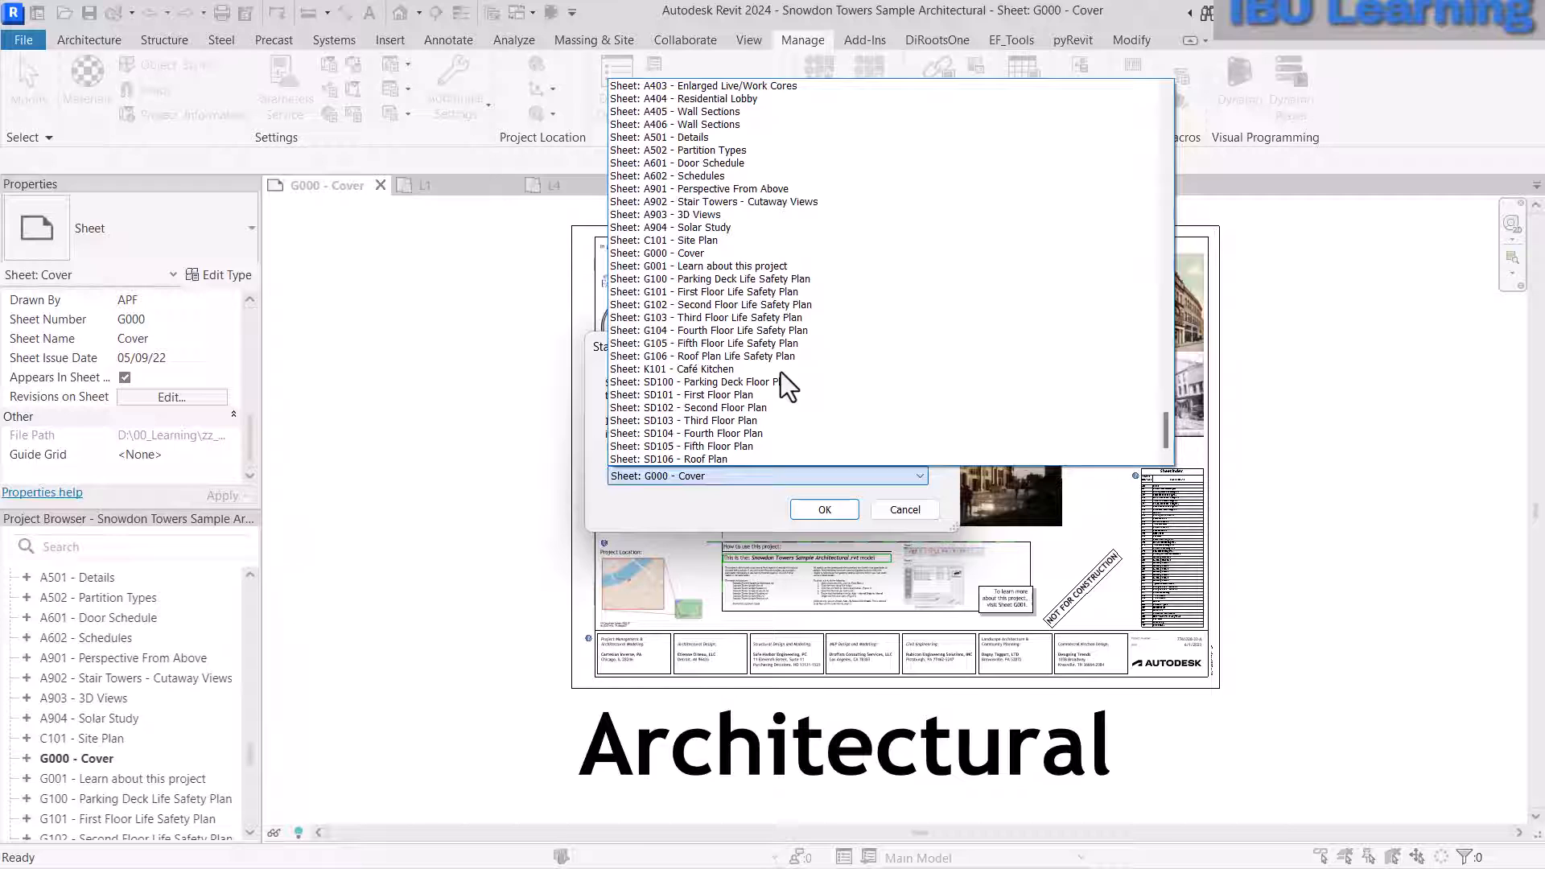
click(703, 355)
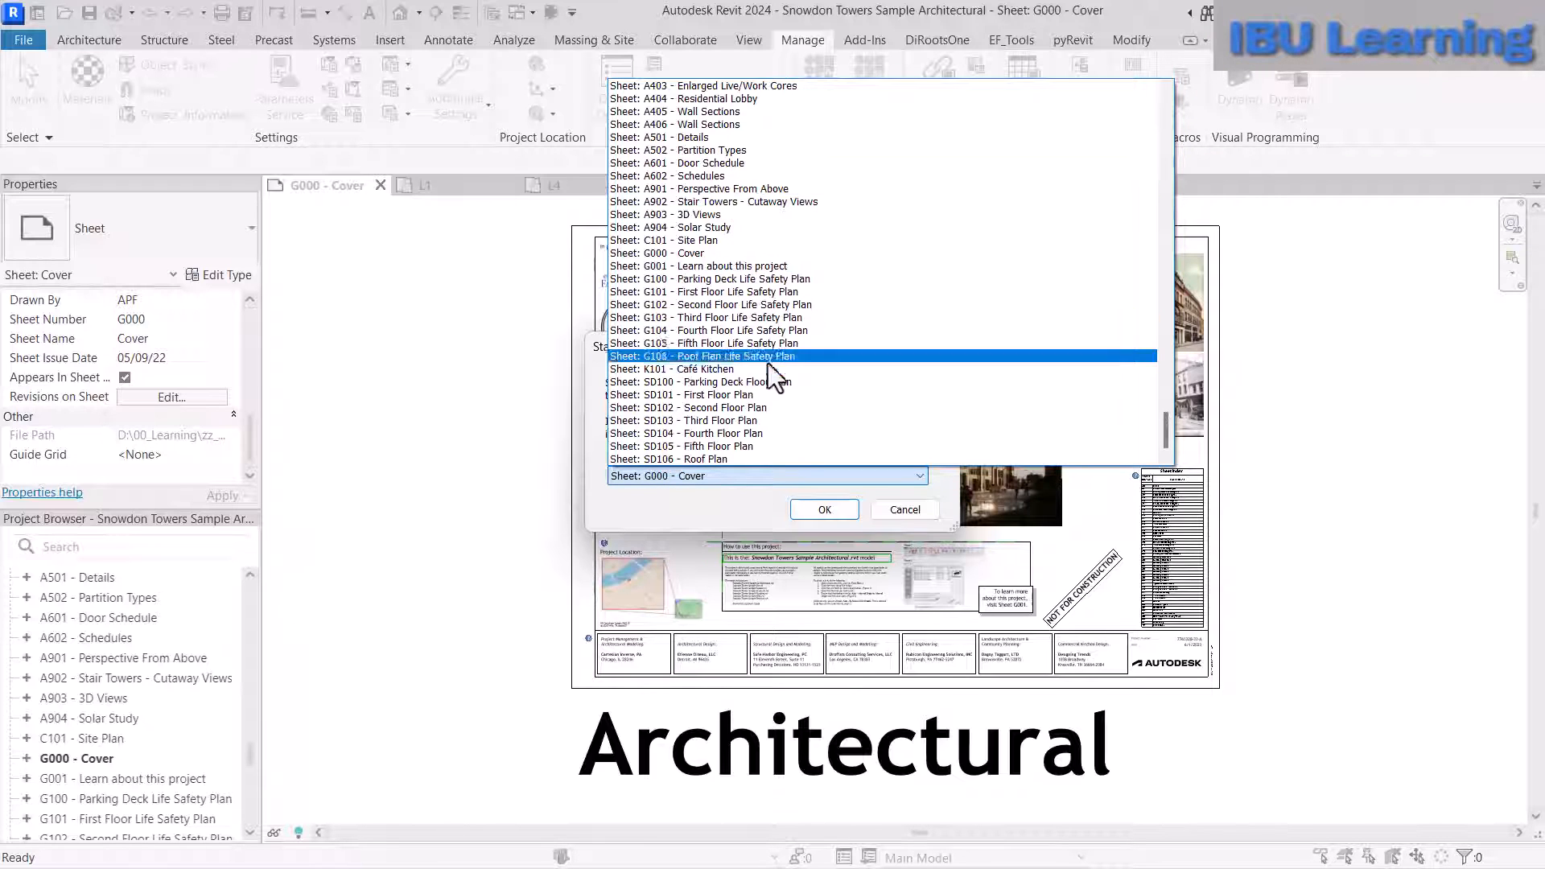
click(704, 292)
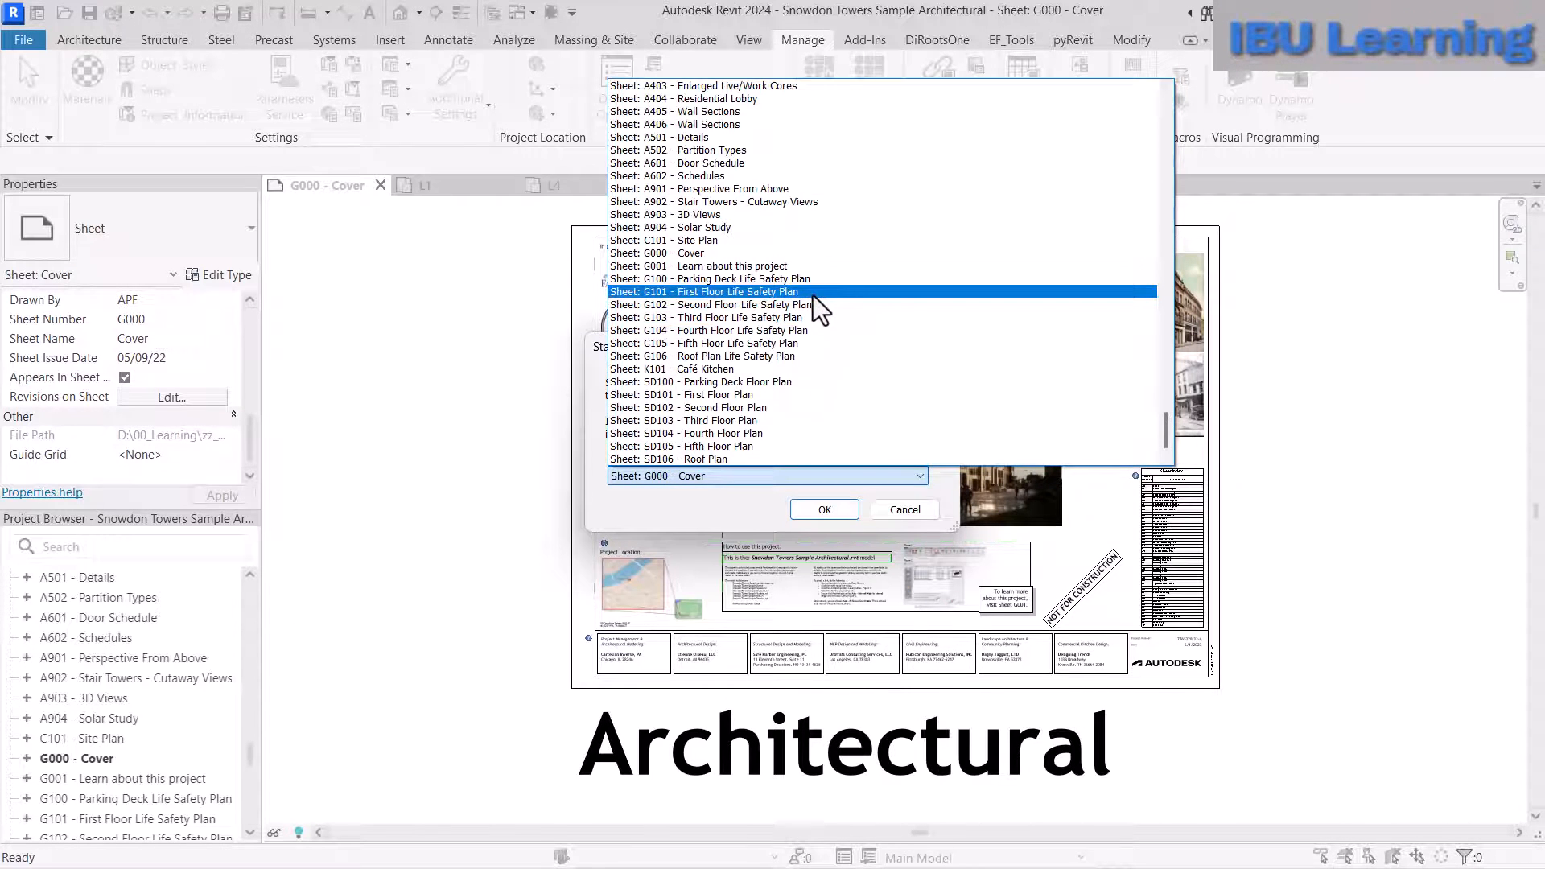
click(904, 510)
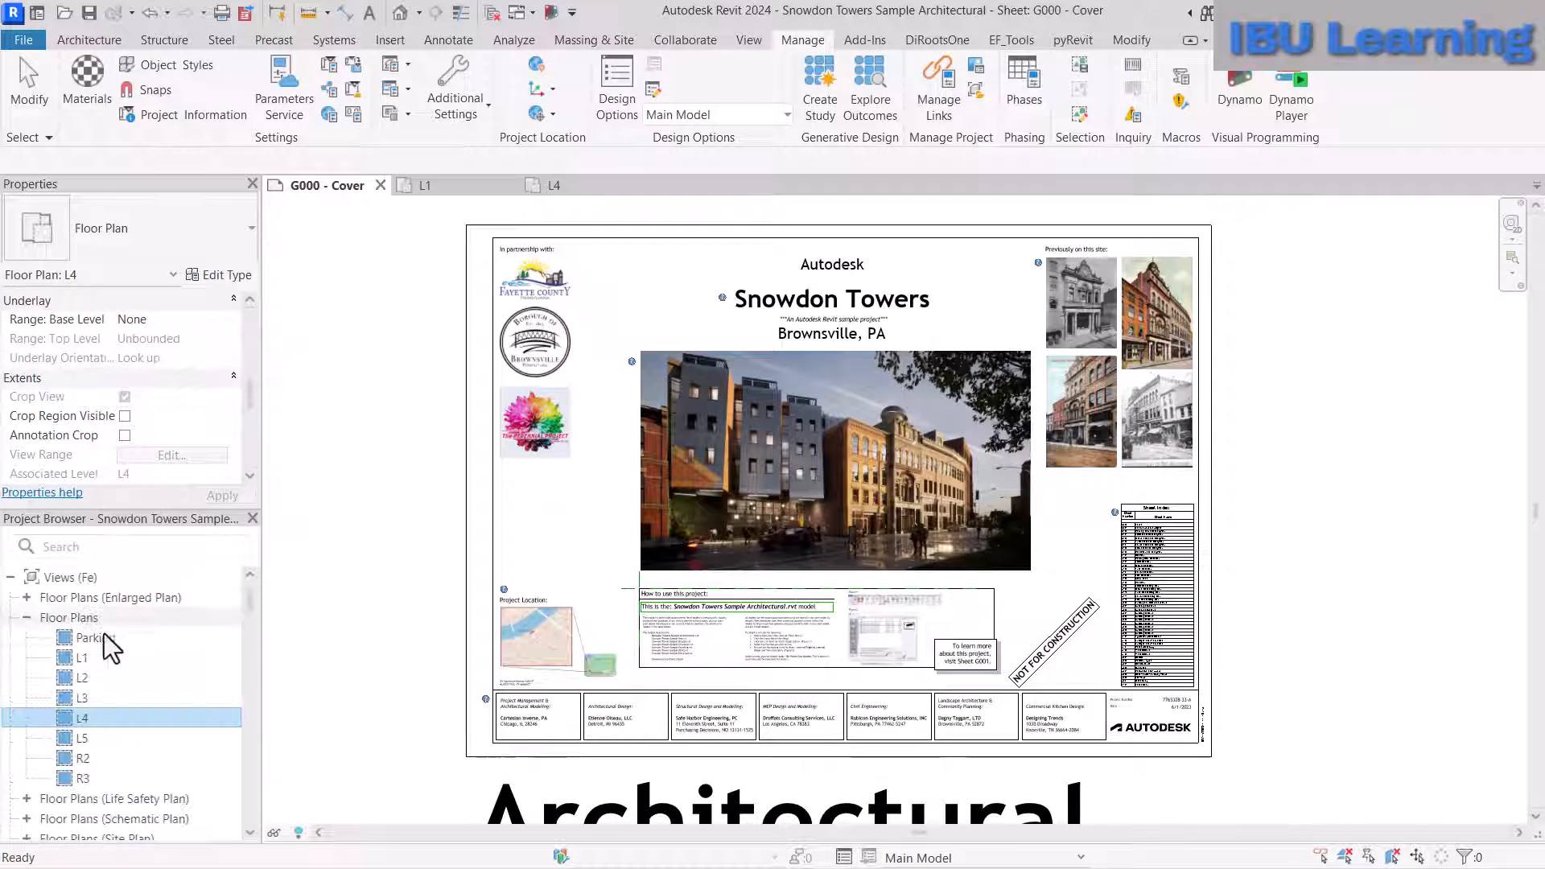
- Open the Parking floor plan and the A100 - Parking Deck Floor Plan sheet
click(96, 638)
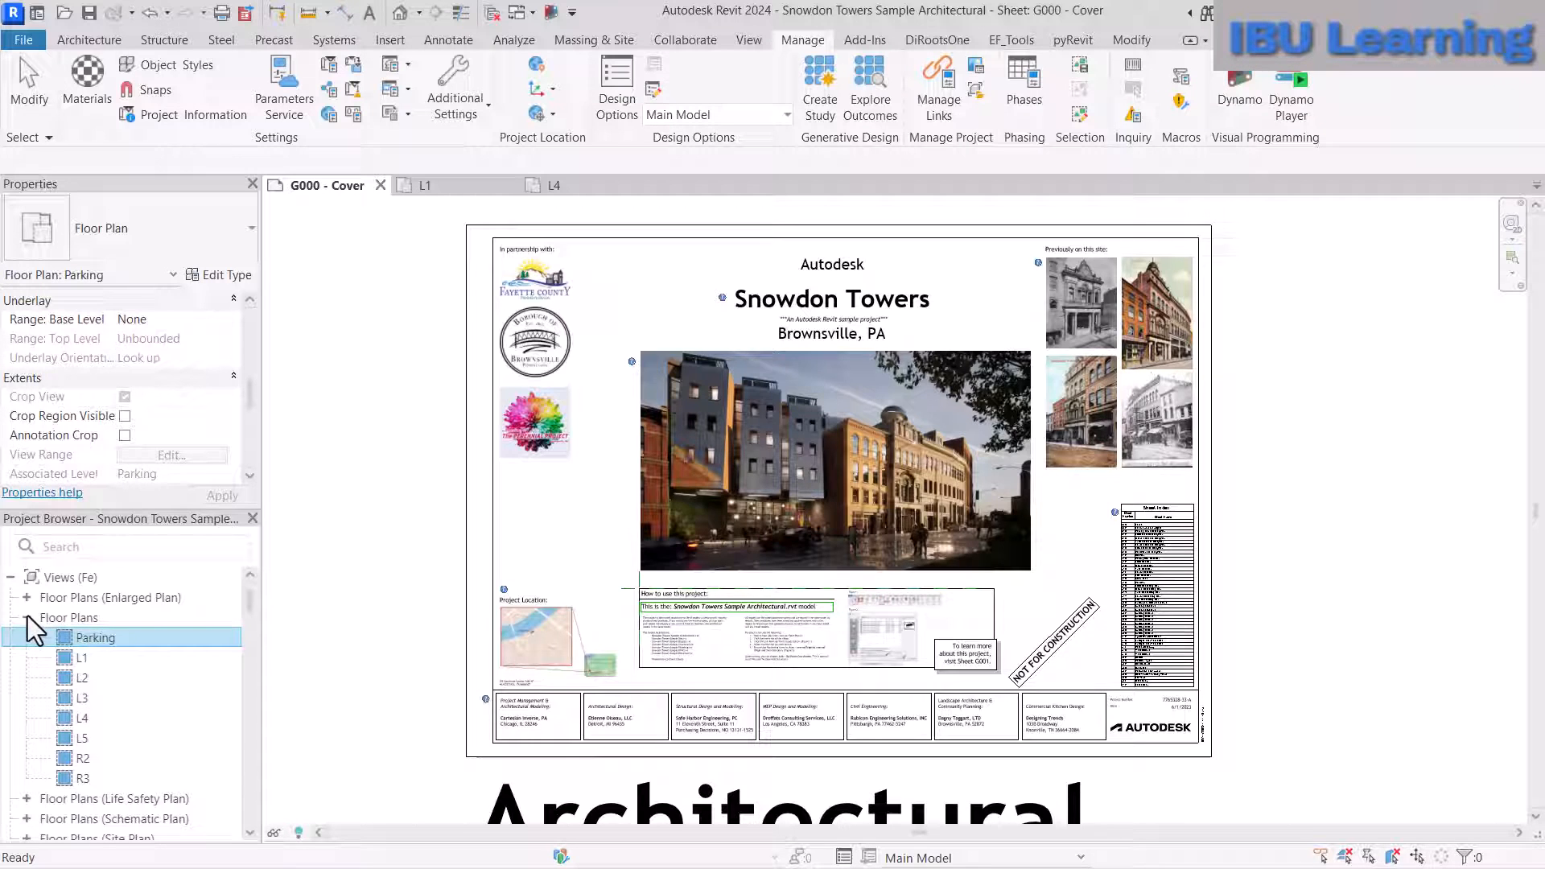
double_click(95, 637)
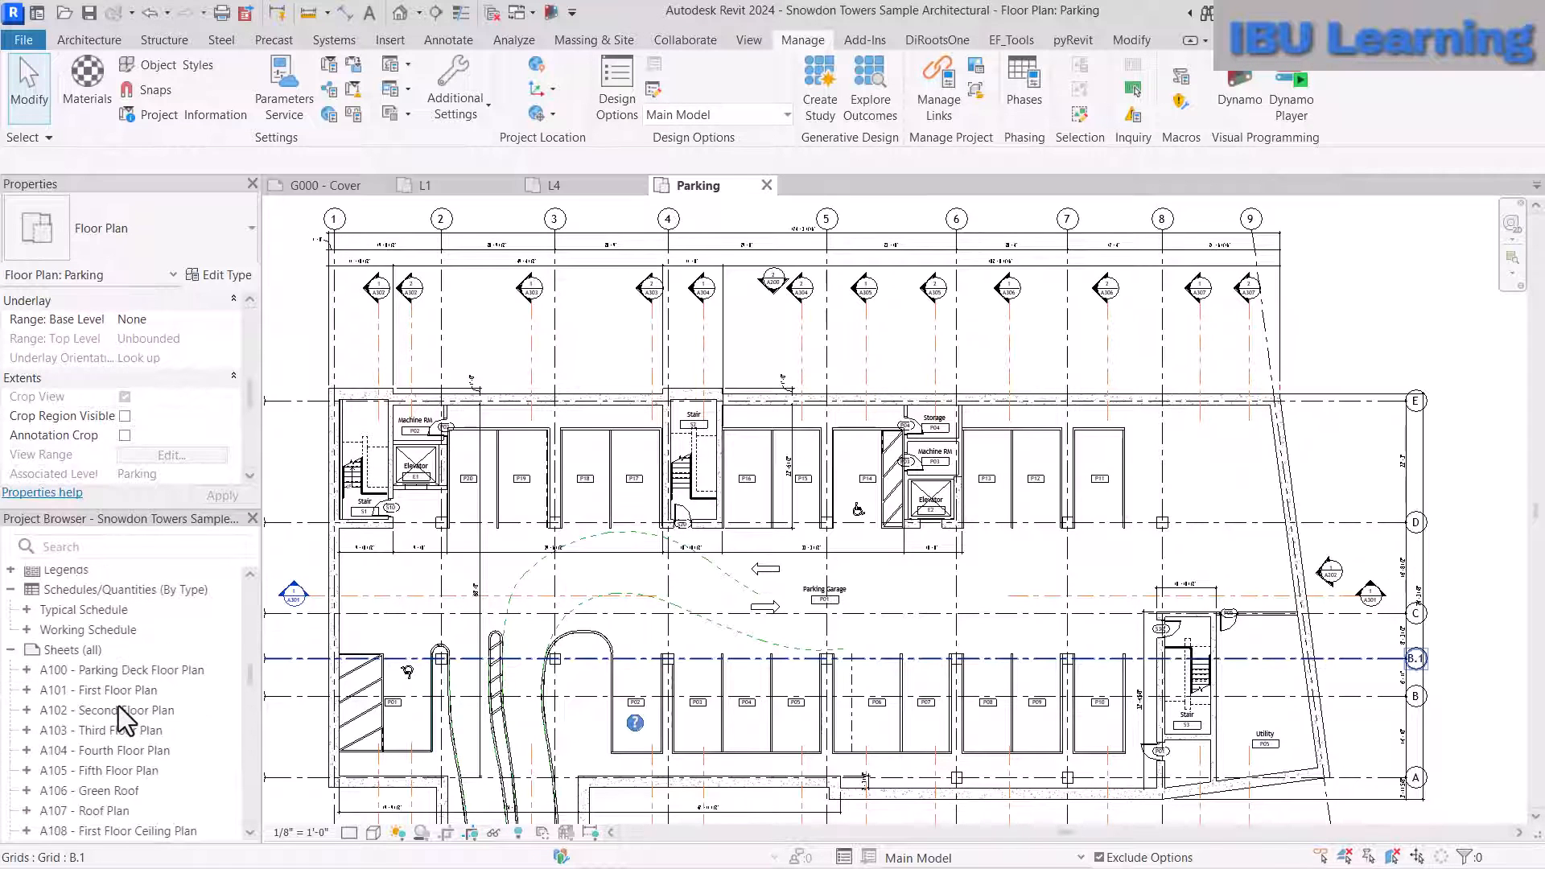
click(107, 710)
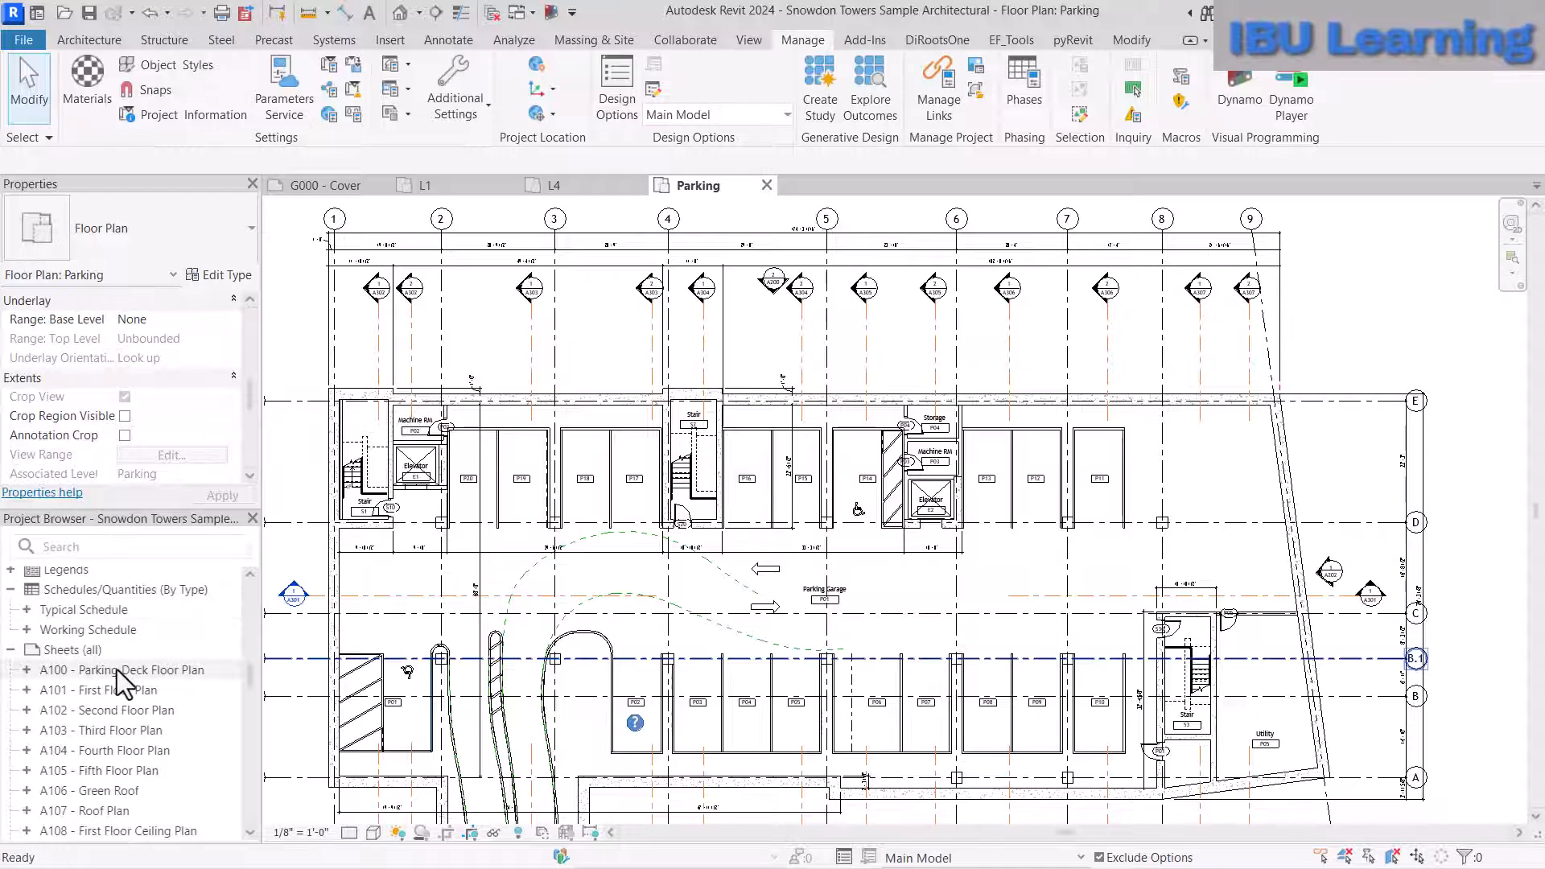
double_click(122, 671)
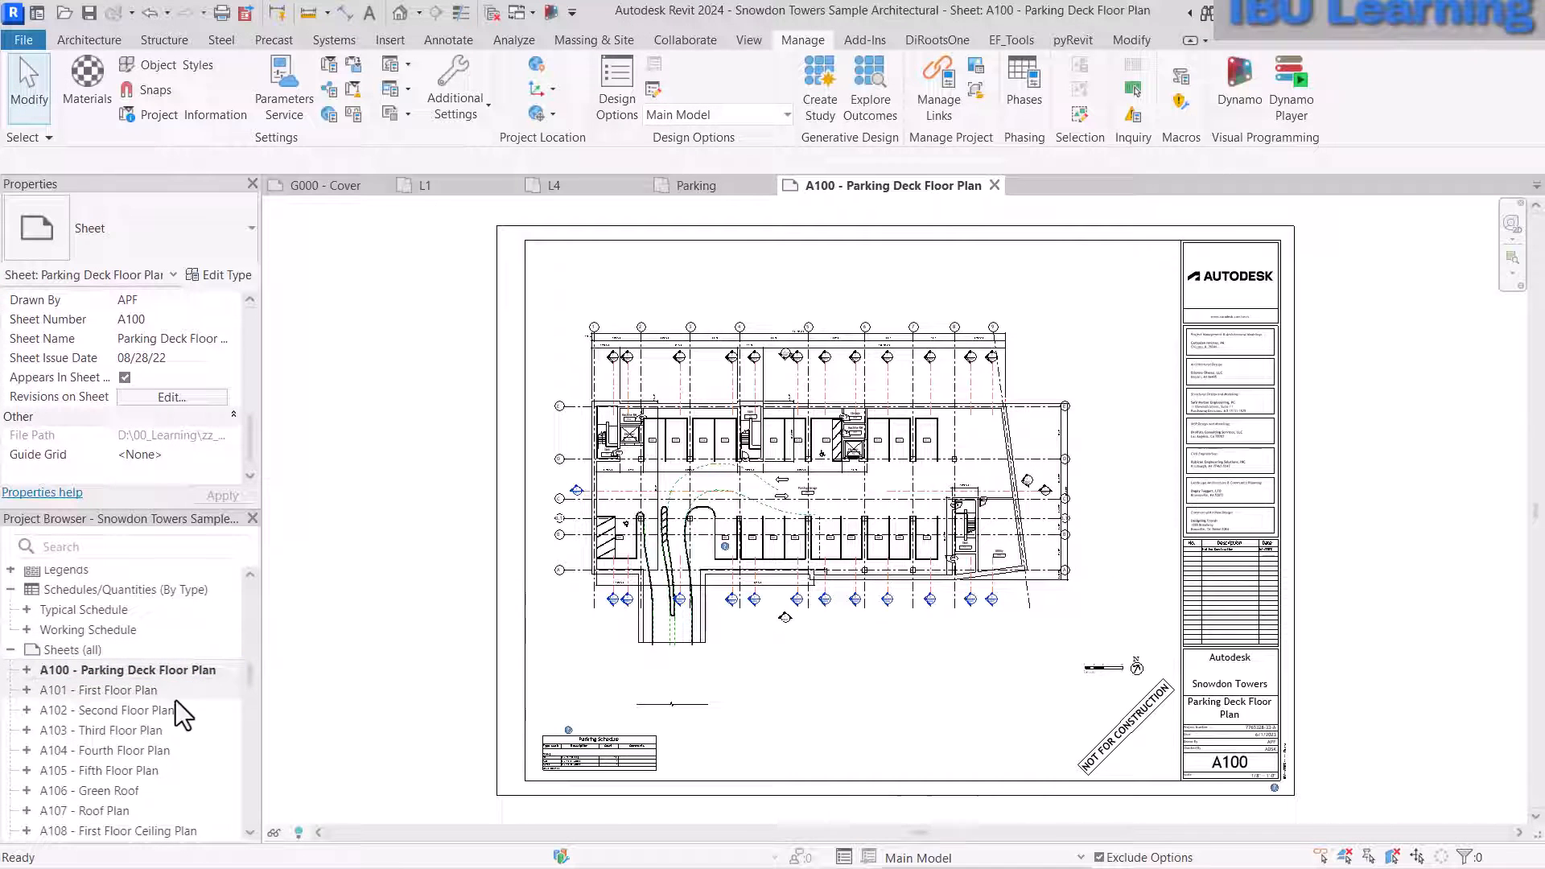
scroll(down, 3)
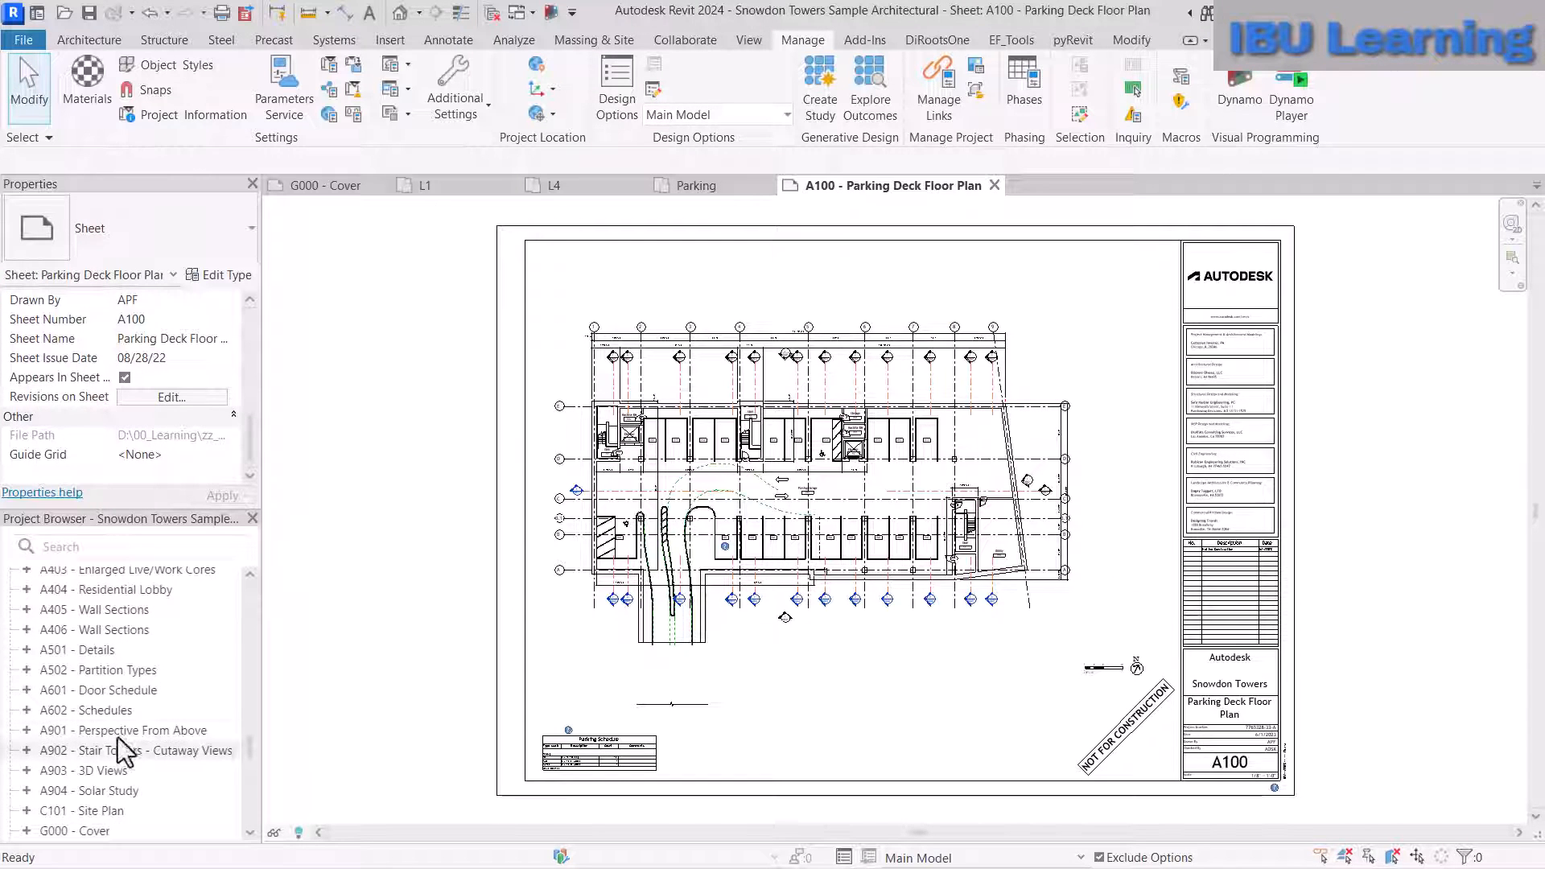
- Open the A901 - Perspective From Above sheet from the Project Browser
click(122, 730)
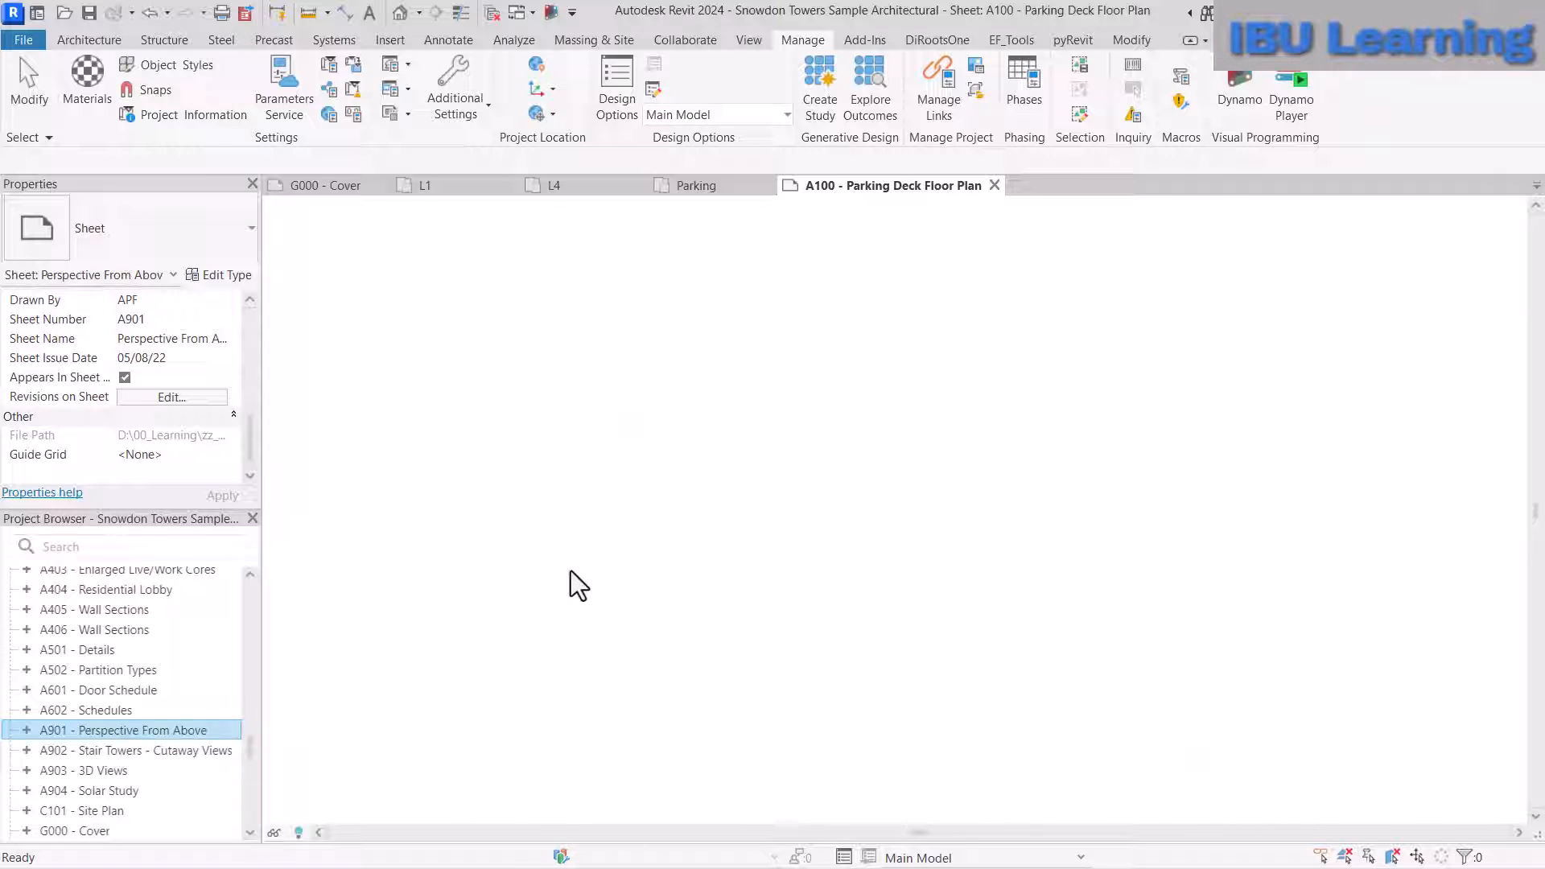
double_click(127, 730)
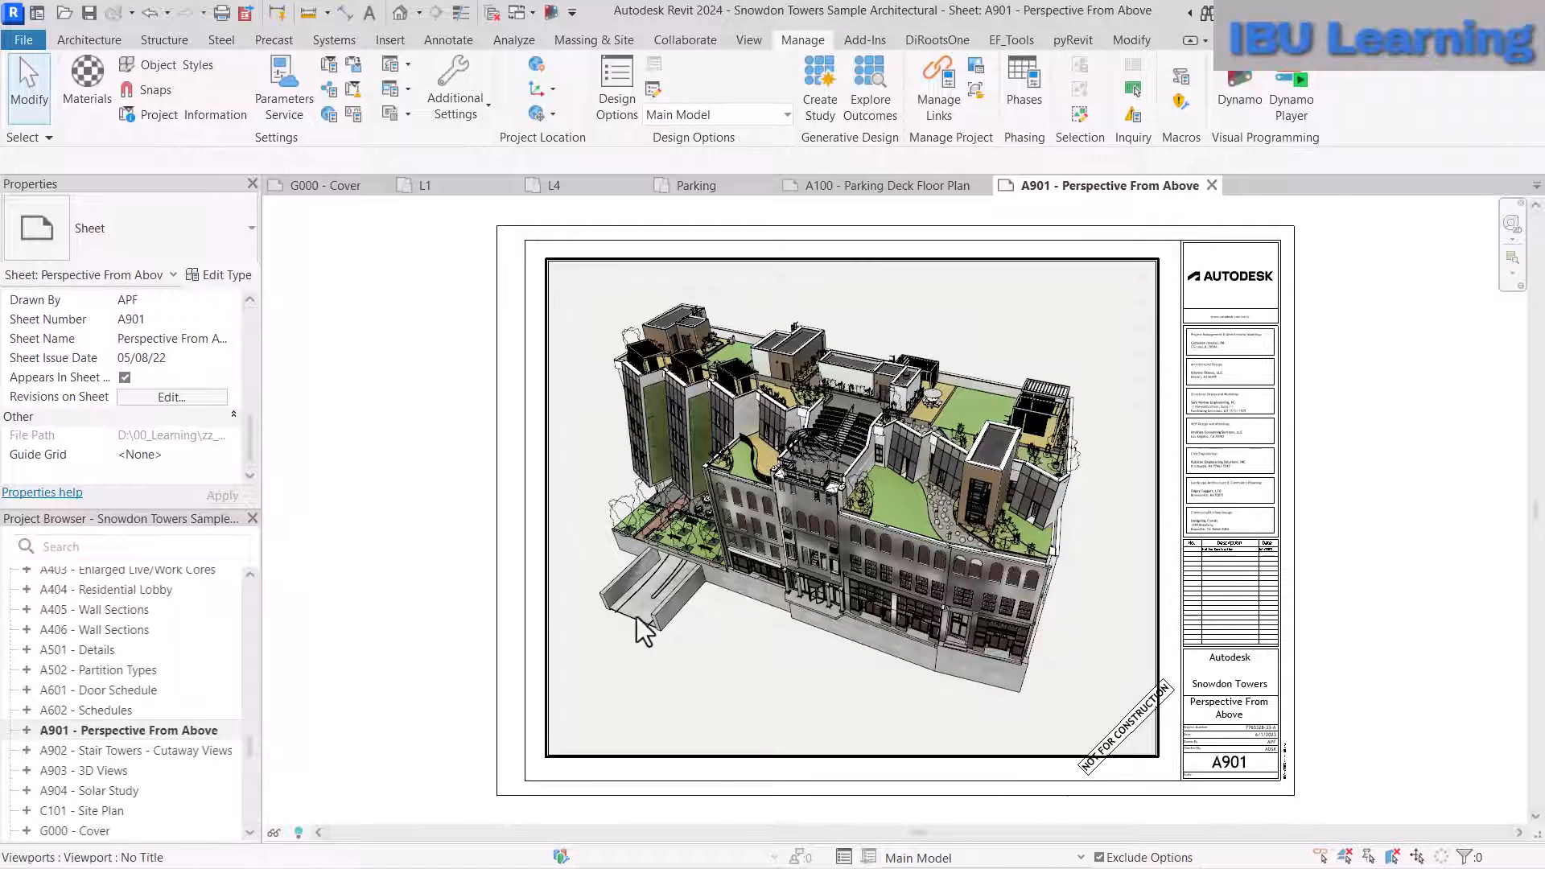
mouse_move(878, 522)
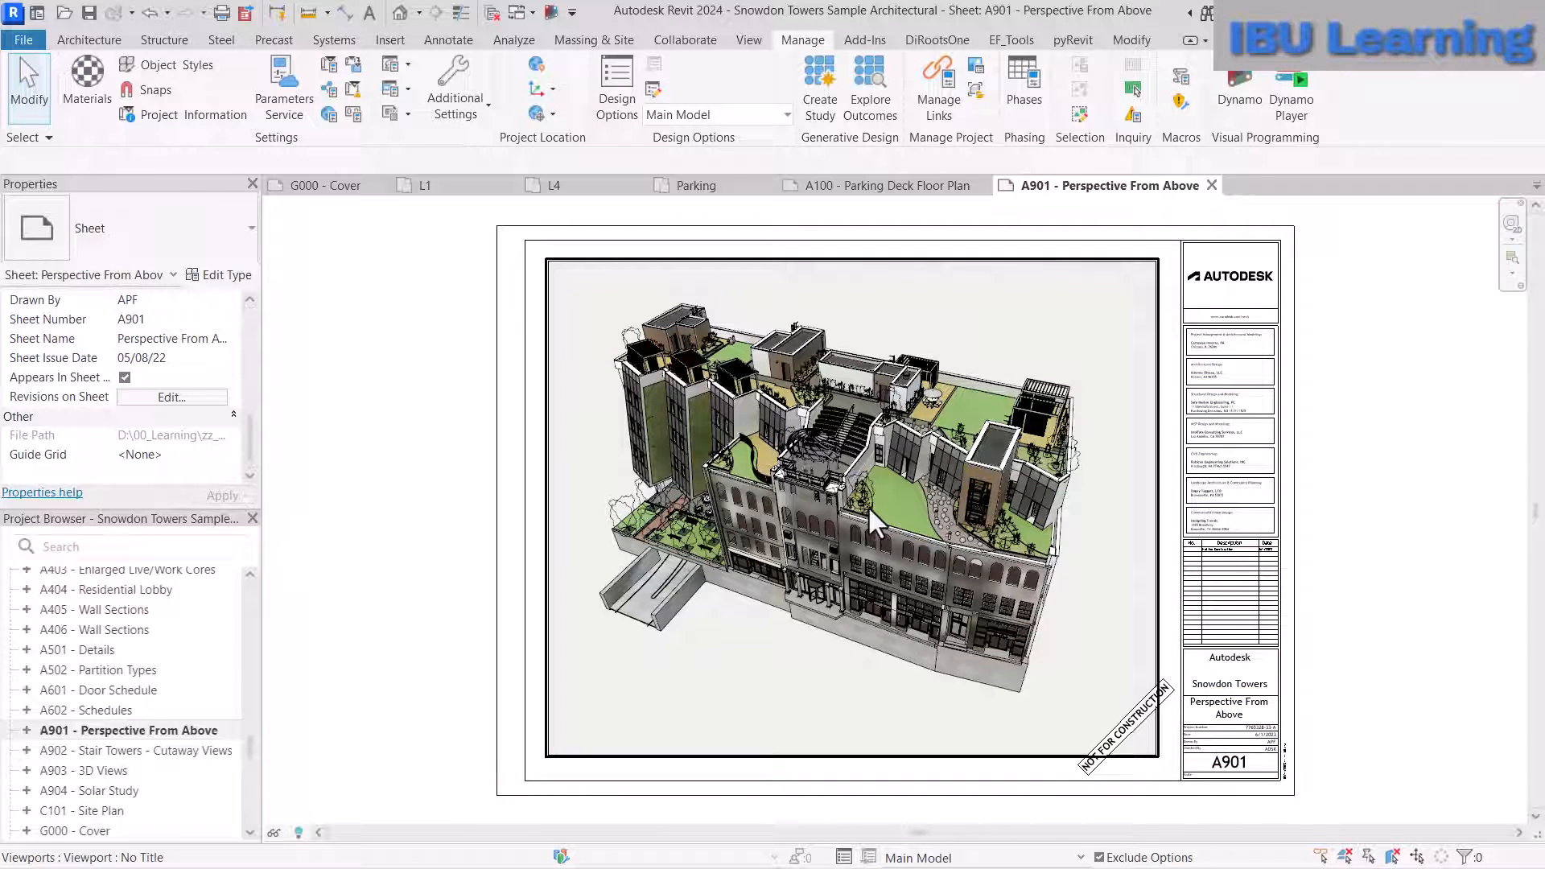
mouse_move(705, 409)
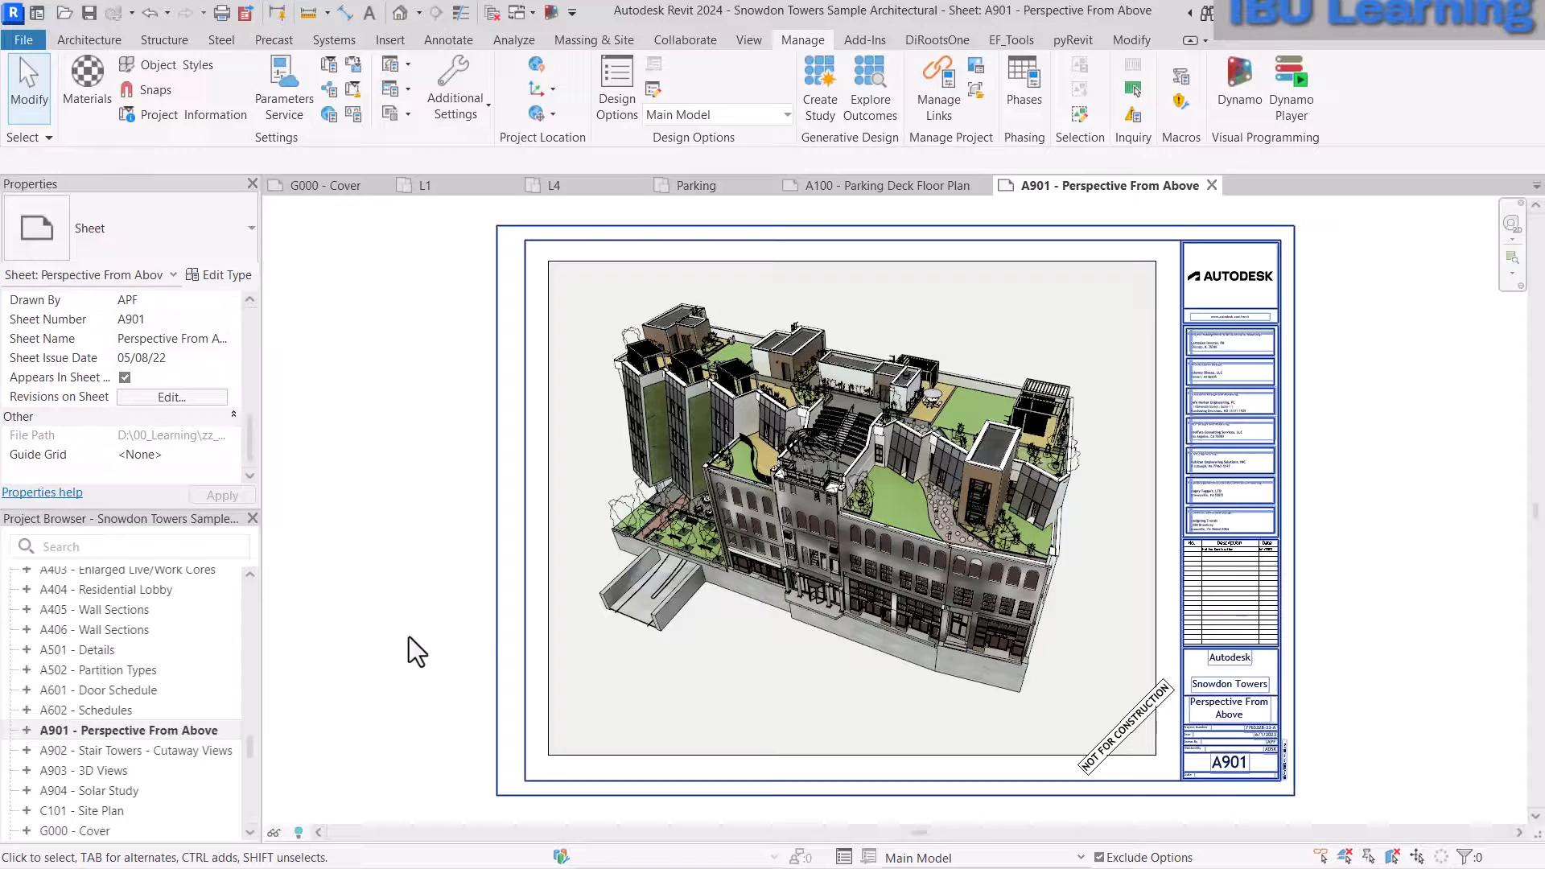
- Open the A902 - Stair Towers - Cutaway Views sheet from the Project Browser
click(138, 750)
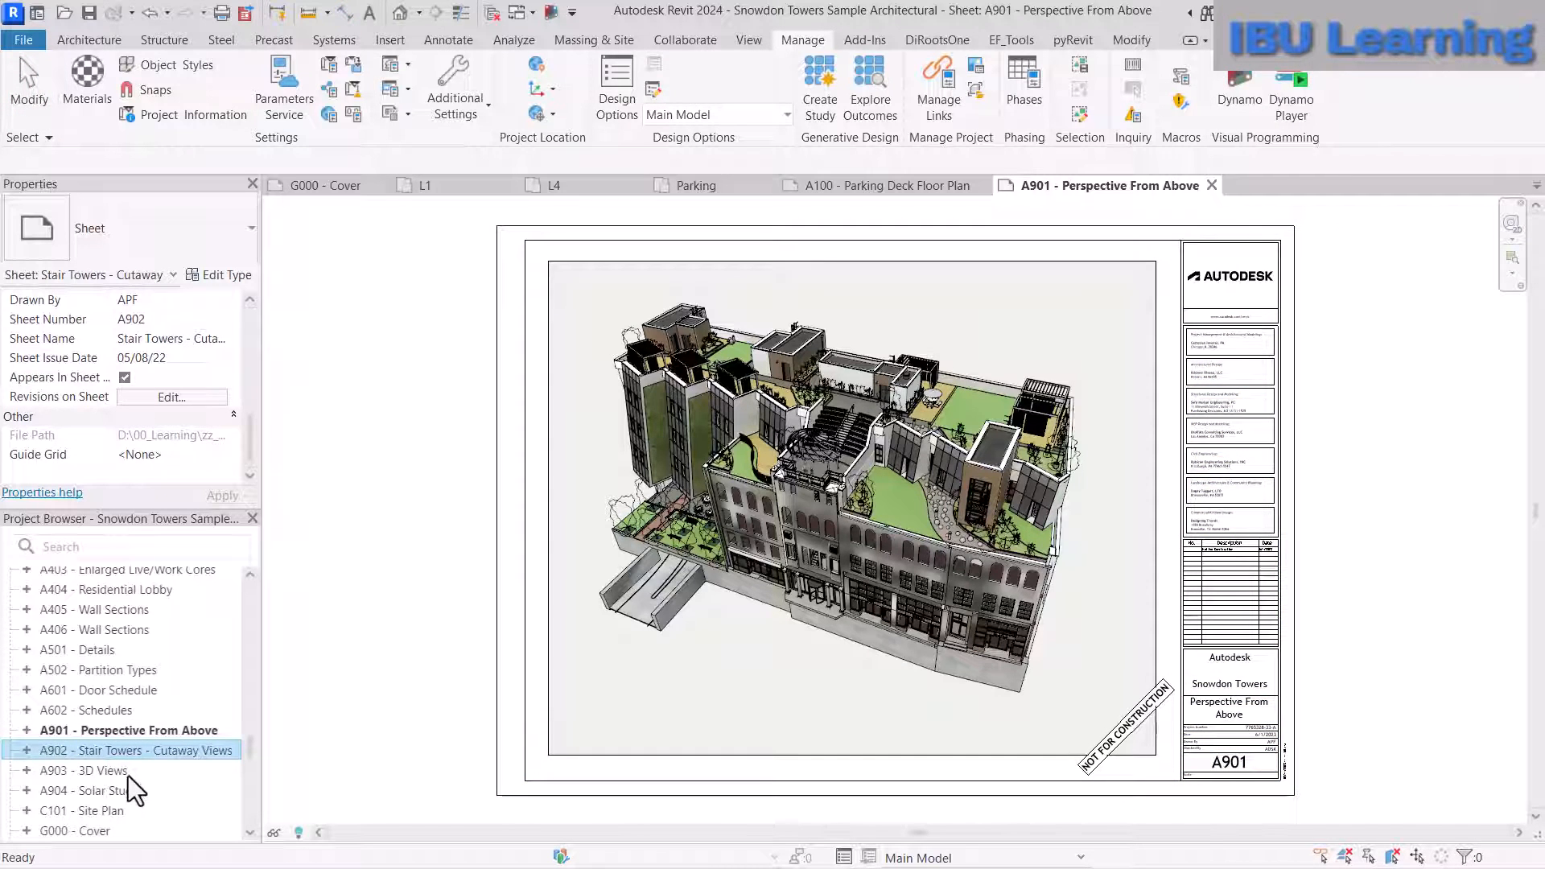
double_click(136, 750)
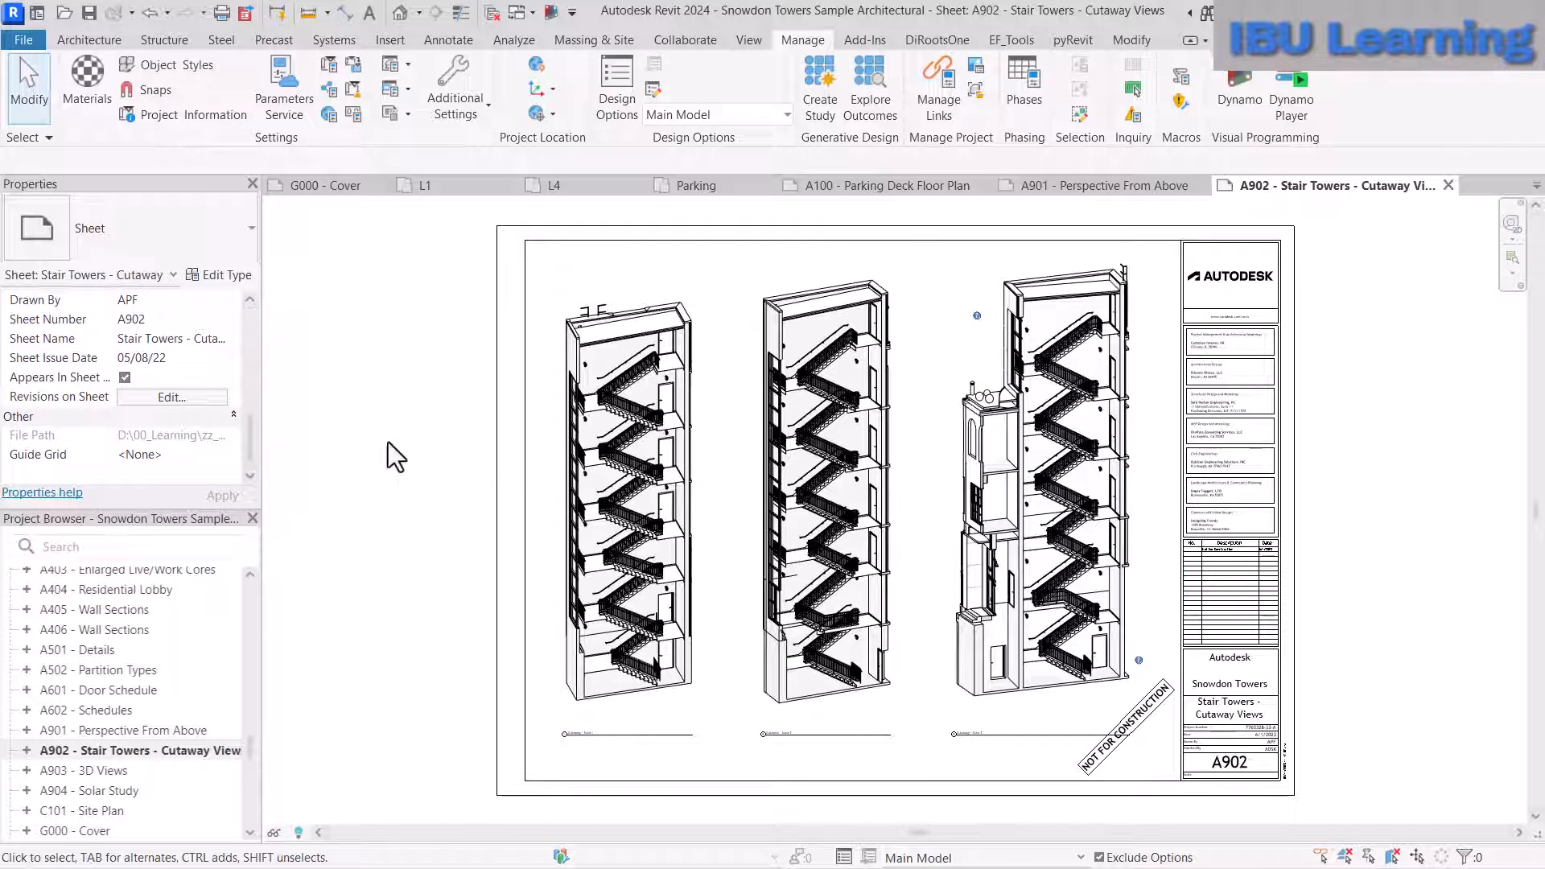
mouse_move(1406, 522)
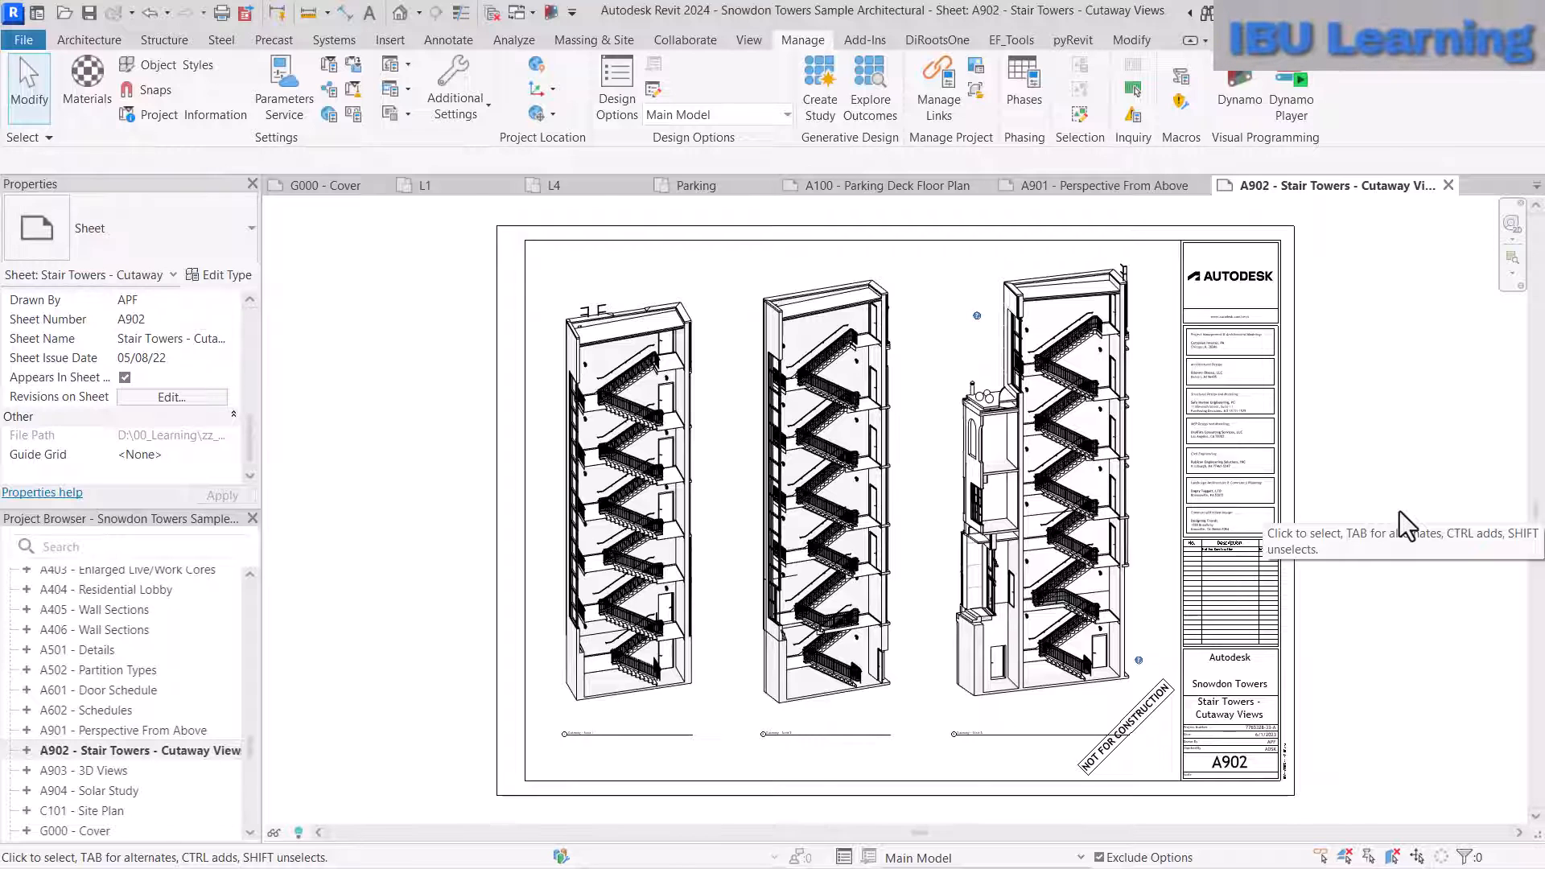
mouse_move(1408, 524)
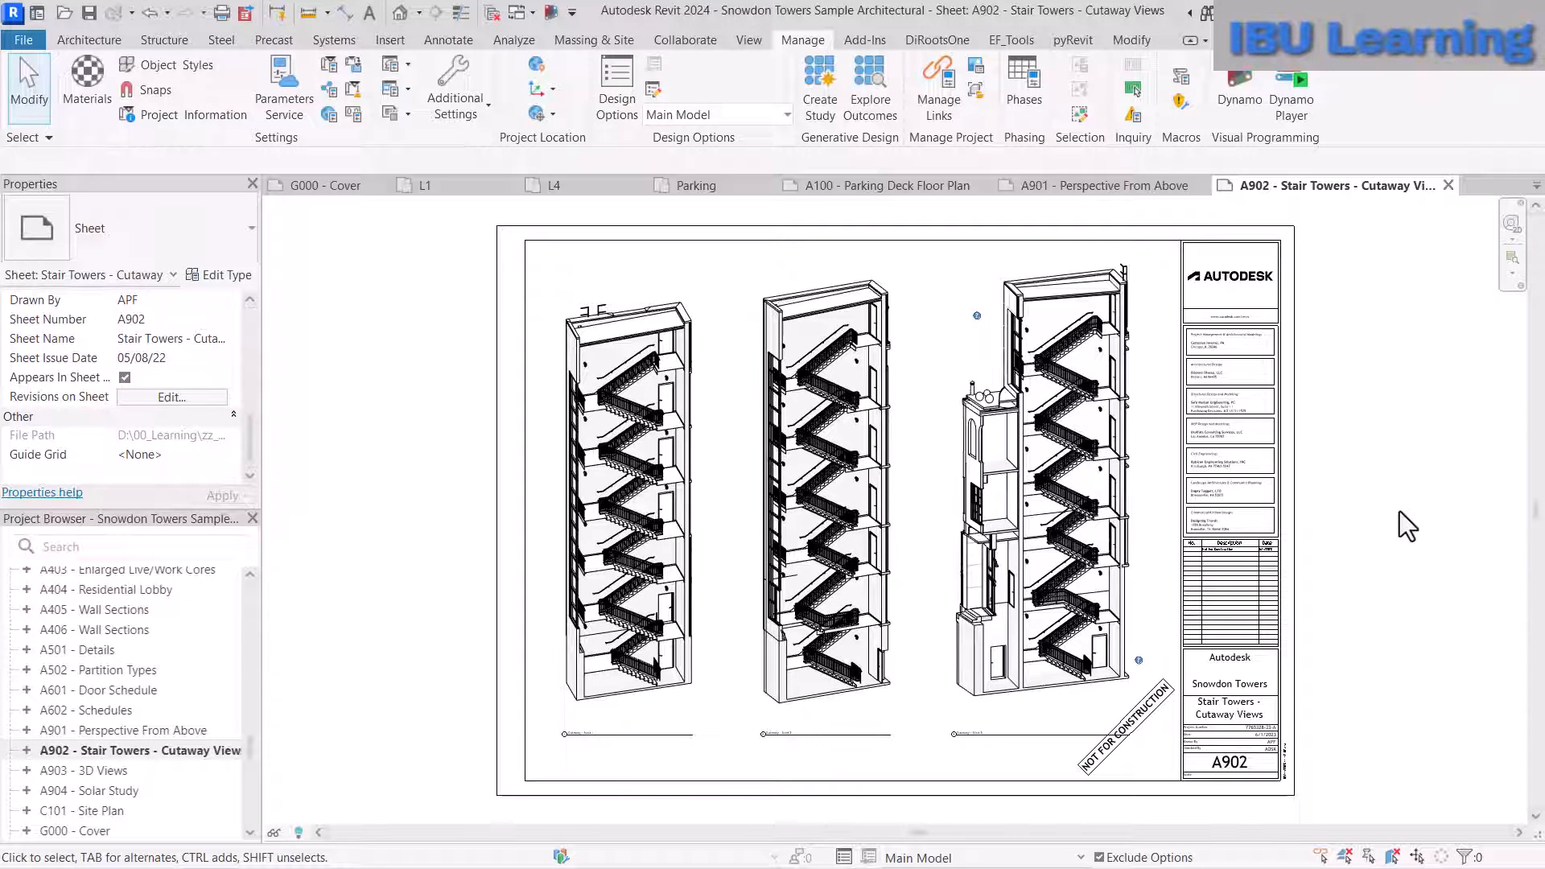
mouse_move(1384, 492)
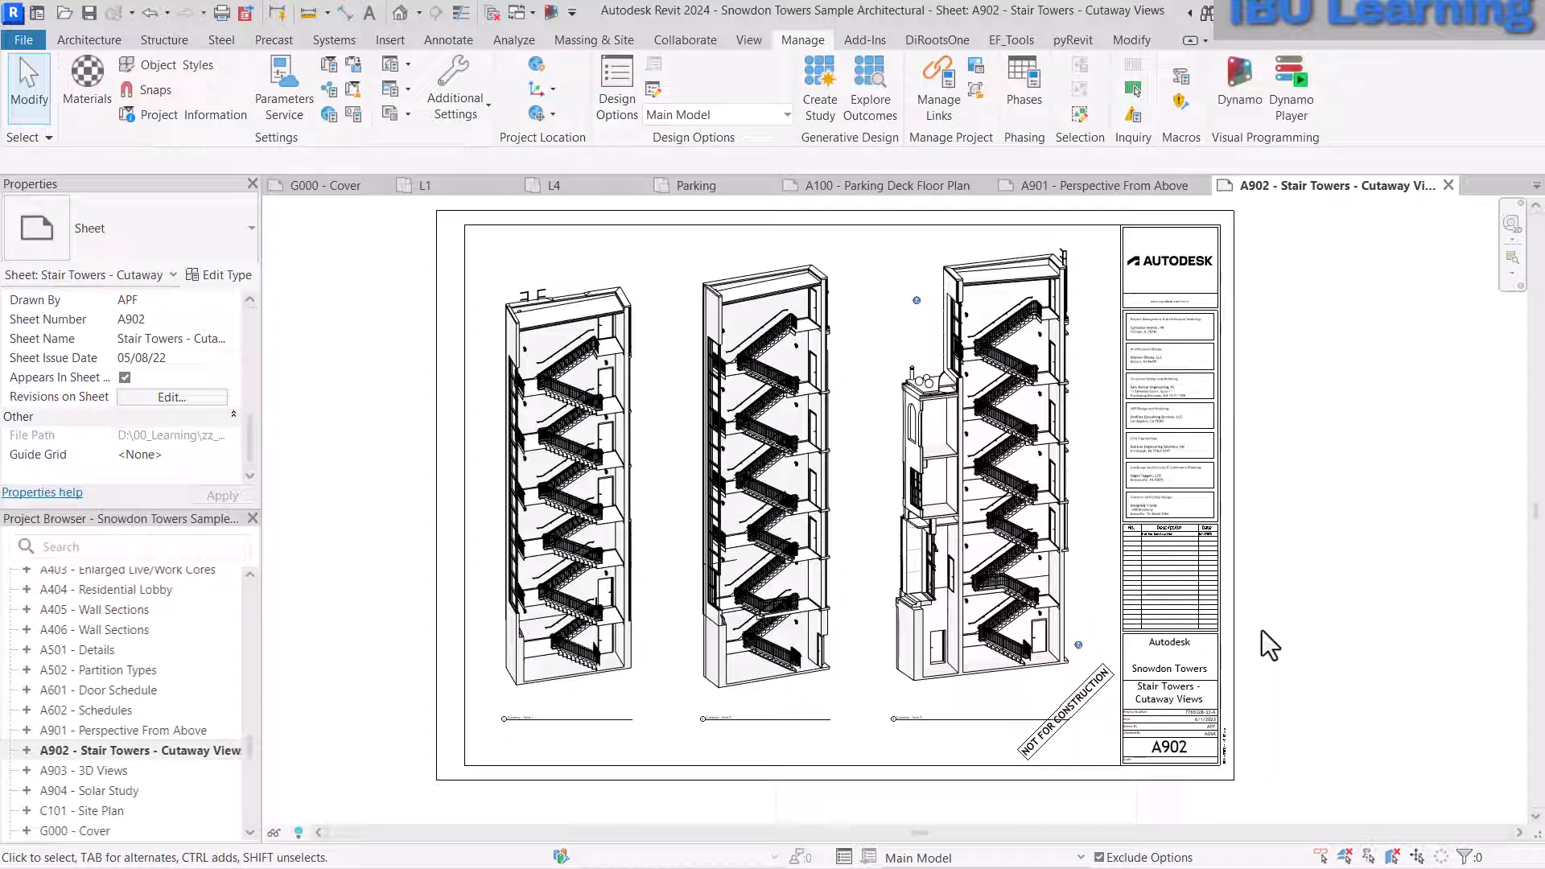
mouse_move(1449, 266)
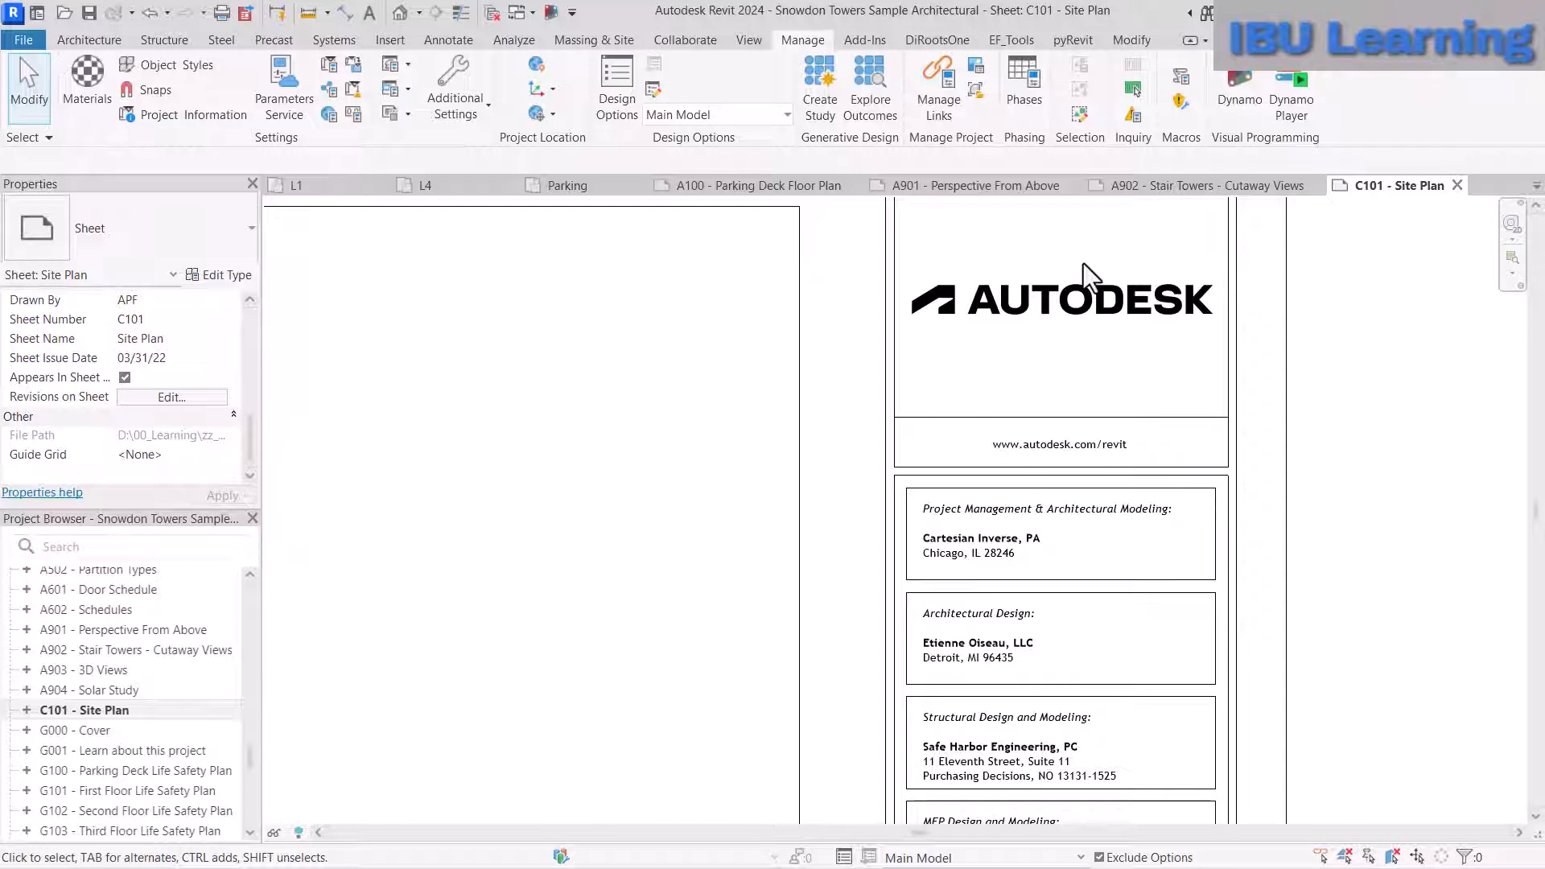
- Close Inactive Views so only the C101 - Site Plan sheet remains open
click(1058, 300)
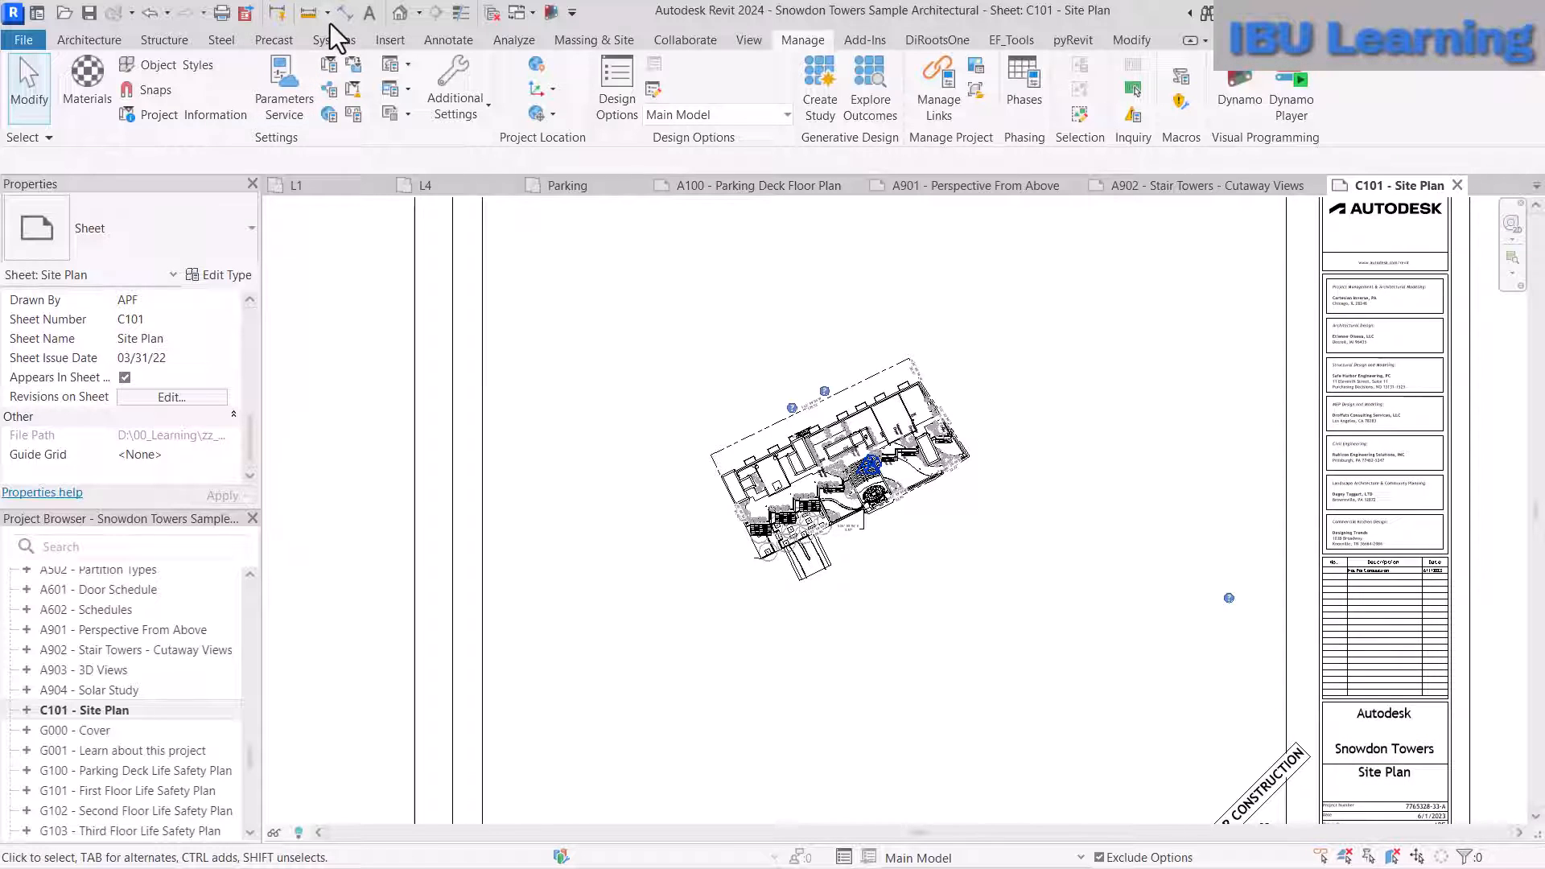
mouse_move(497, 13)
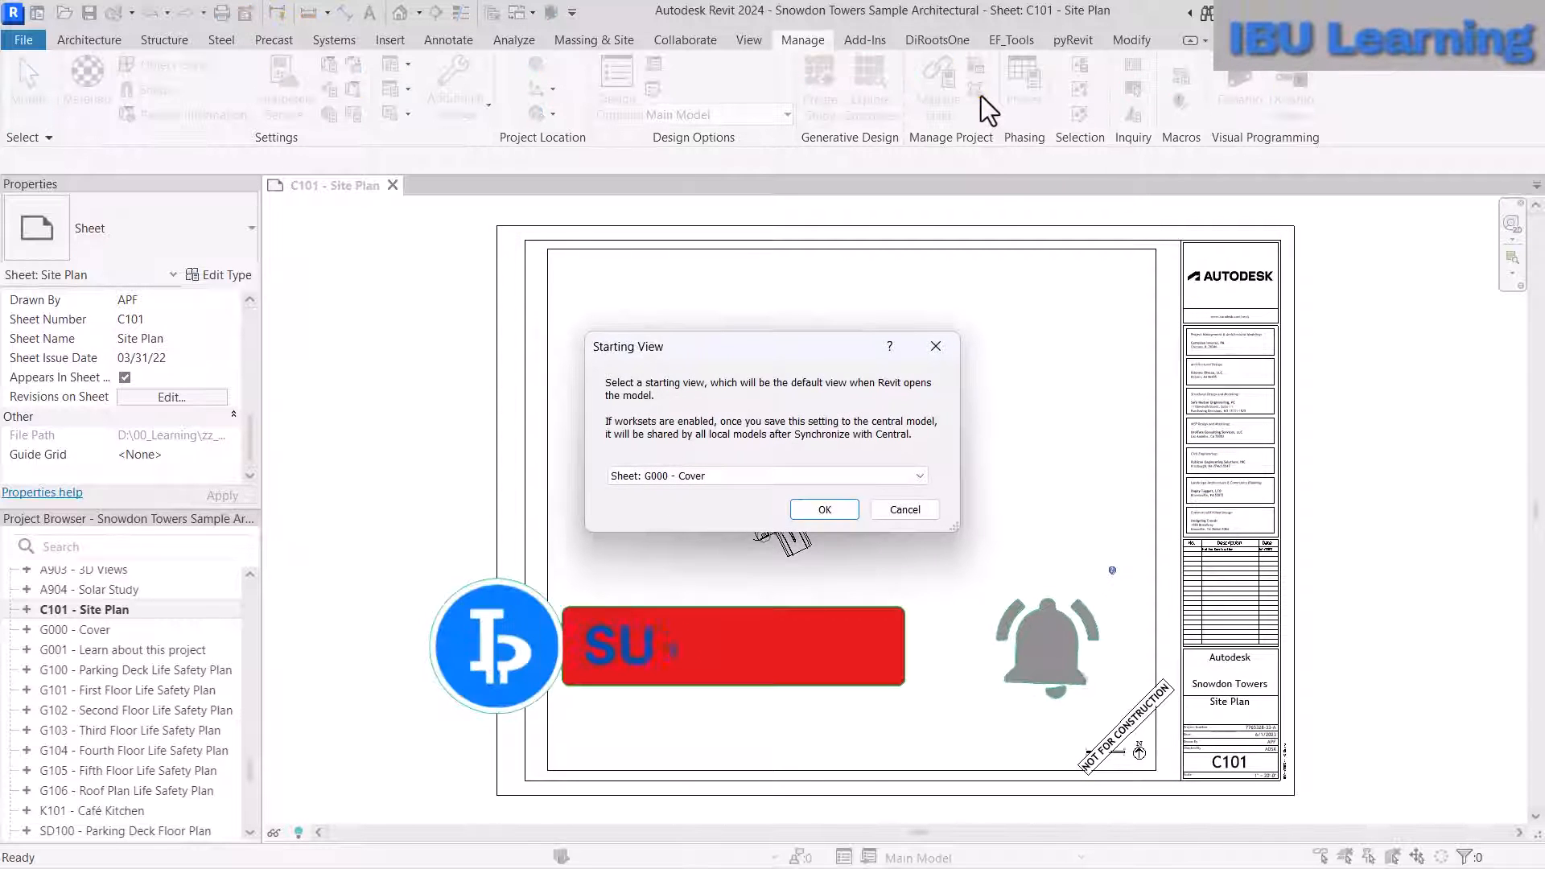
- Choose Sheet: C101 - Site Plan as the starting view and confirm
click(935, 475)
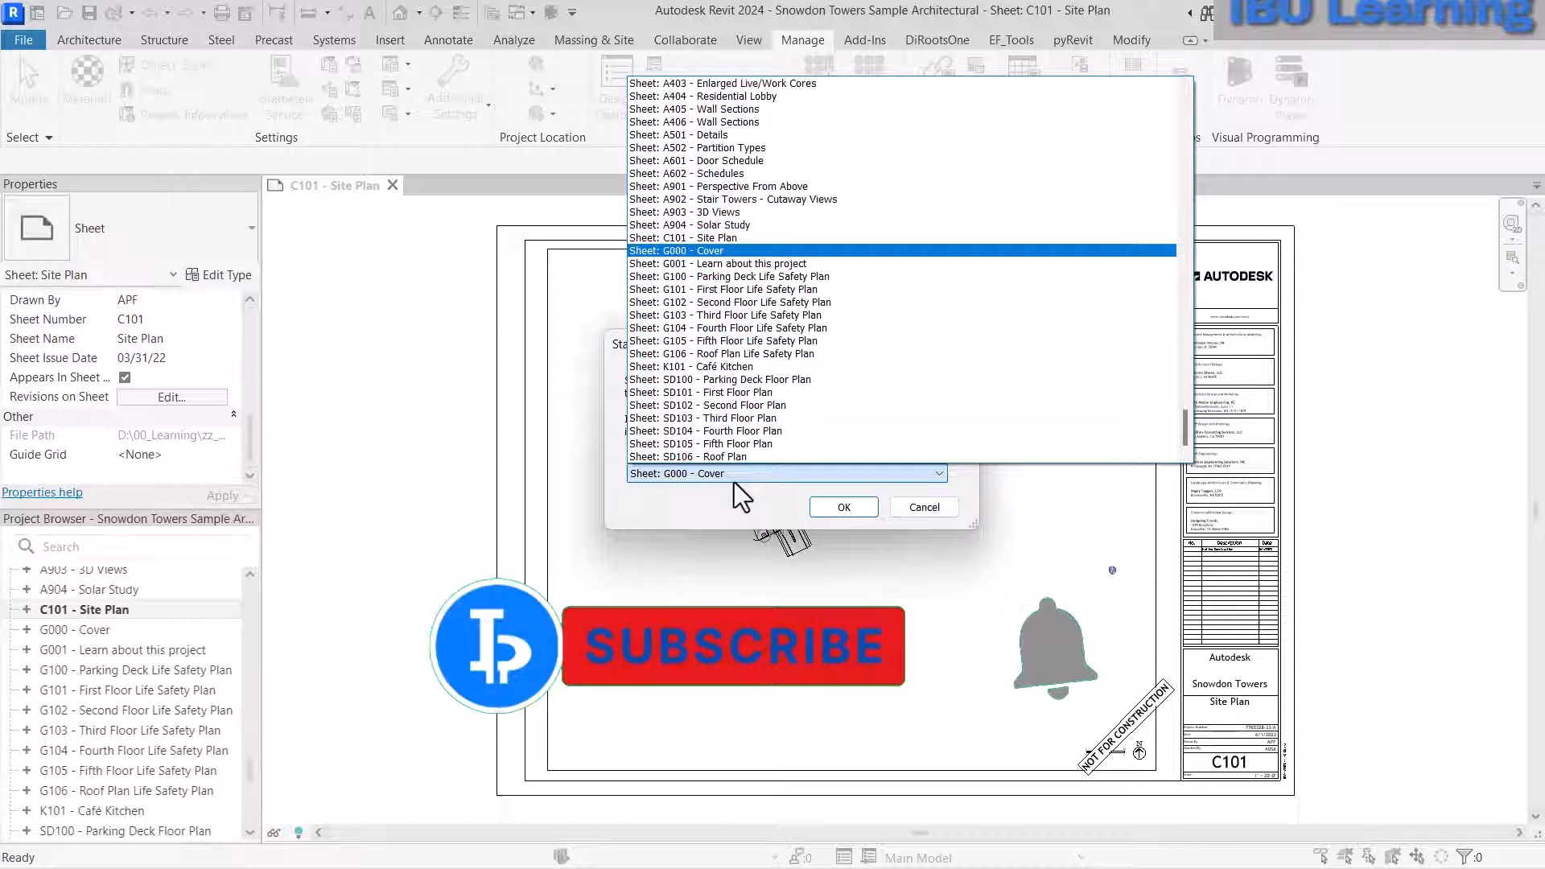
click(710, 237)
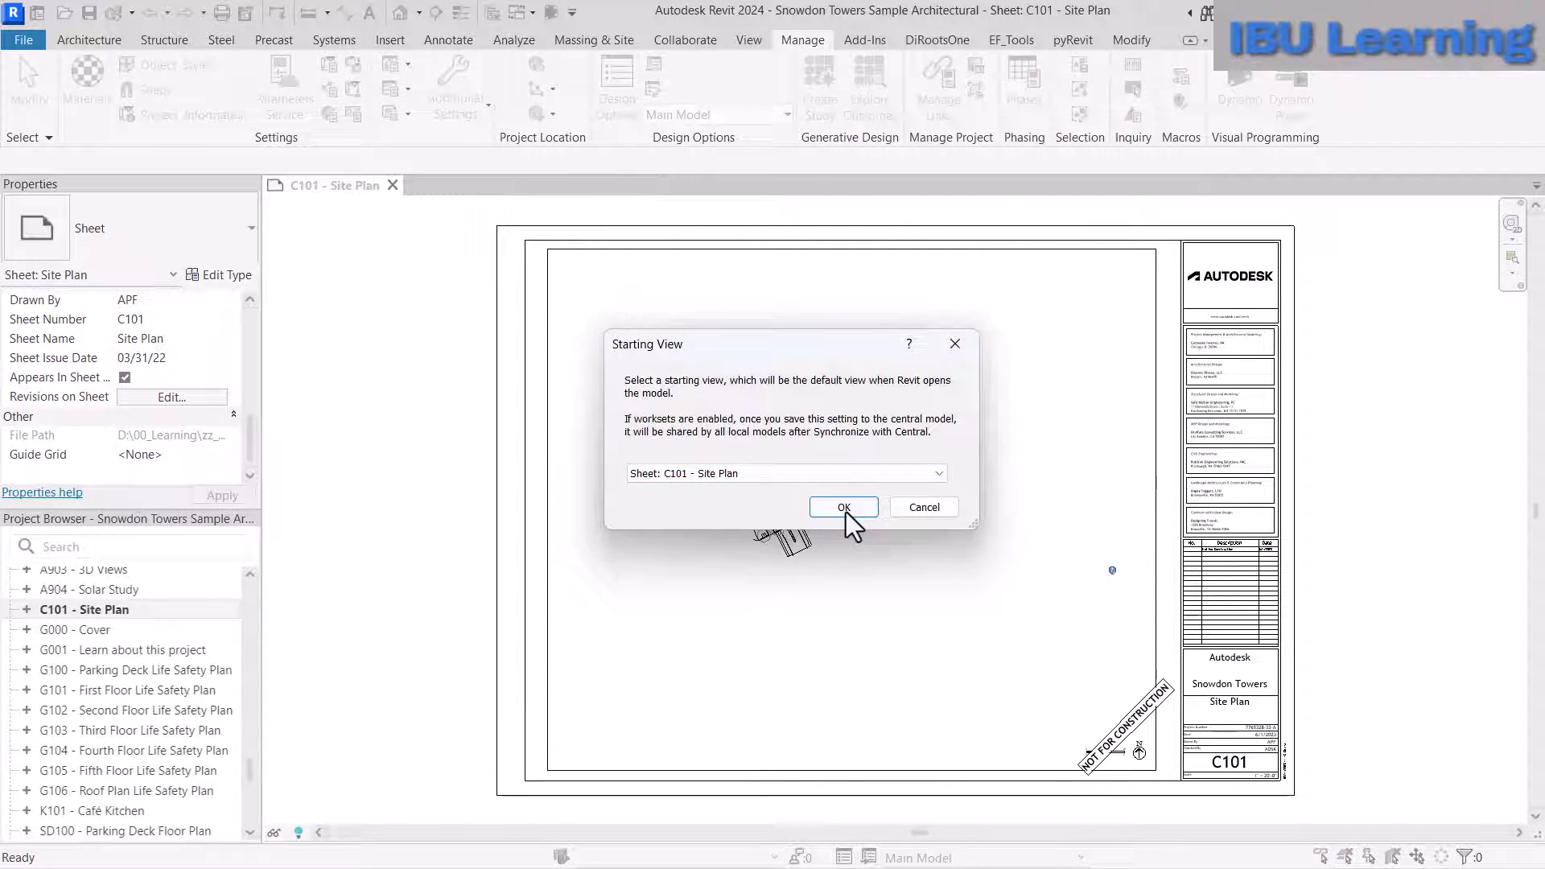
click(842, 506)
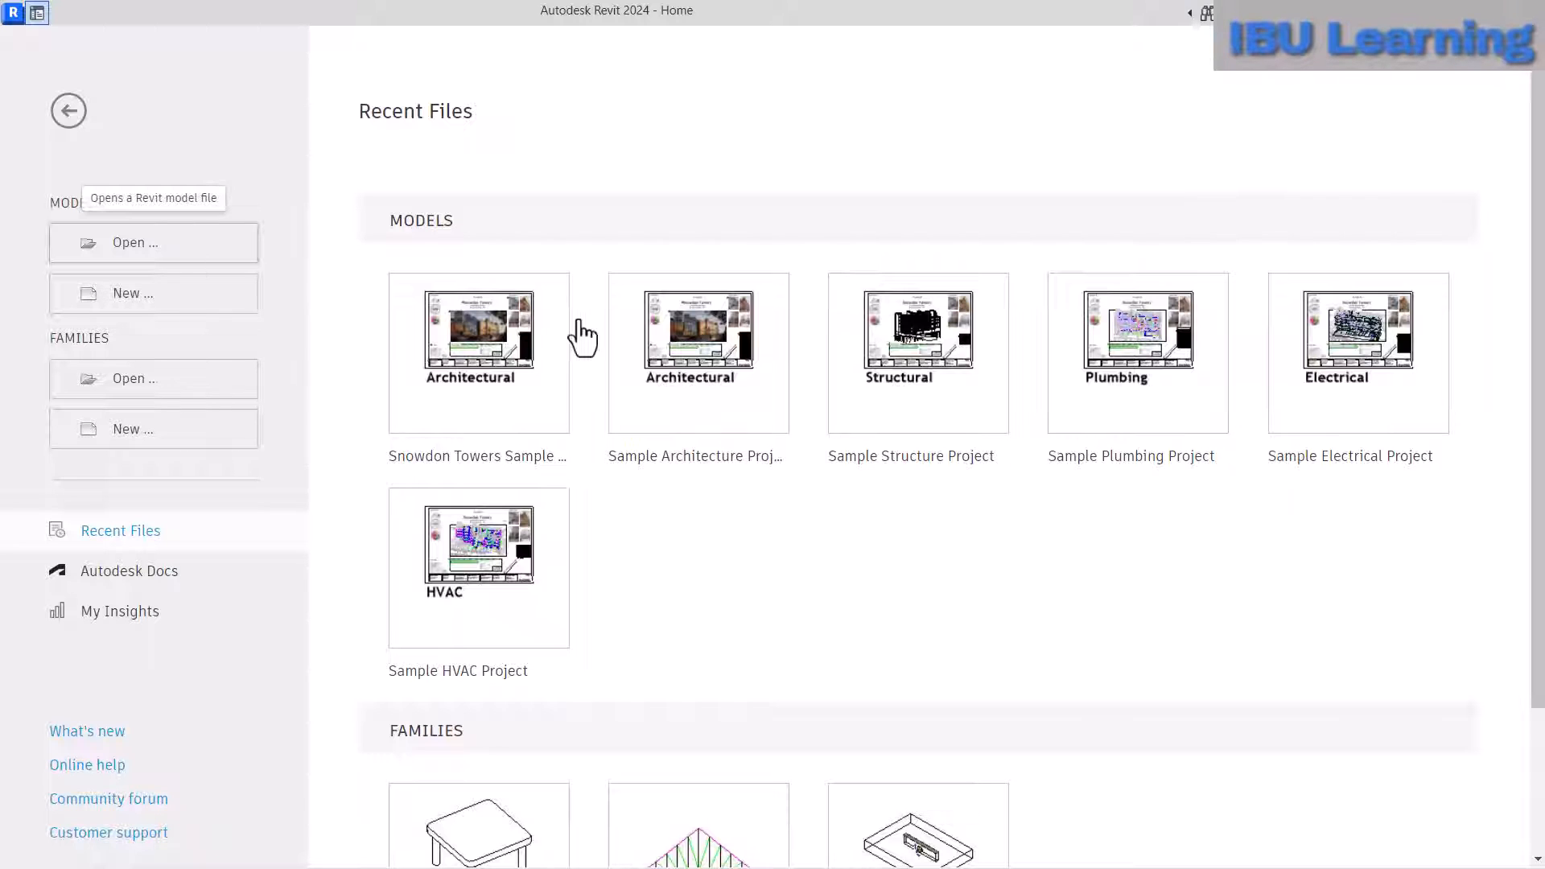
- Reopen the Snowdon Towers model from the Home screen's Open dialog
click(153, 242)
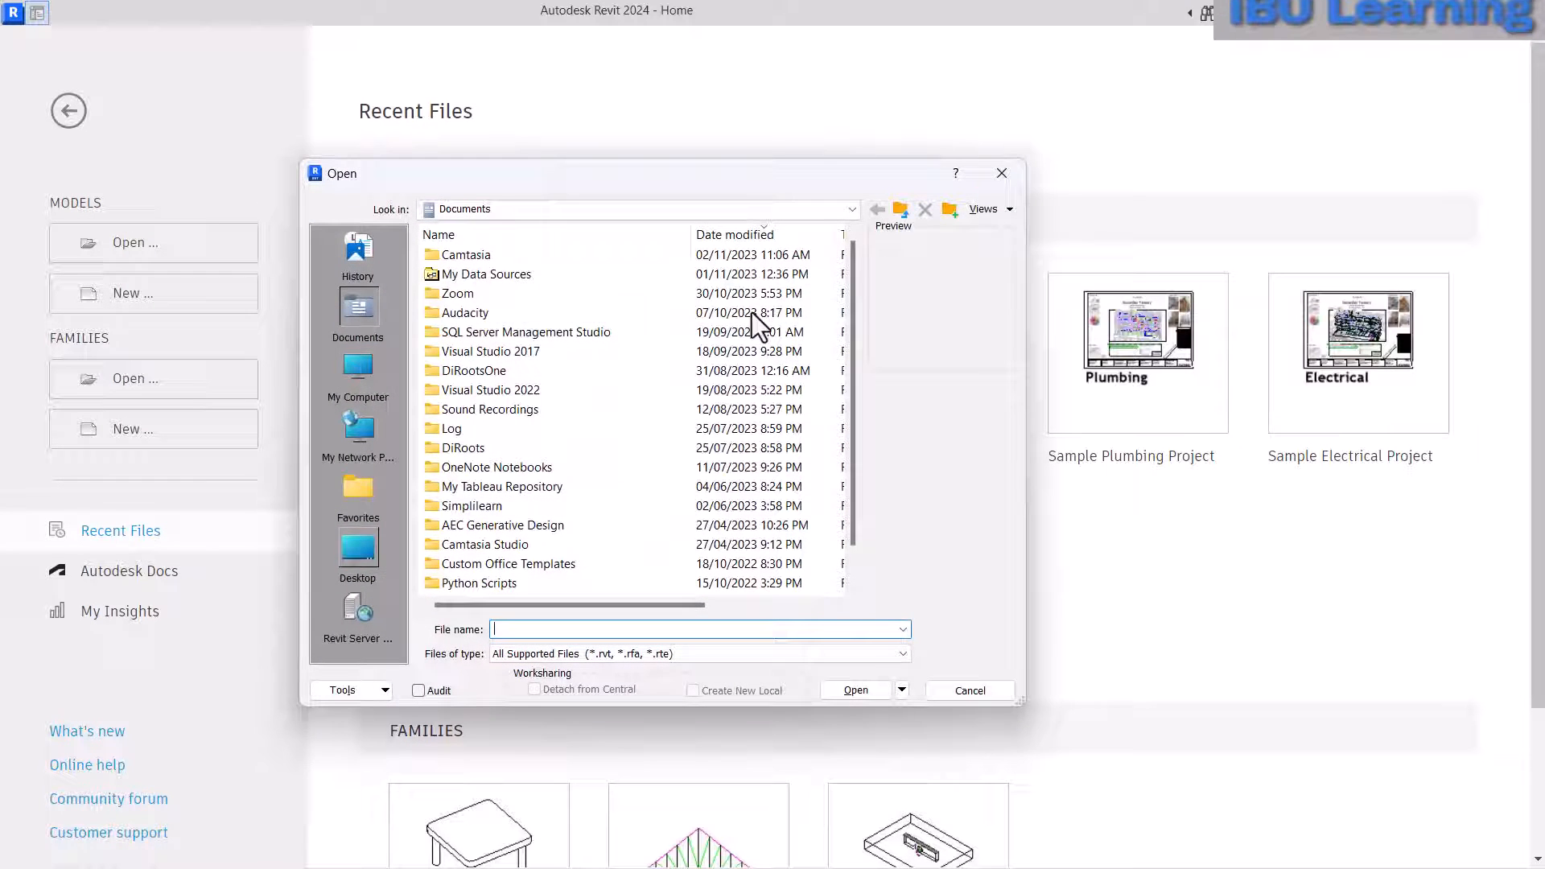
click(968, 689)
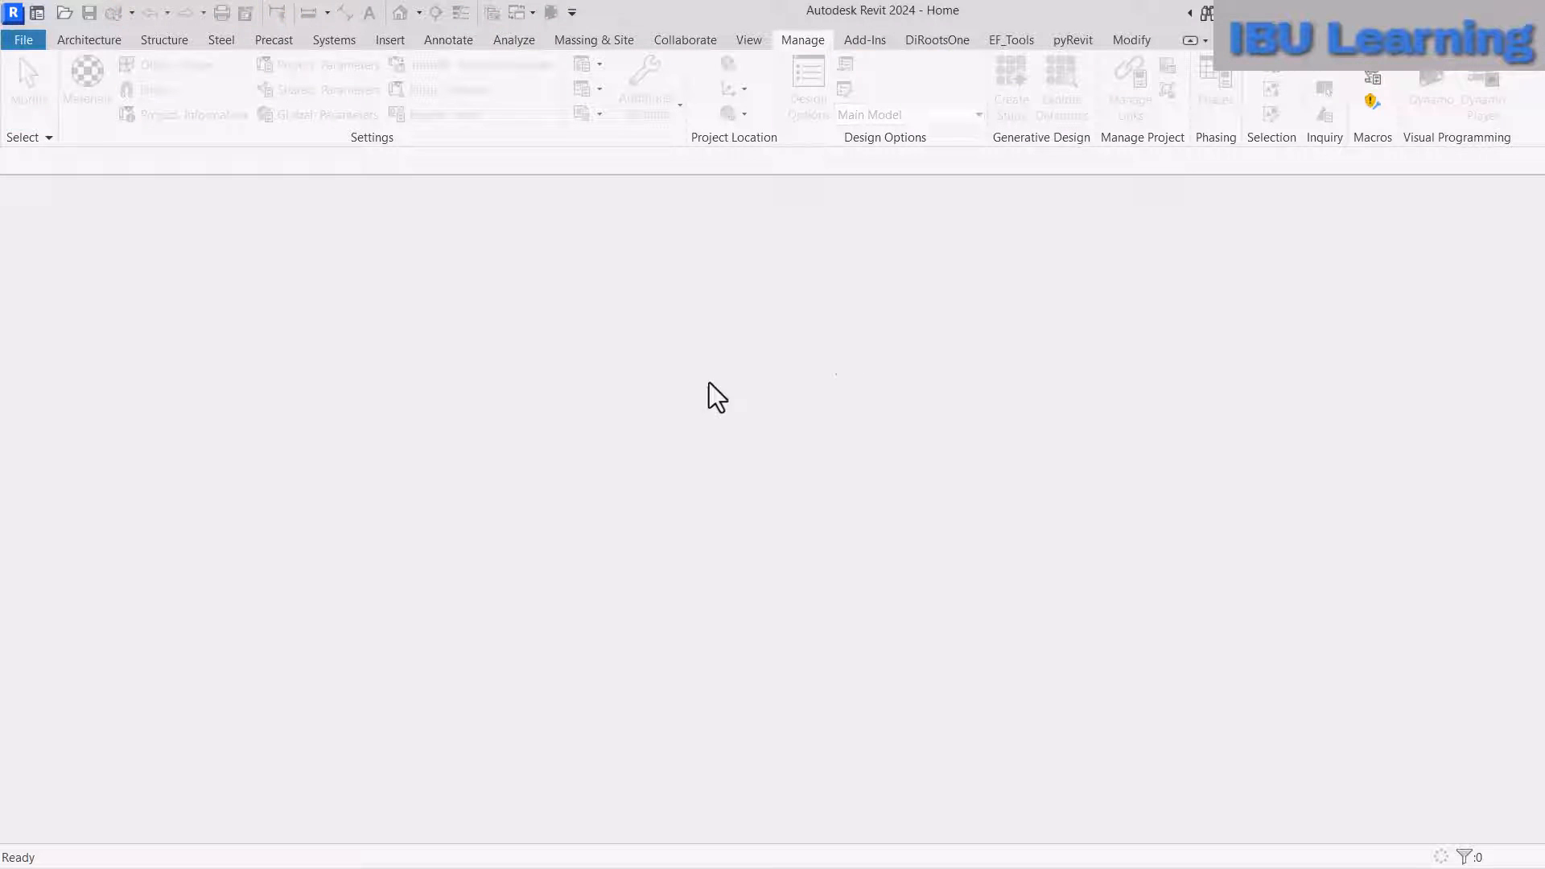
mouse_move(874, 353)
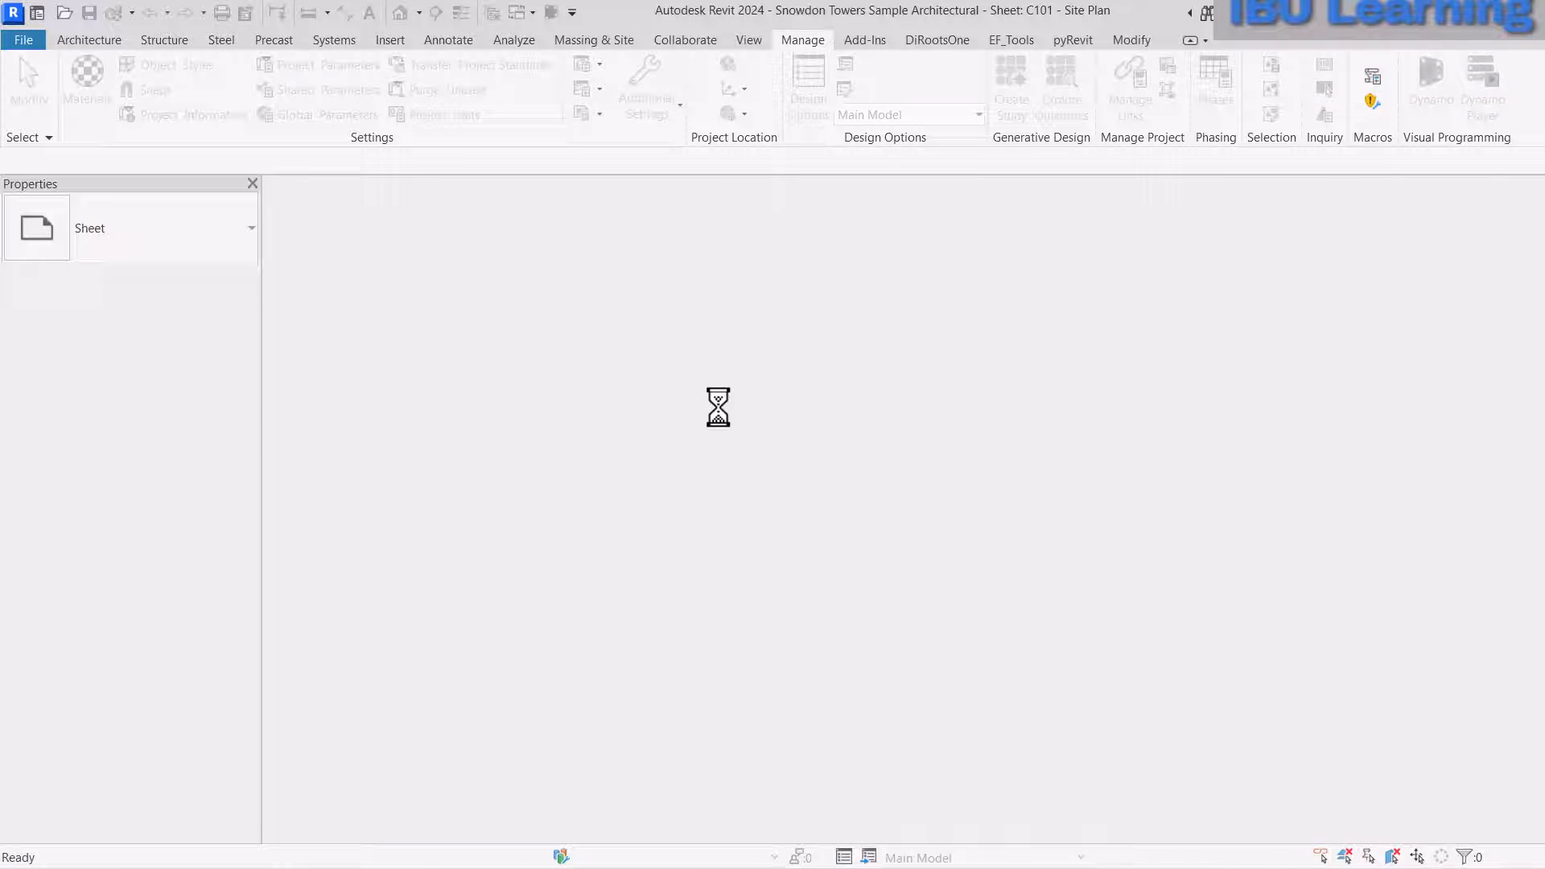
click(88, 39)
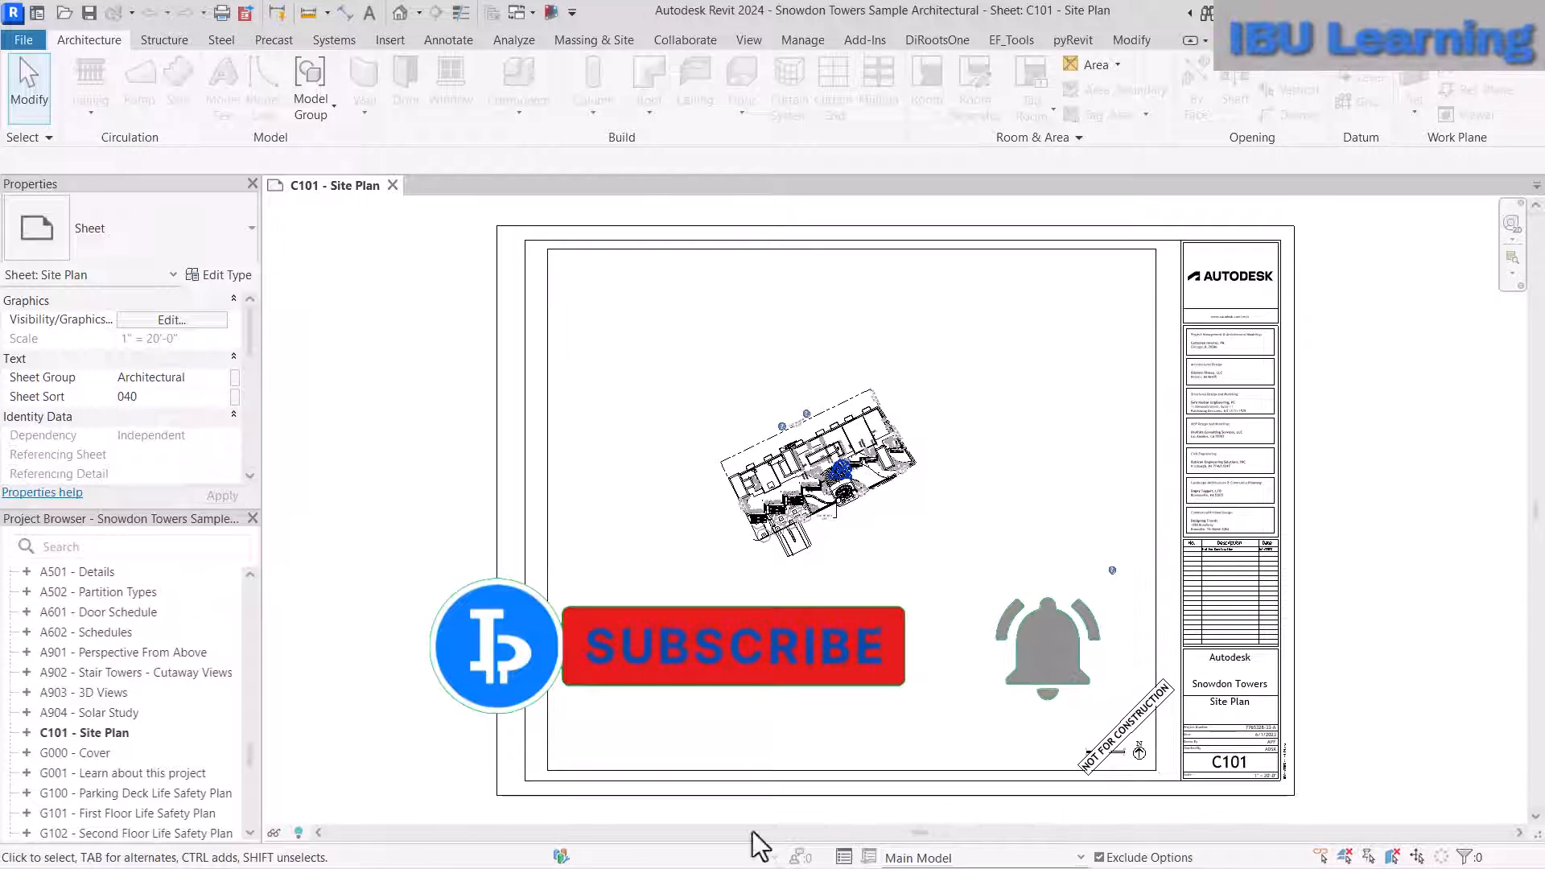
mouse_move(1341, 445)
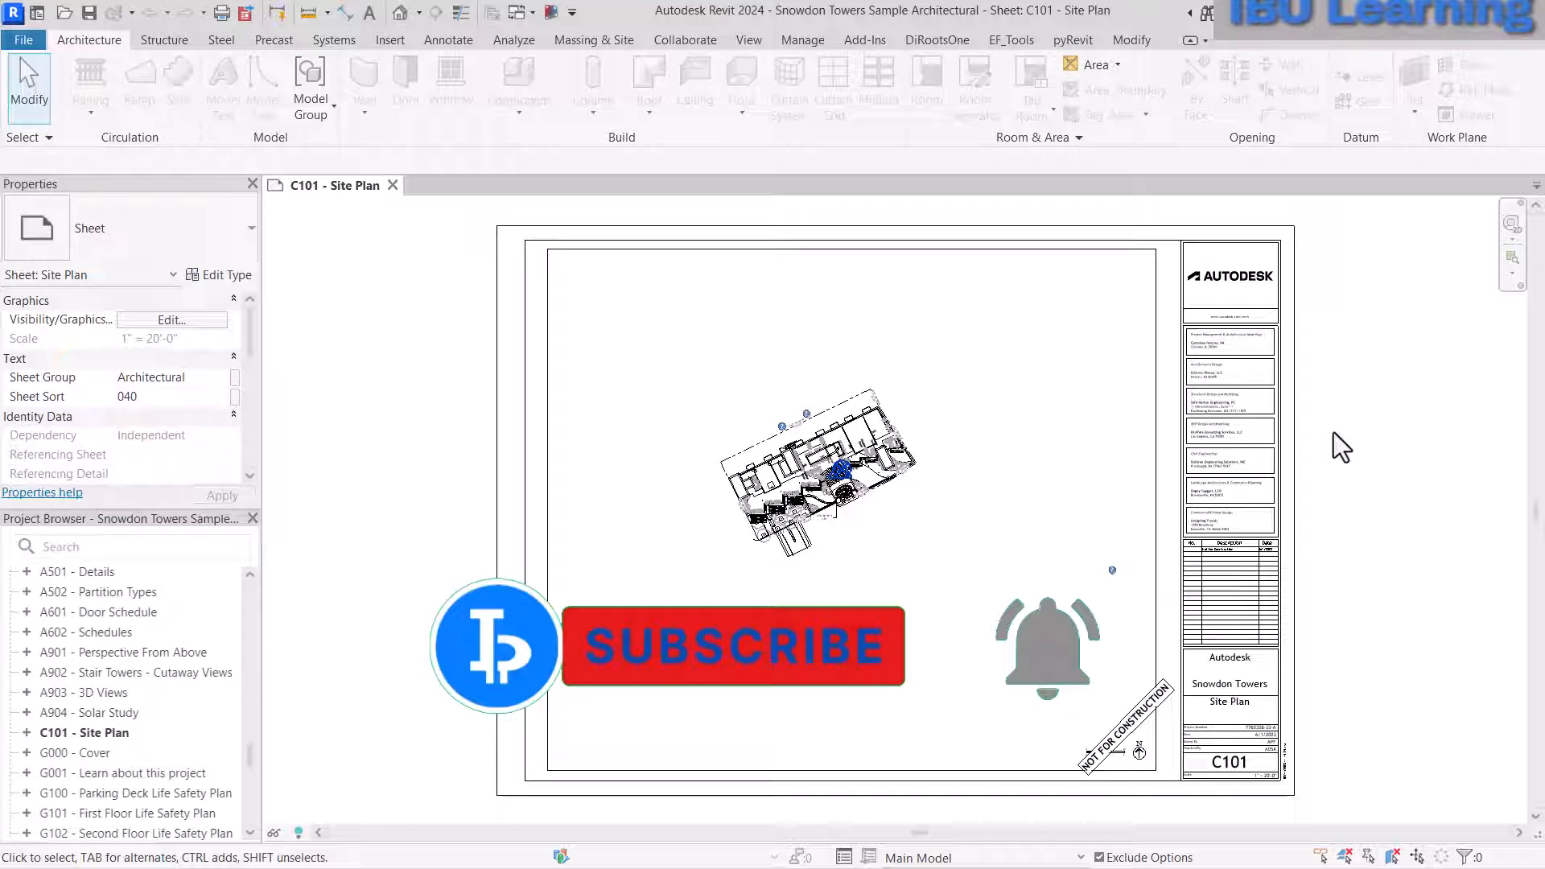